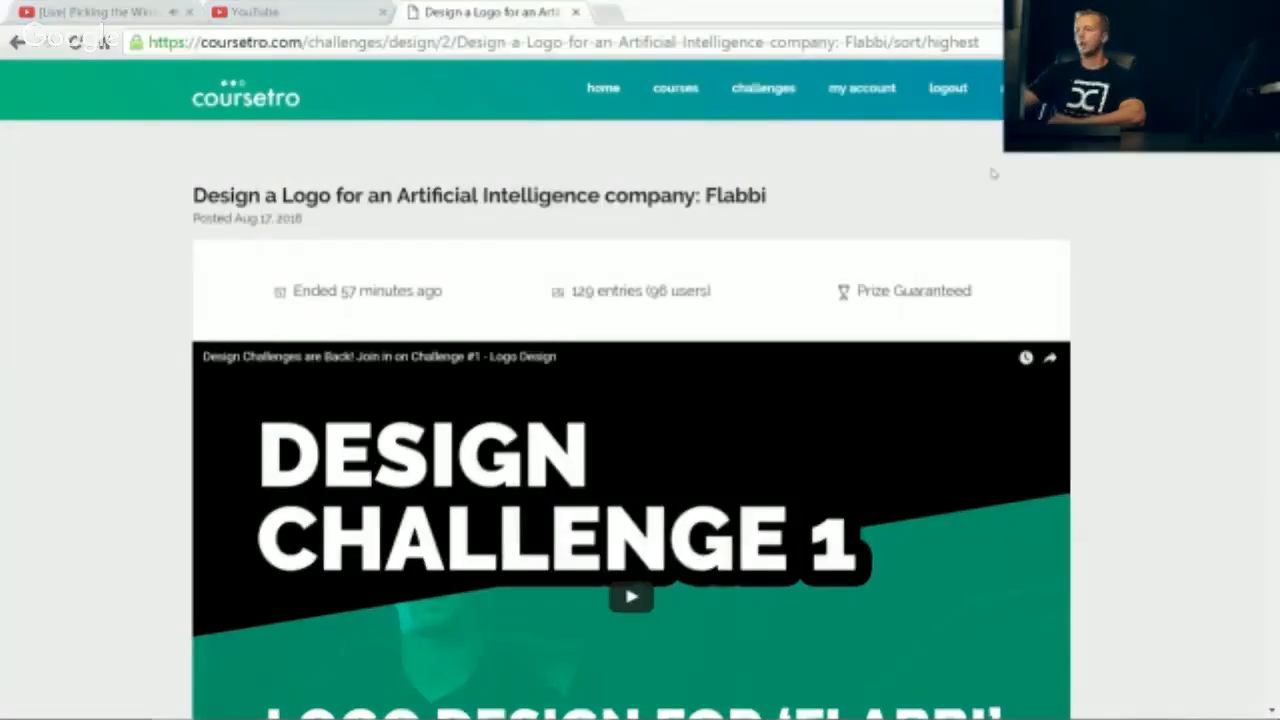
Step: Scroll past the challenge video to the 129 entries sorted by Highest Rating
scroll(down, 3)
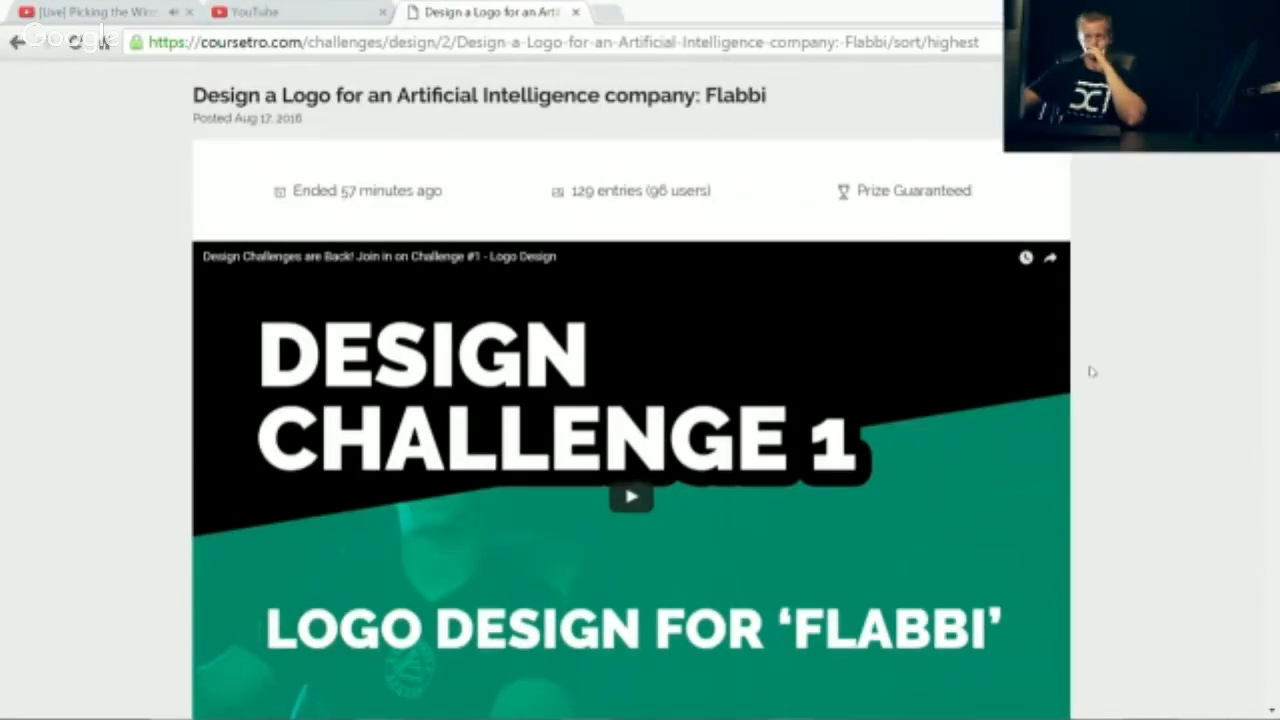
mouse_move(1136, 304)
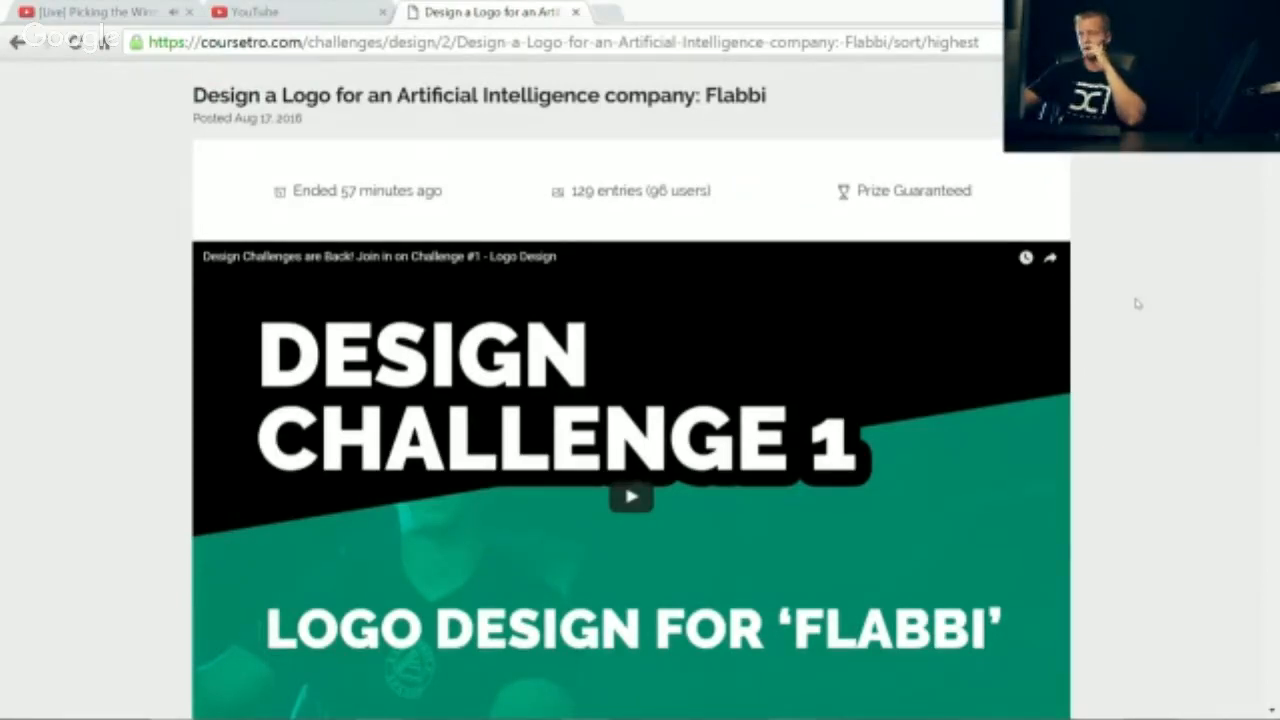
scroll(down, 3)
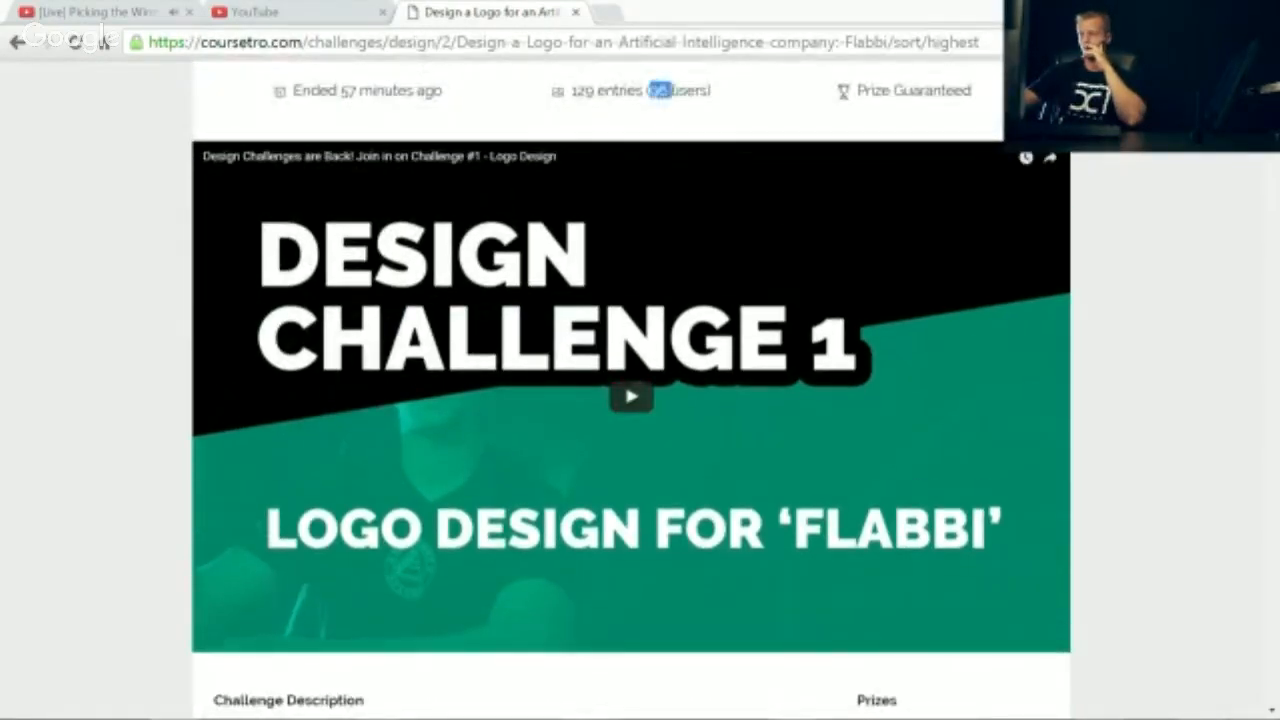
scroll(down, 3)
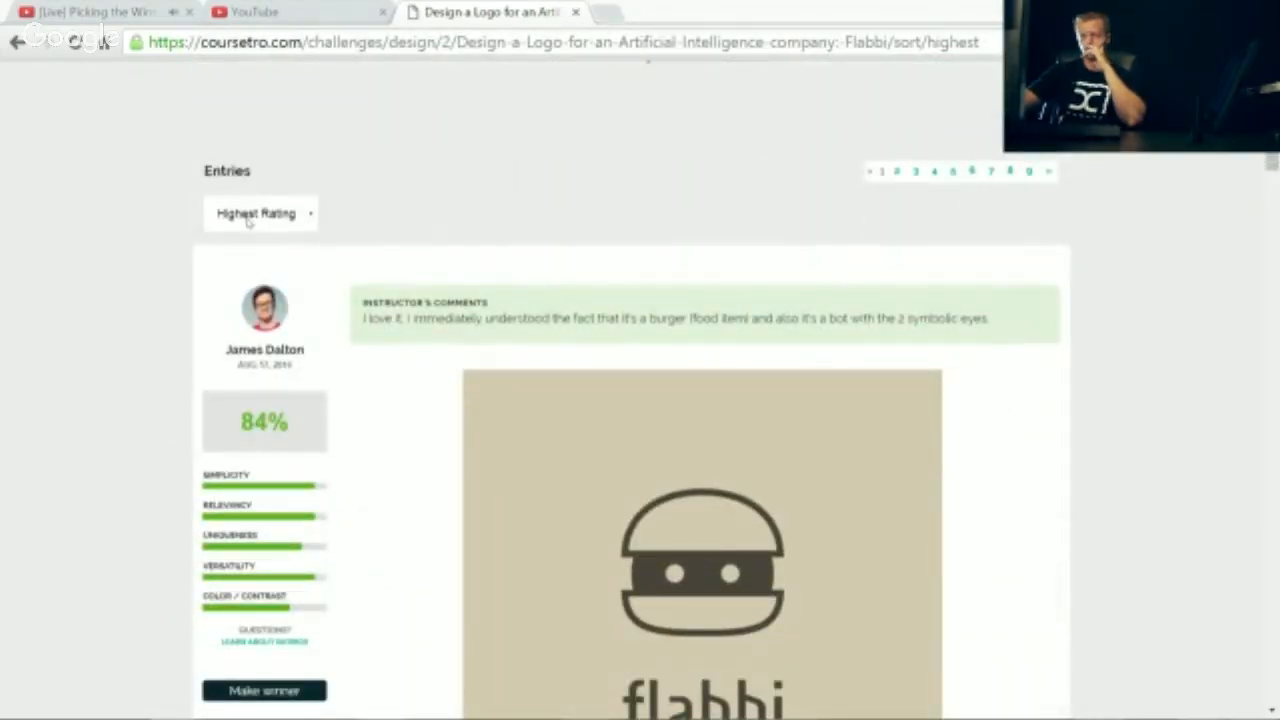
Step: Keep Highest Rating in the sort dropdown and bring the 84% burger-bot logo into view
click(260, 212)
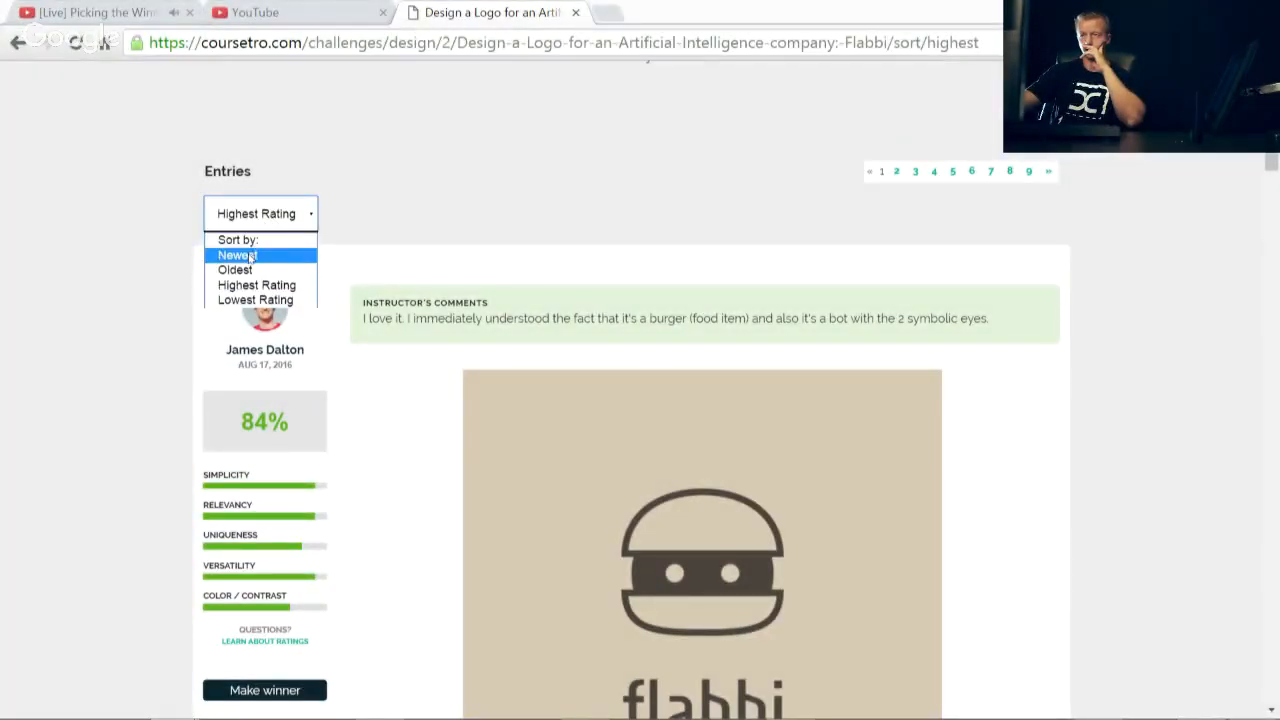
mouse_move(256, 300)
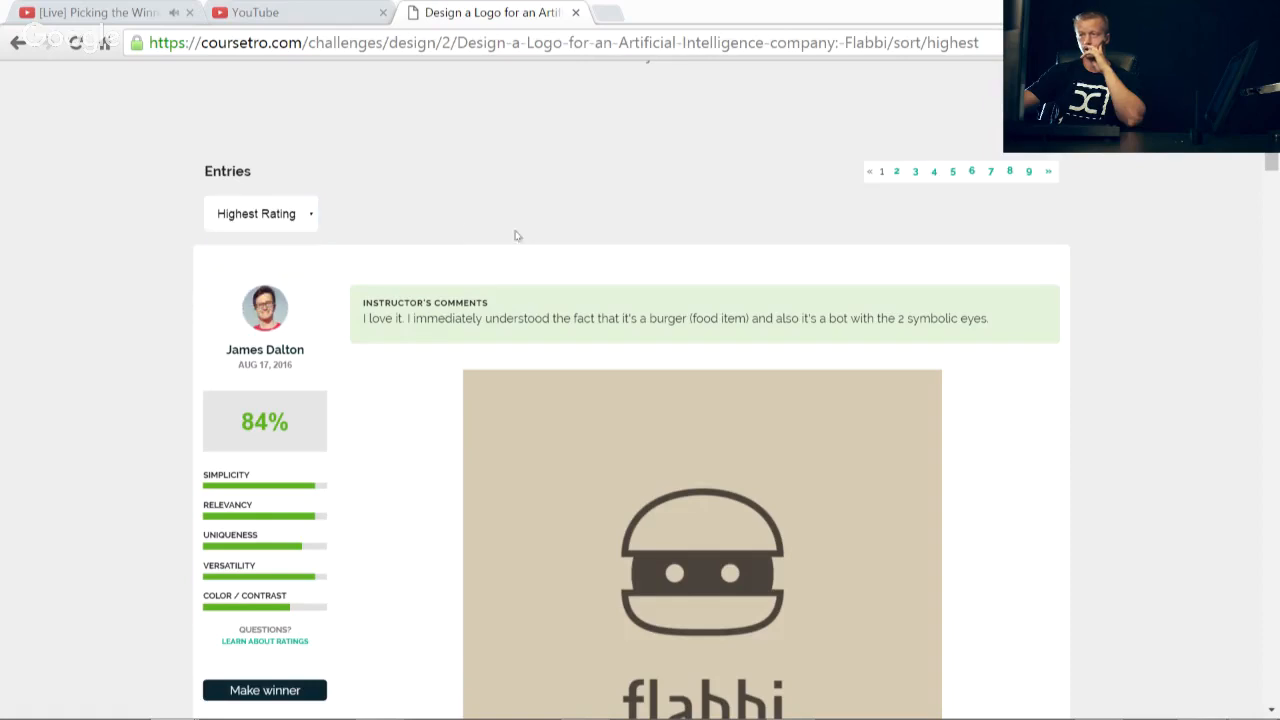
mouse_move(528, 232)
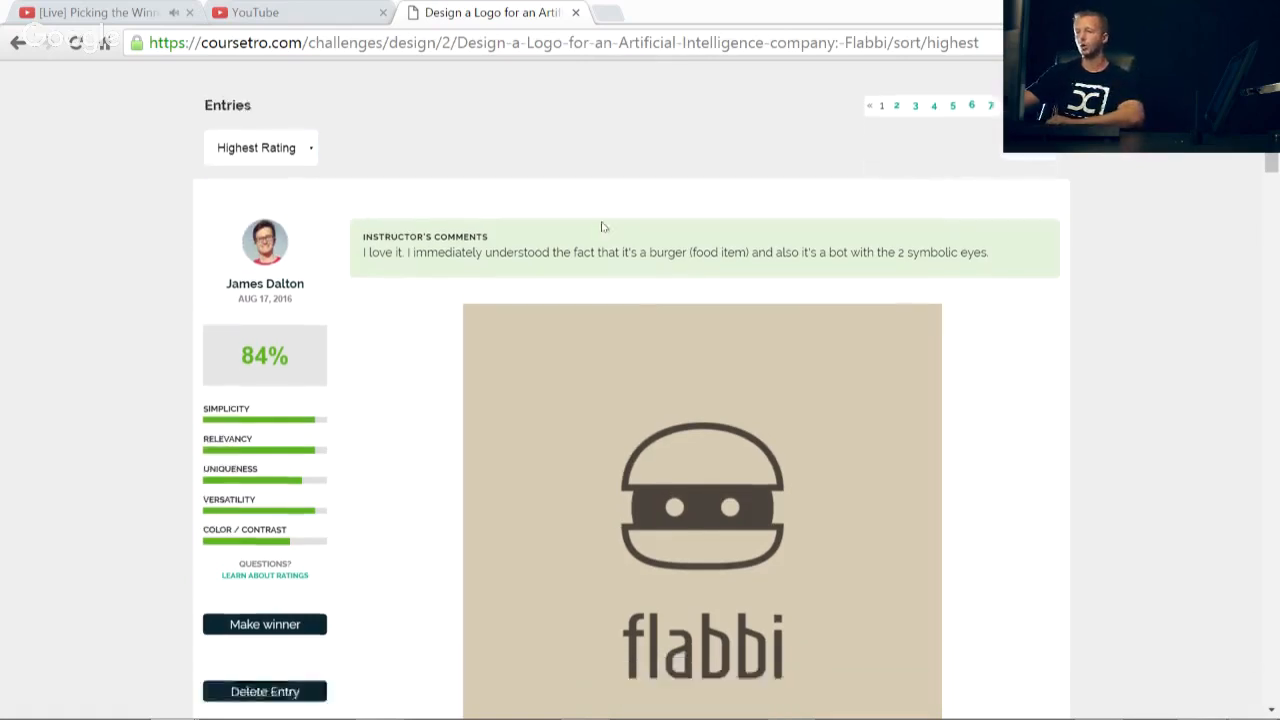
scroll(down, 3)
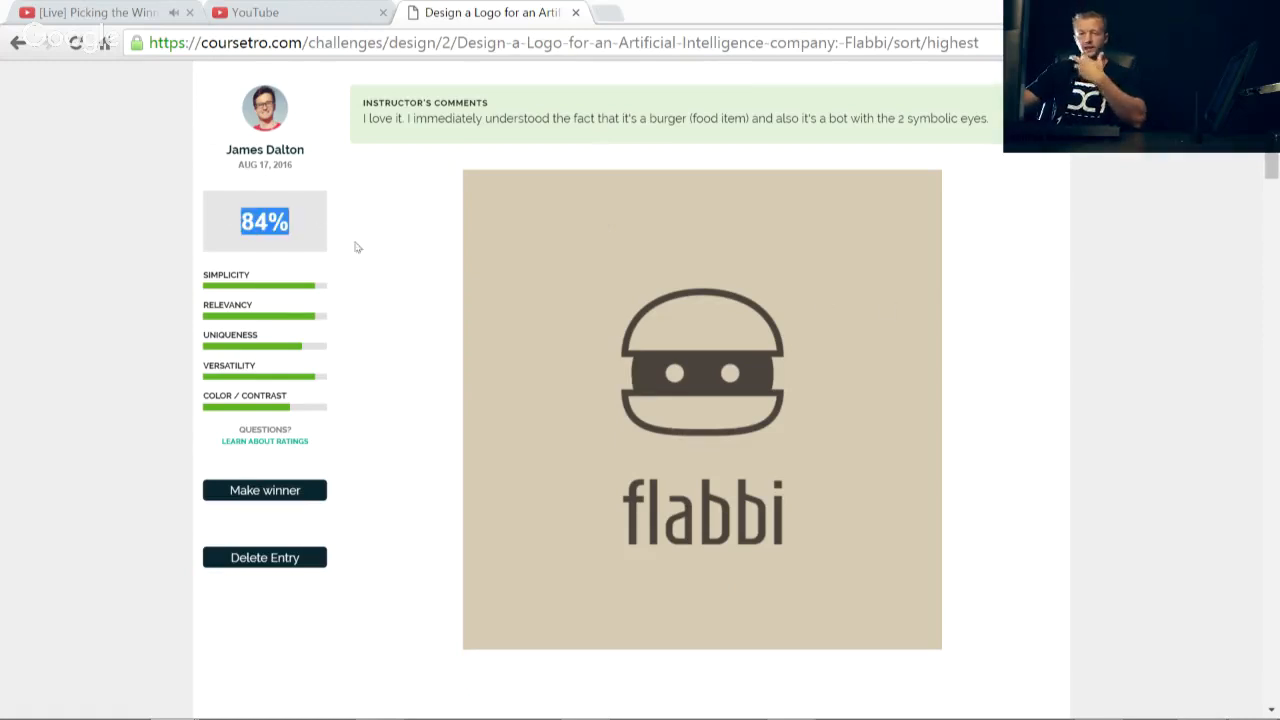
scroll(down, 3)
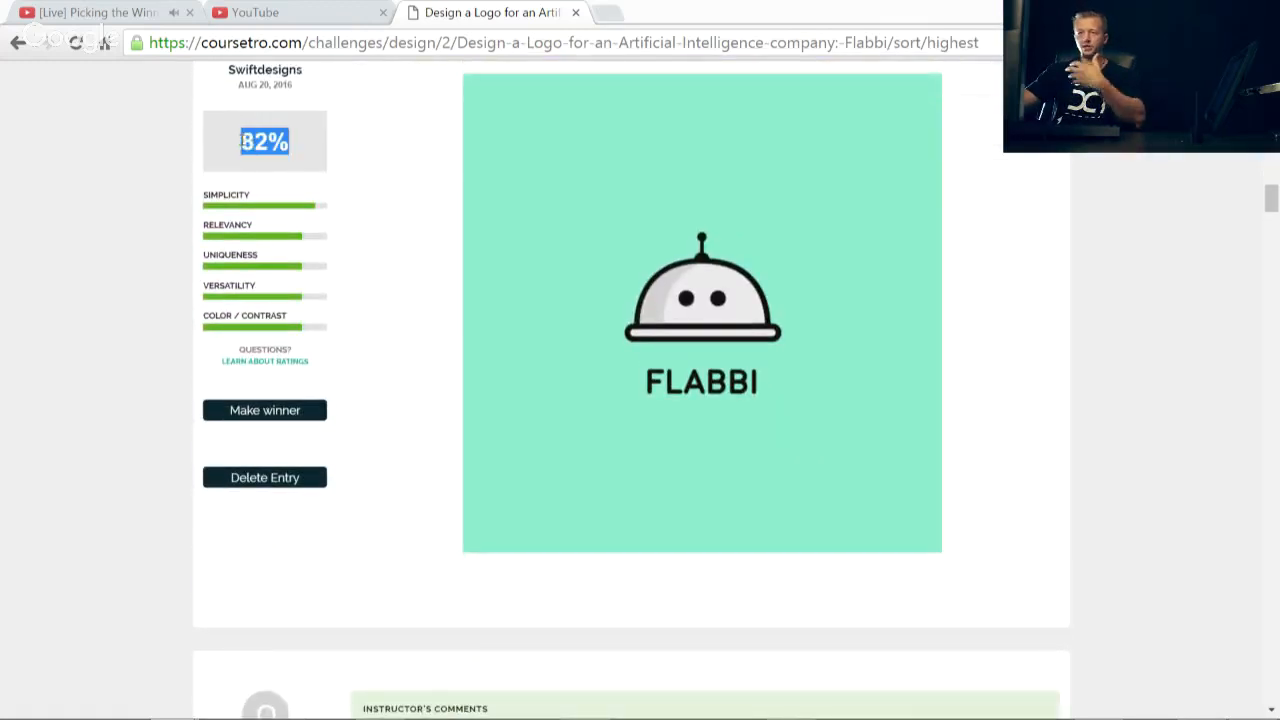
scroll(down, 3)
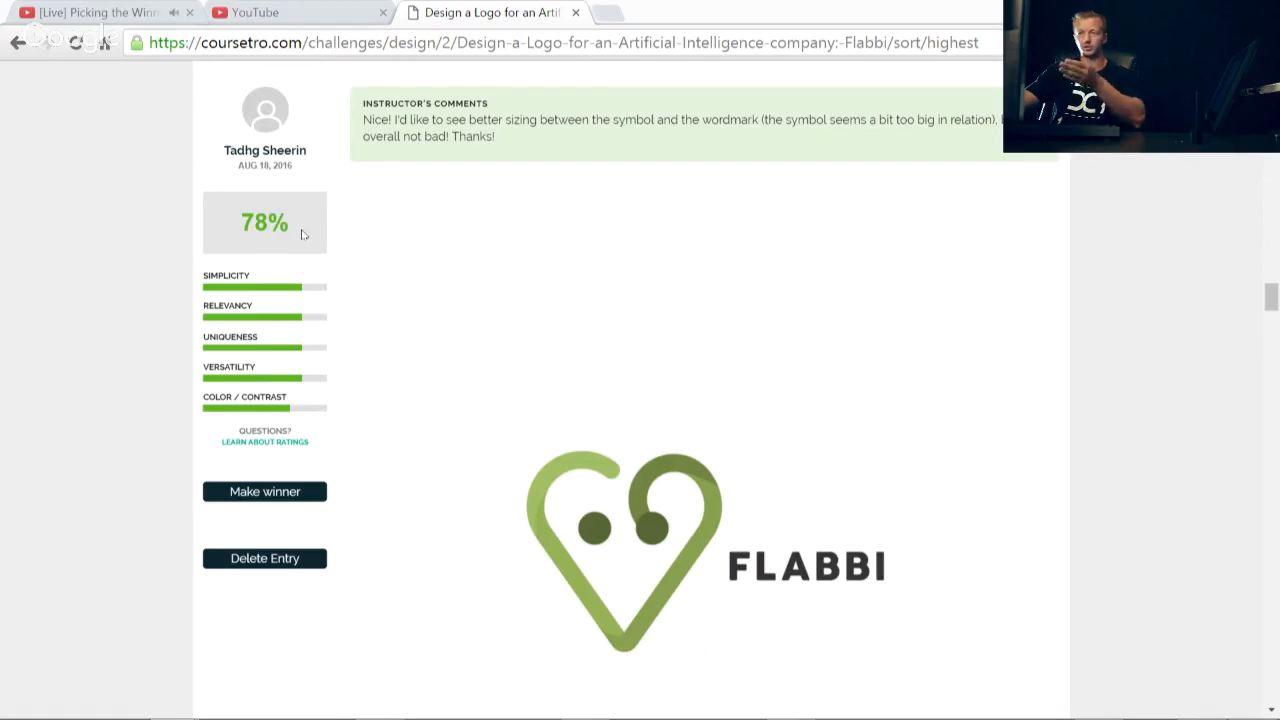
mouse_move(296, 240)
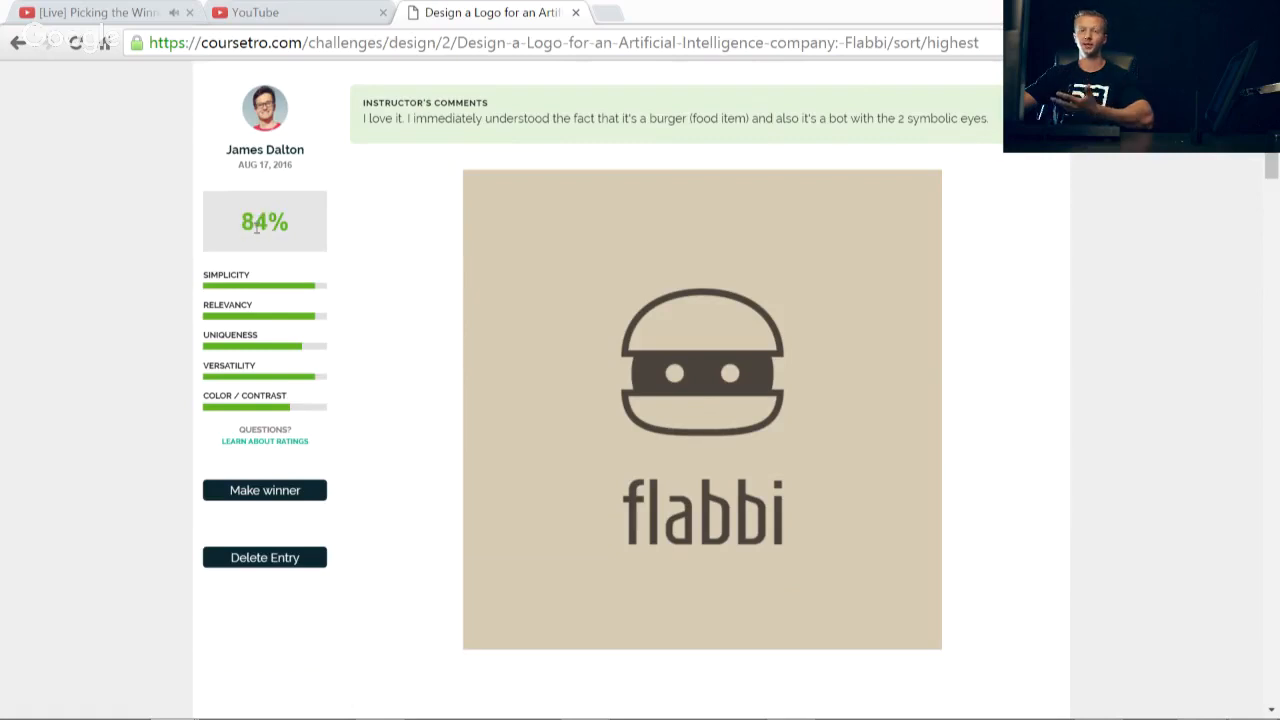
mouse_move(458, 388)
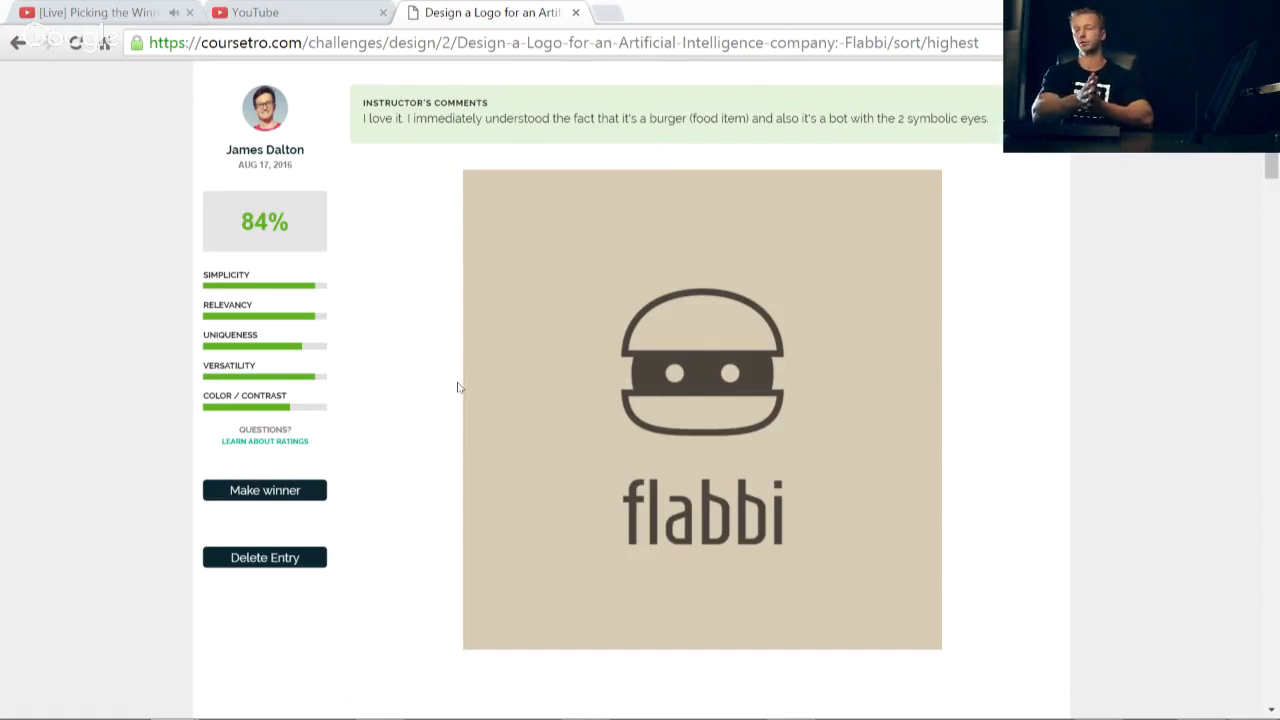
mouse_move(560, 418)
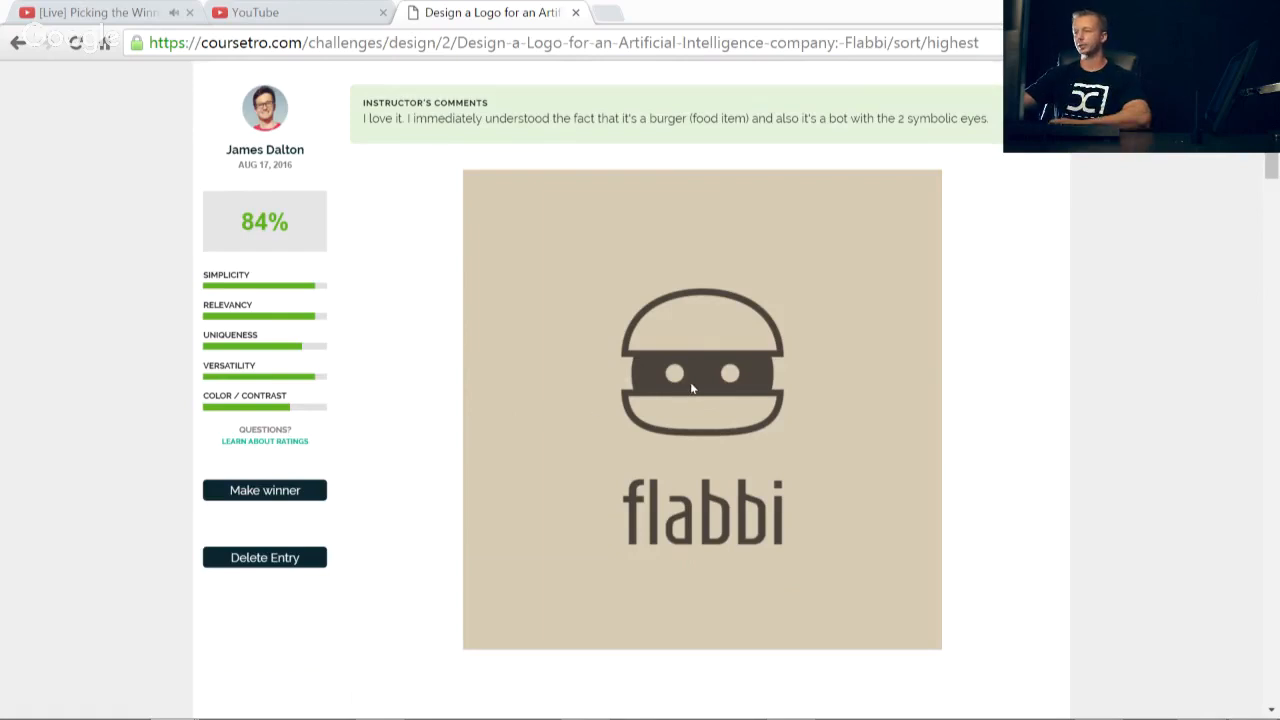
mouse_move(748, 410)
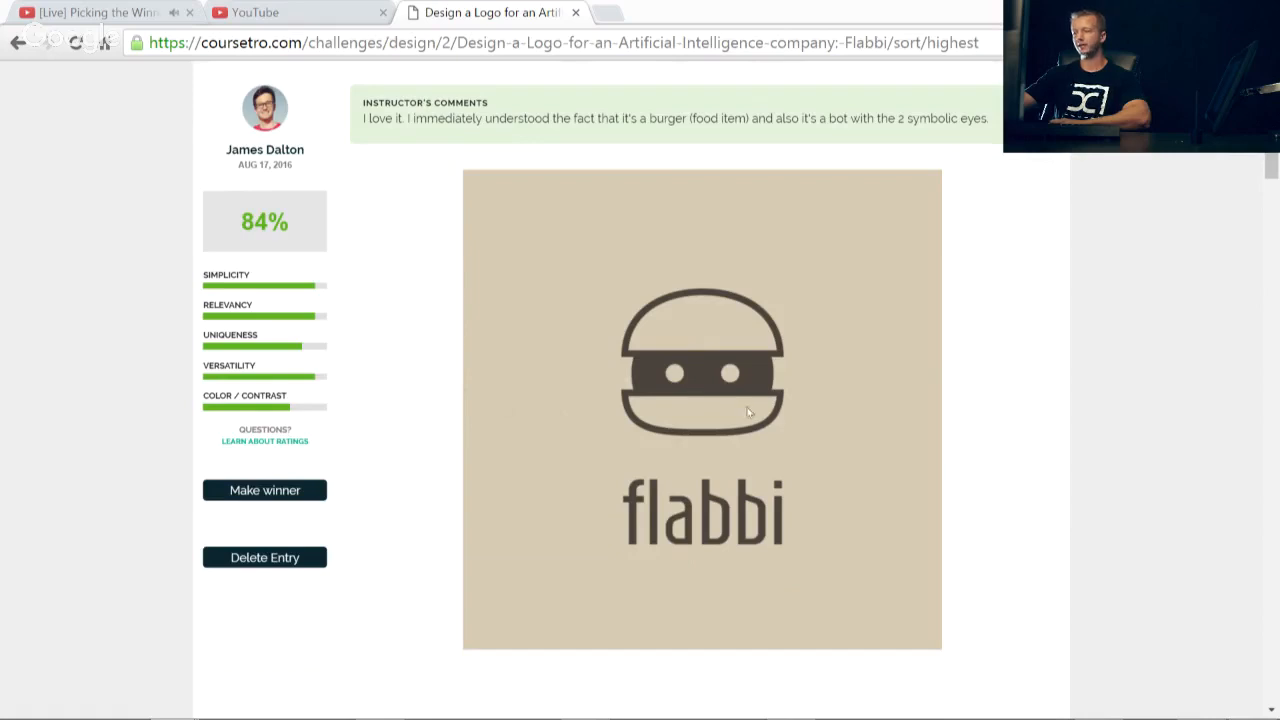
mouse_move(768, 362)
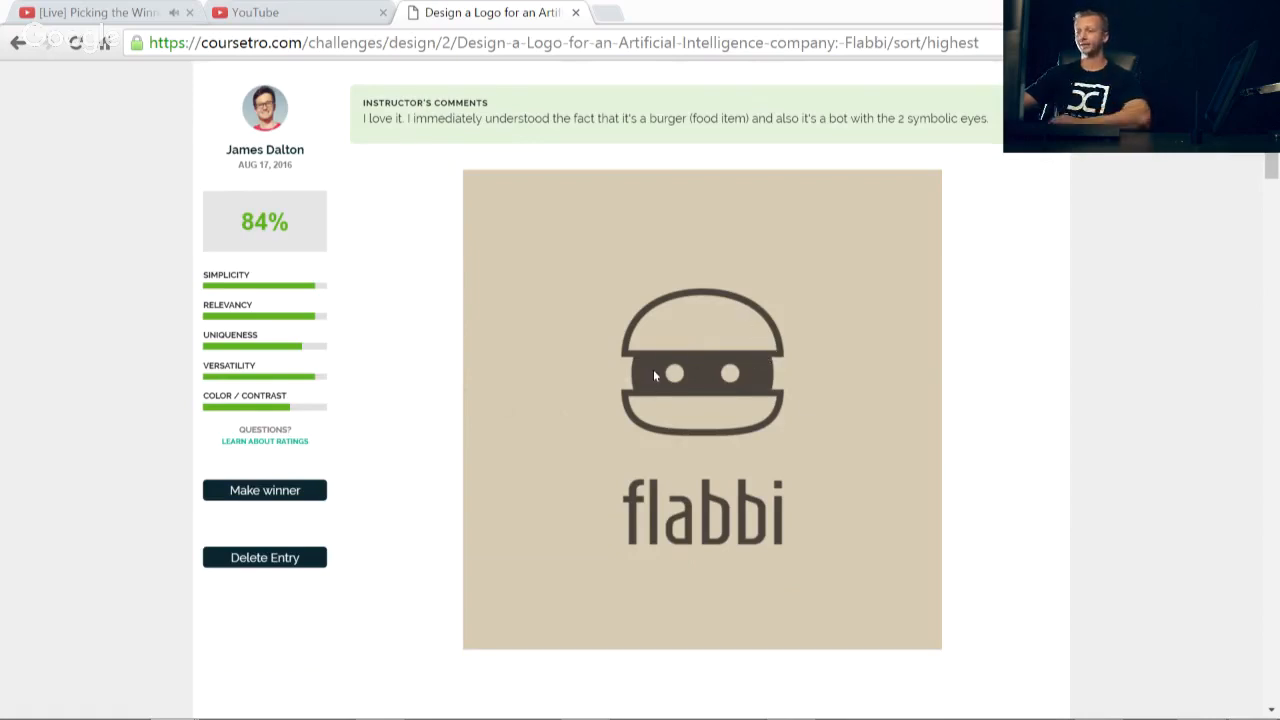
mouse_move(764, 372)
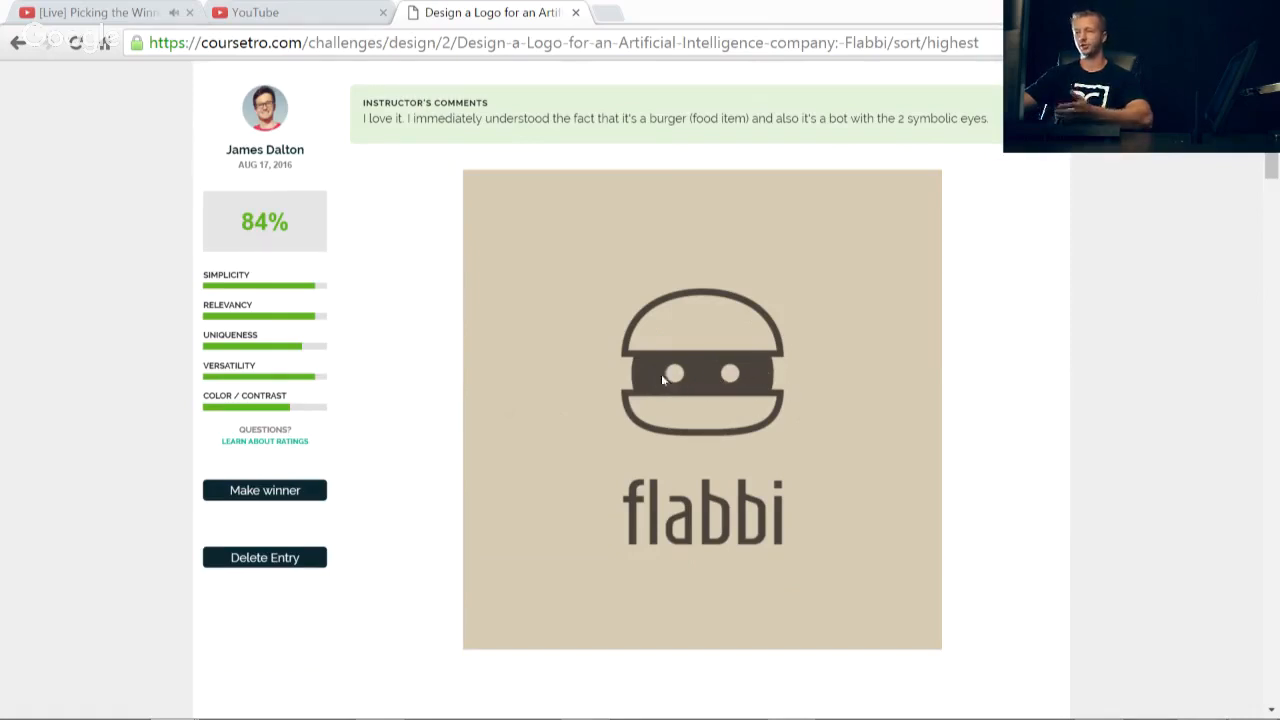
mouse_move(754, 474)
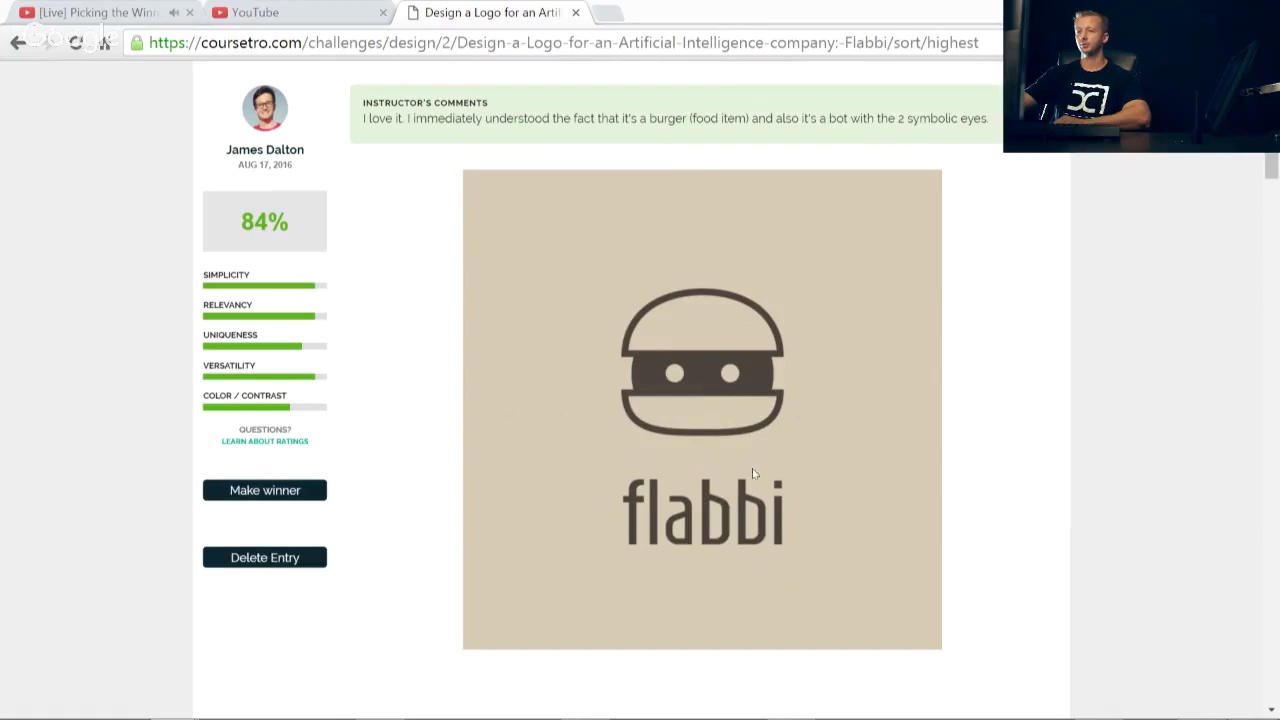
mouse_move(770, 398)
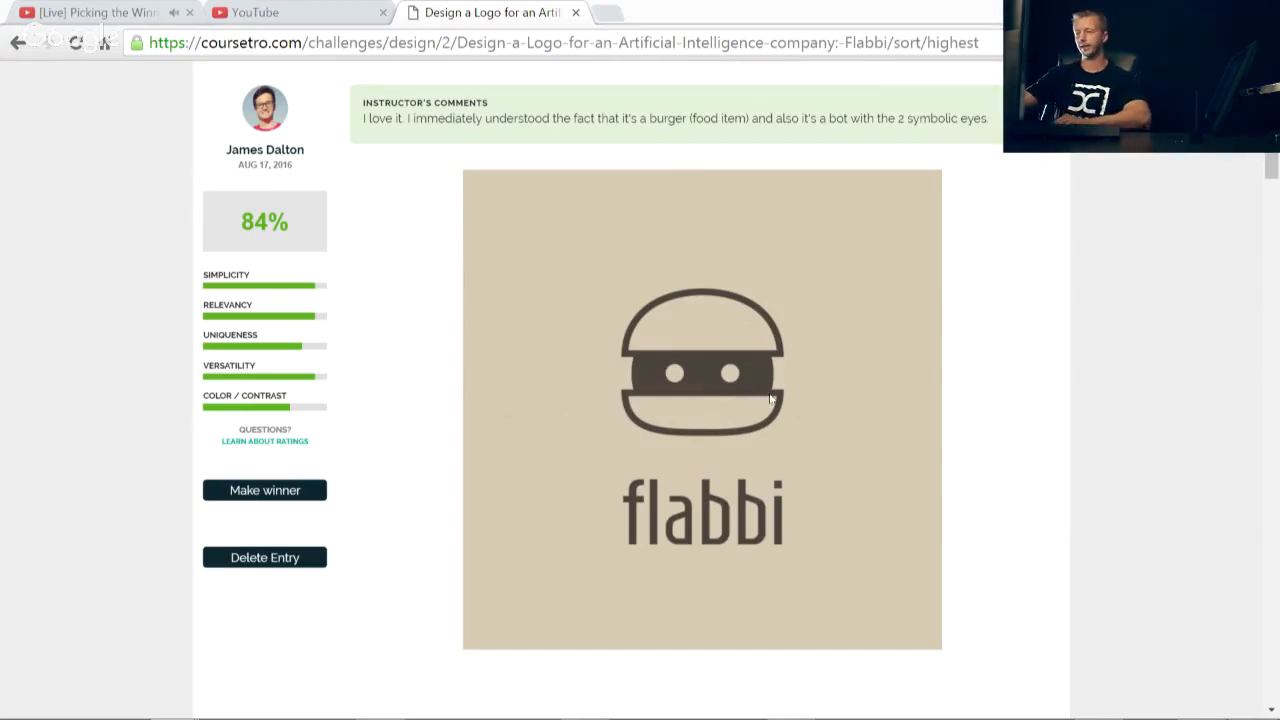
mouse_move(730, 412)
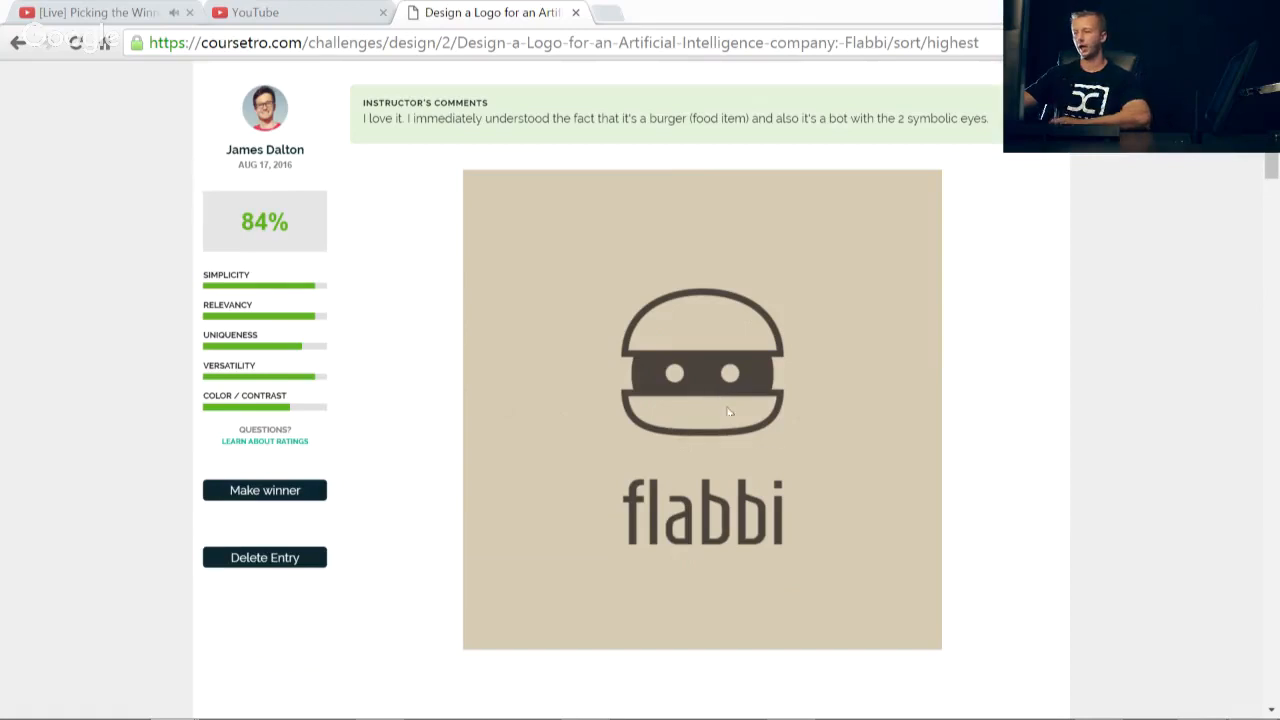
mouse_move(800, 462)
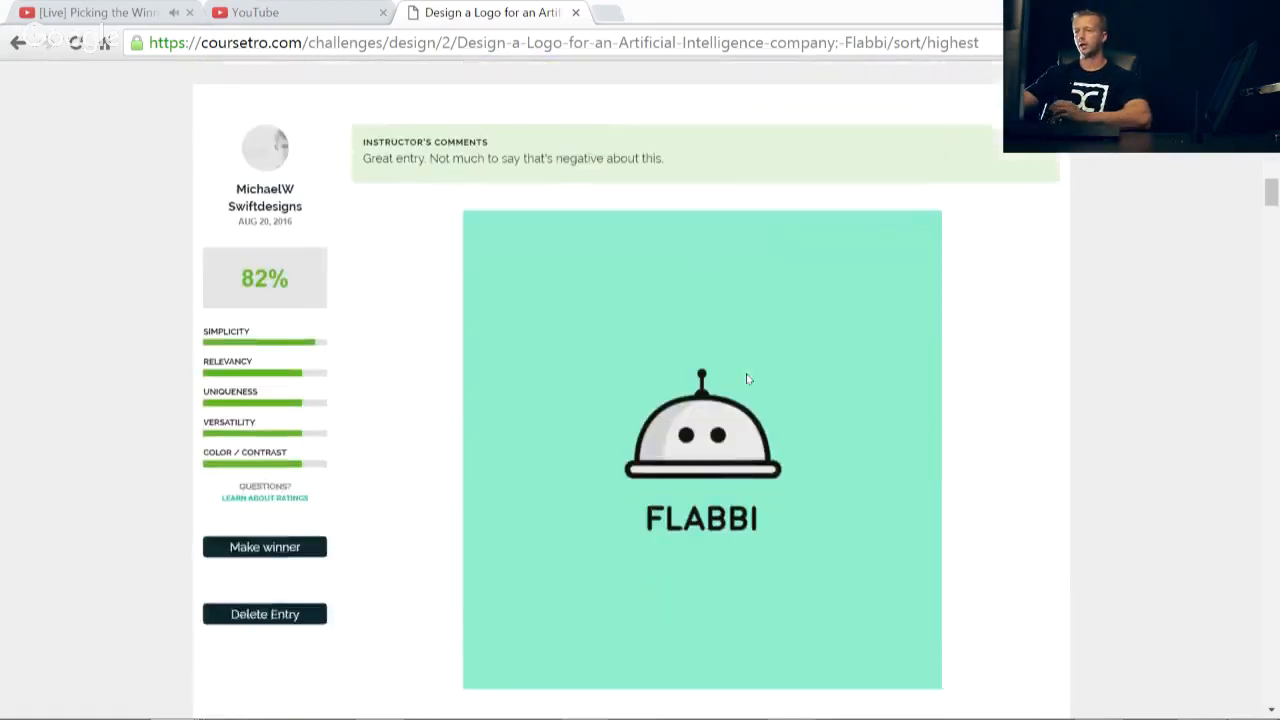
Step: Scroll past the 82% dome-bot FLABBI entry until the 80% plate-symbol entry appears
scroll(down, 3)
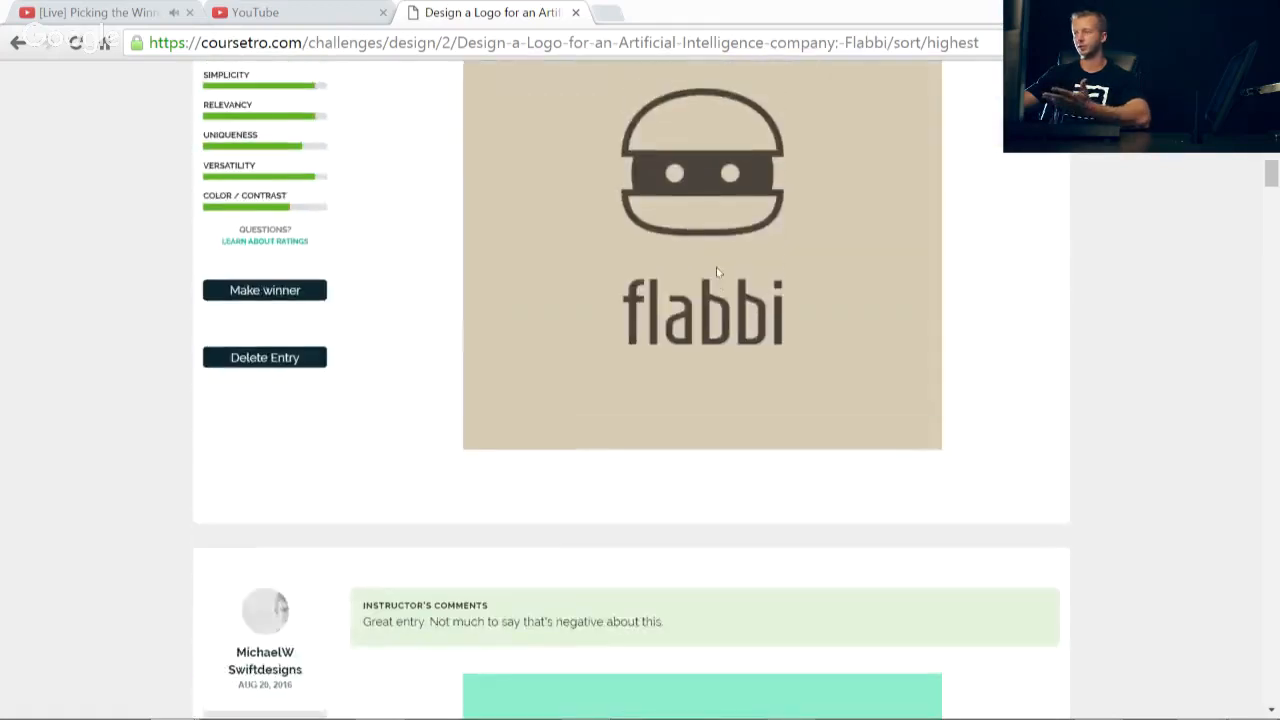
scroll(down, 3)
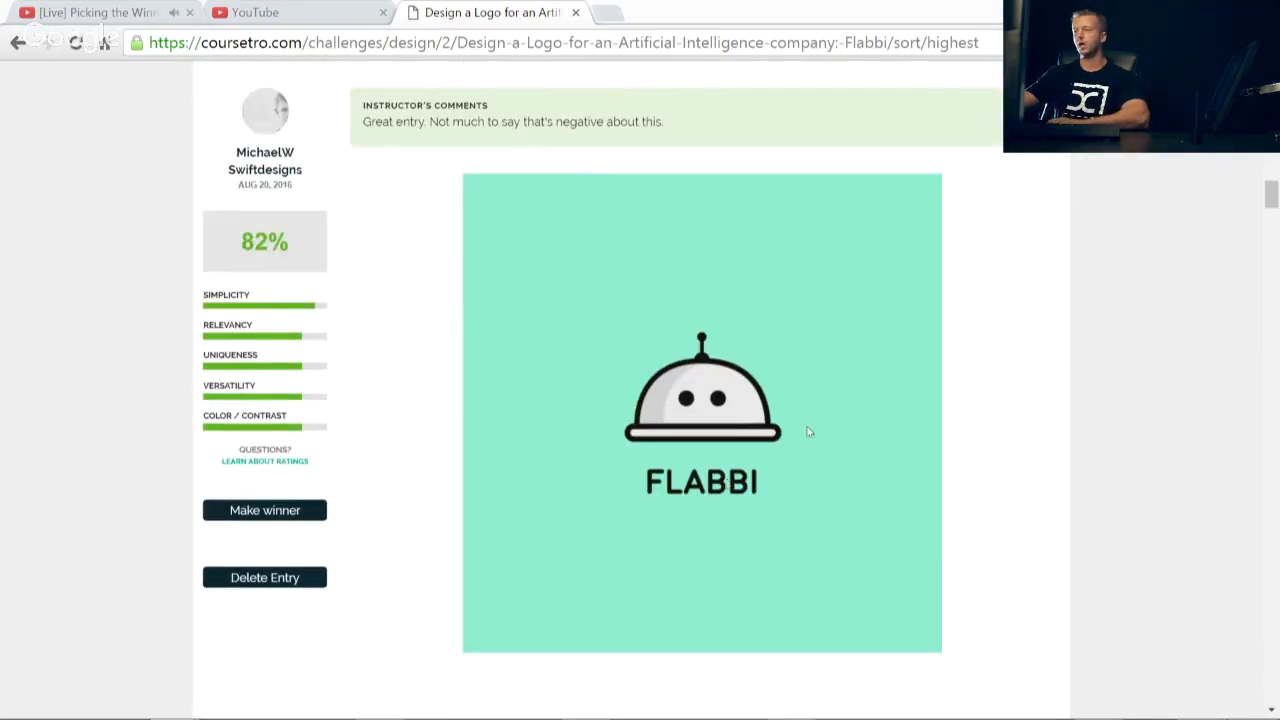
mouse_move(680, 428)
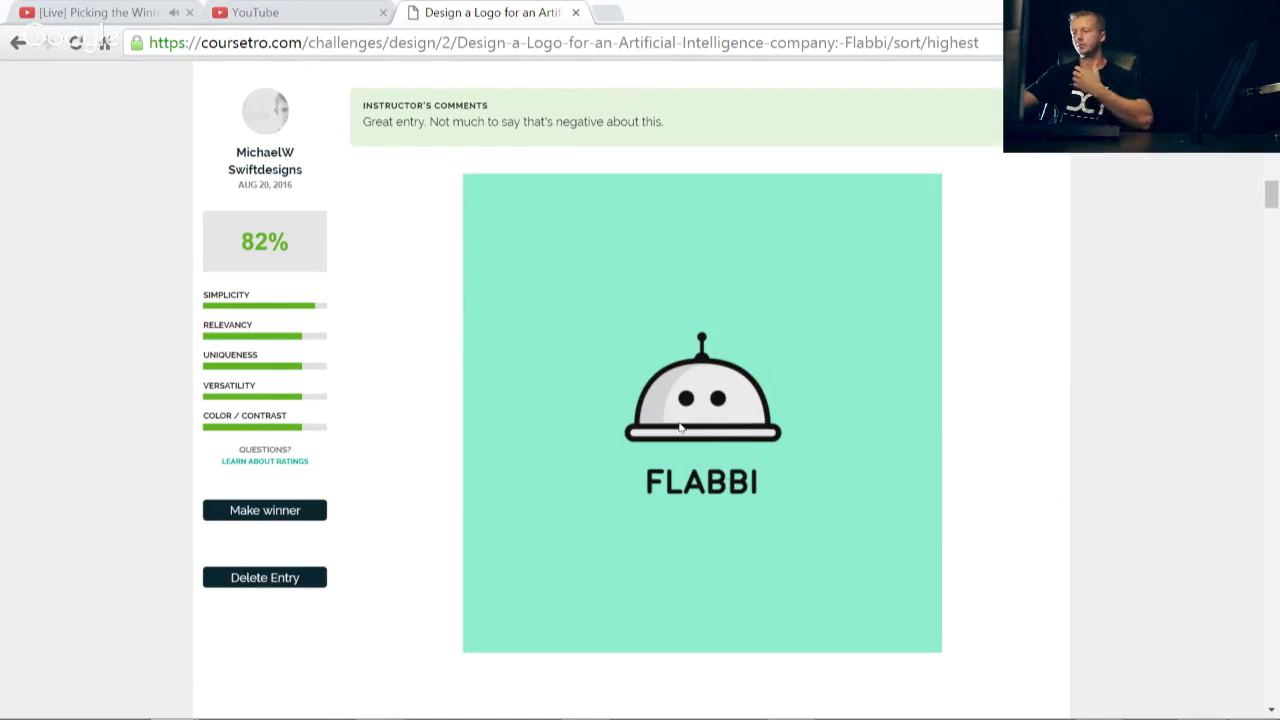
mouse_move(312, 368)
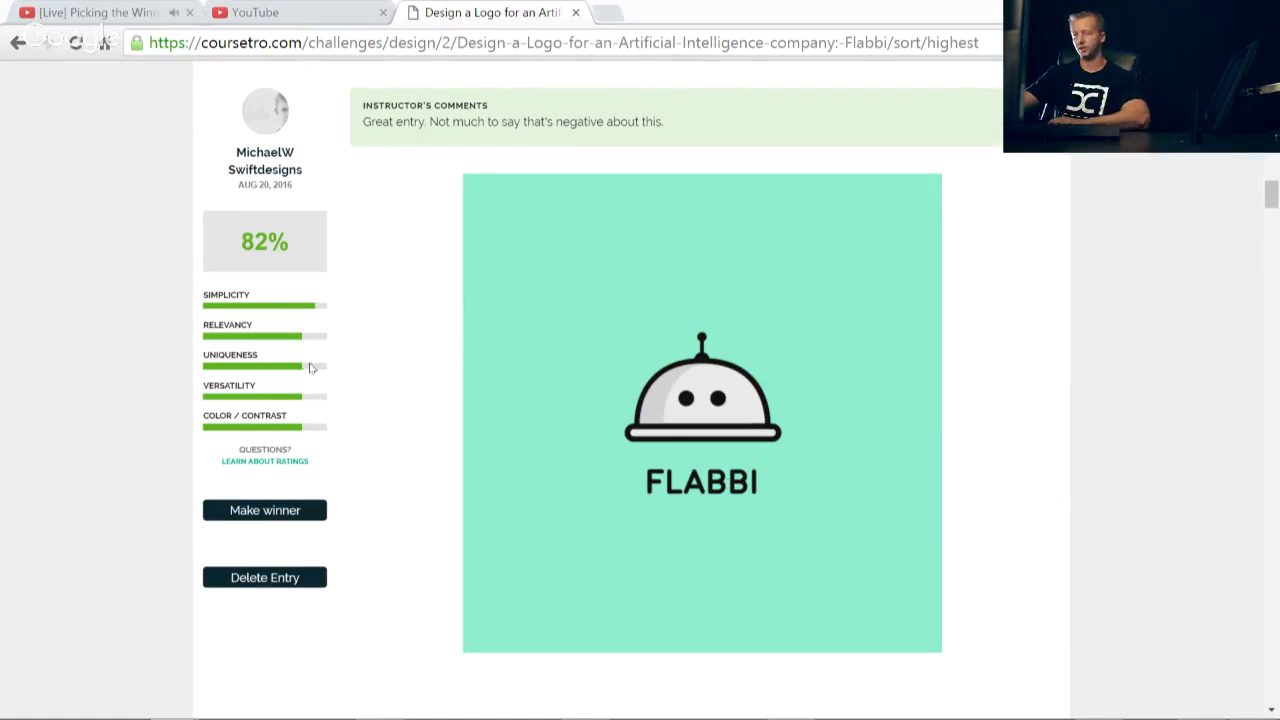
mouse_move(716, 440)
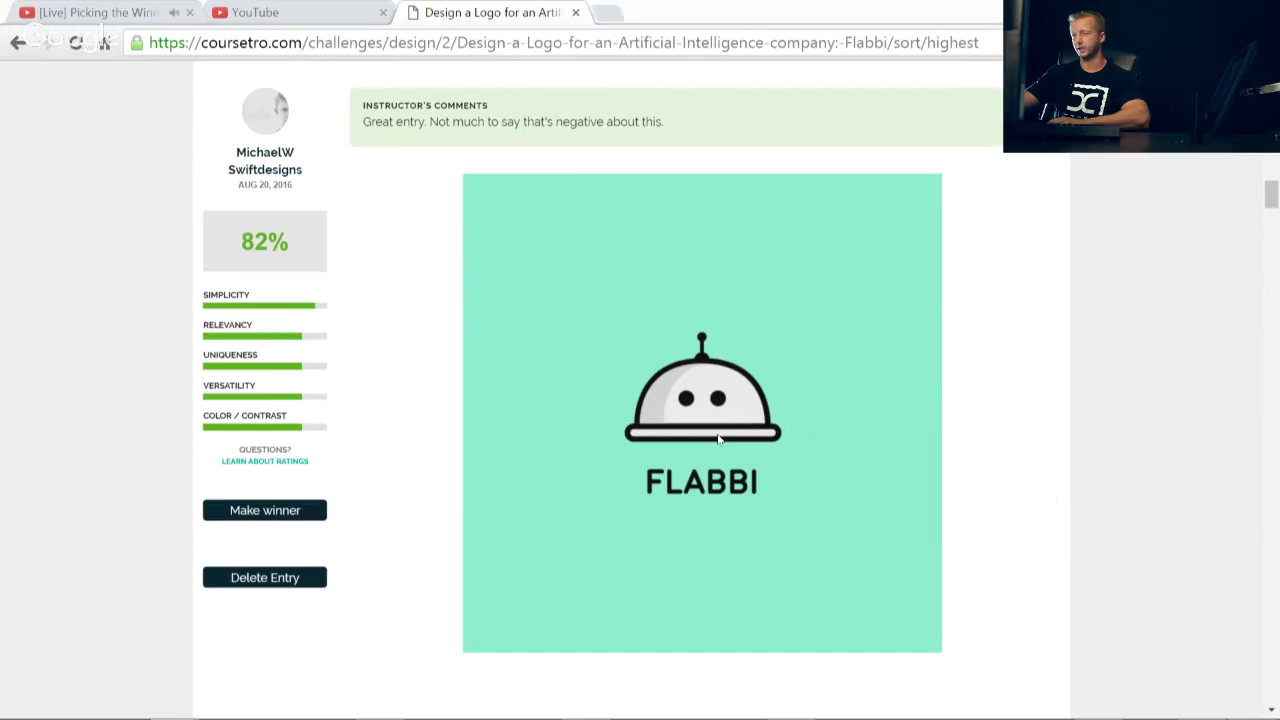
mouse_move(632, 444)
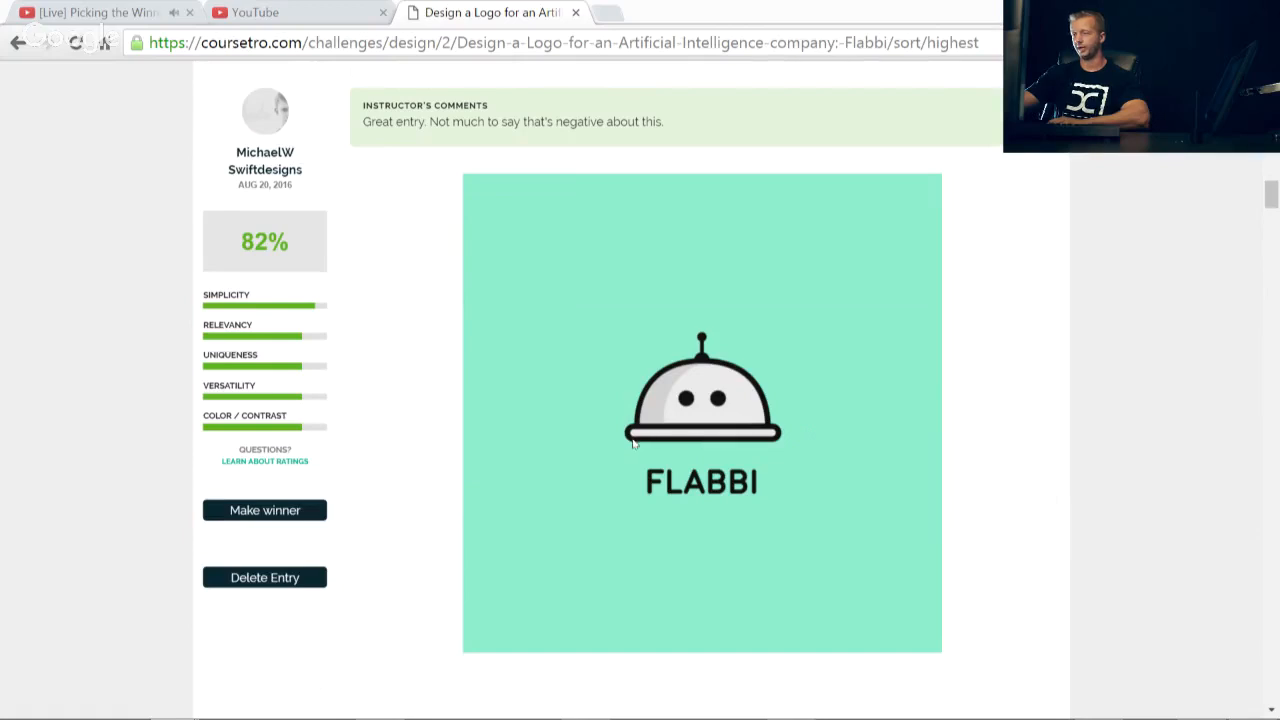
mouse_move(808, 440)
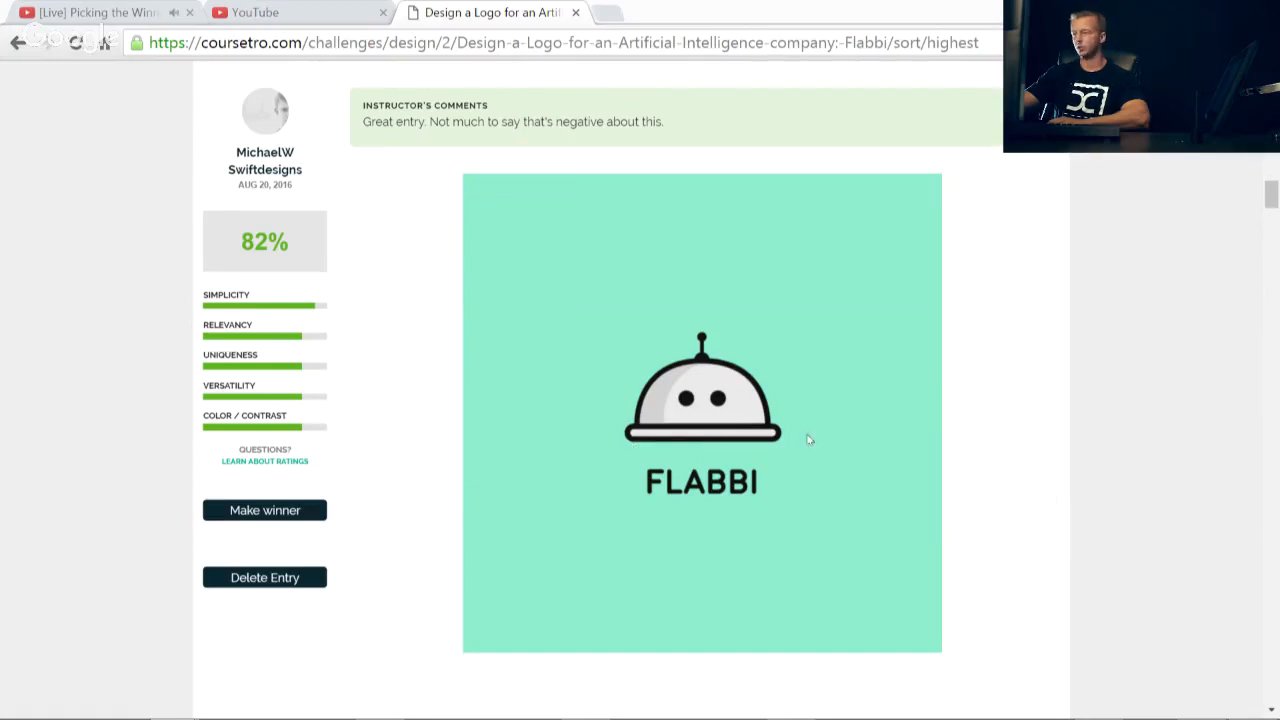
mouse_move(688, 376)
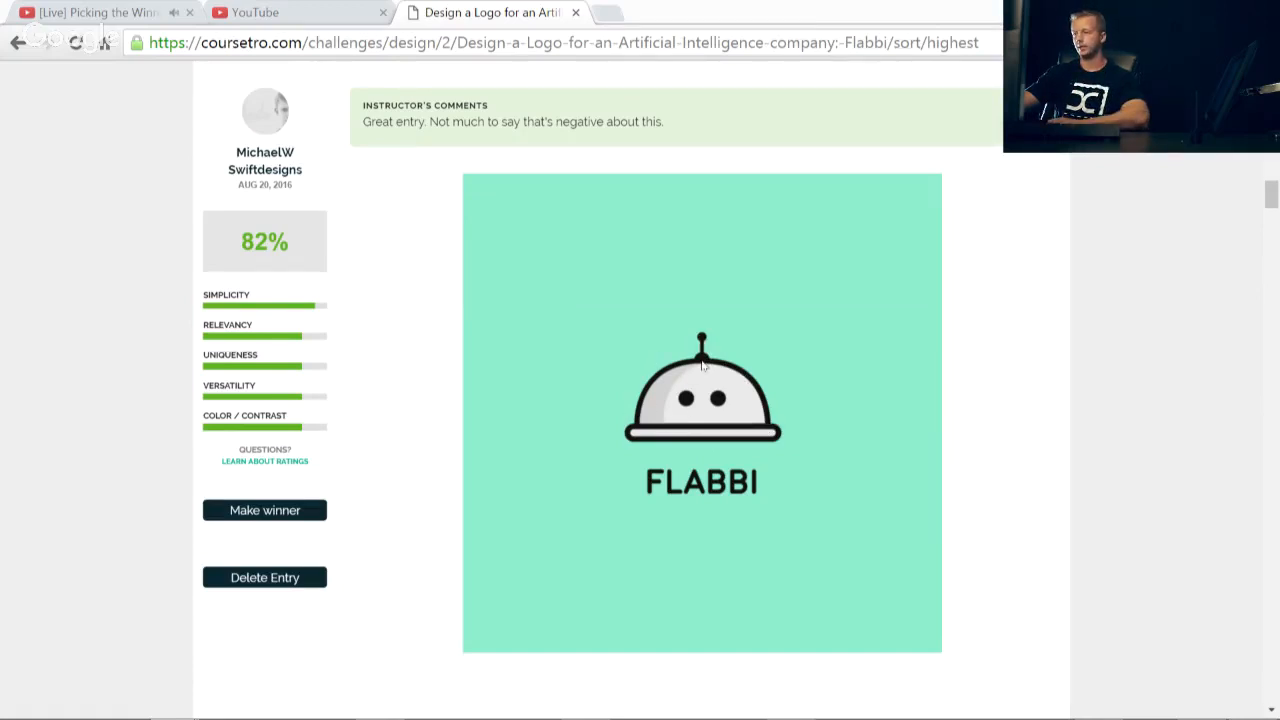
scroll(down, 3)
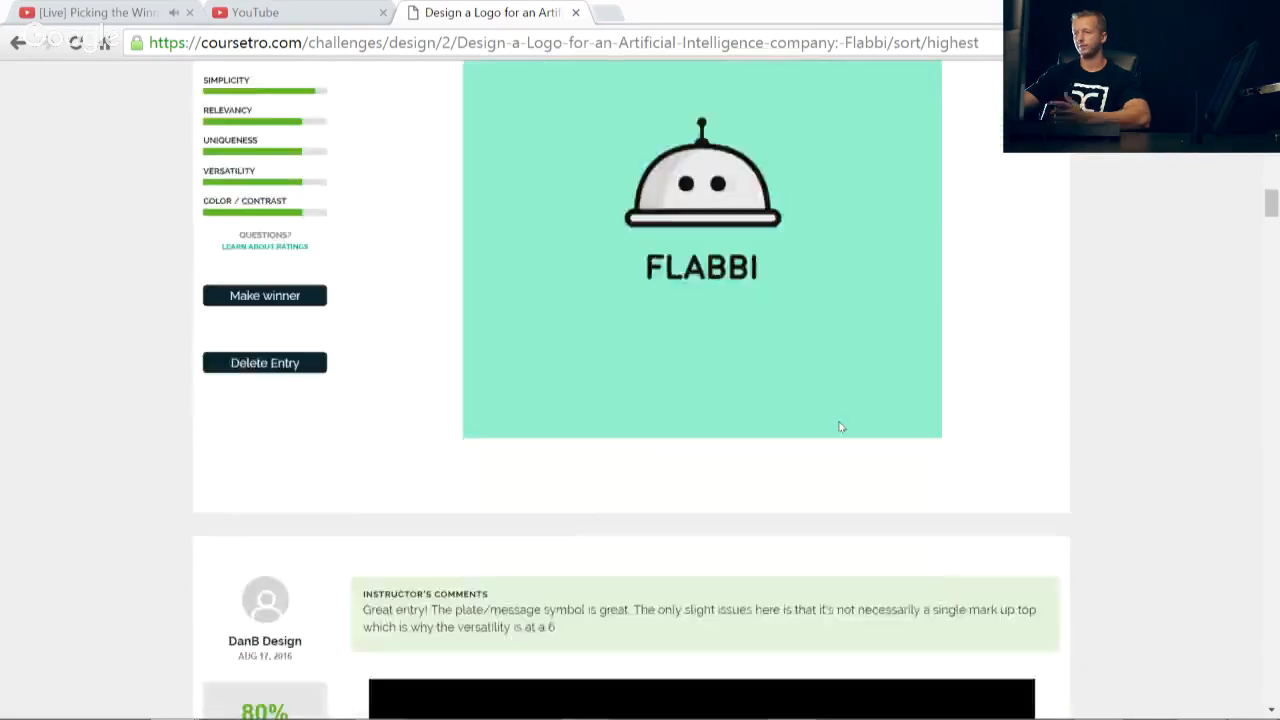
Step: Scroll to the 80% fork, knife and speech-bubble flabbi logo
scroll(down, 3)
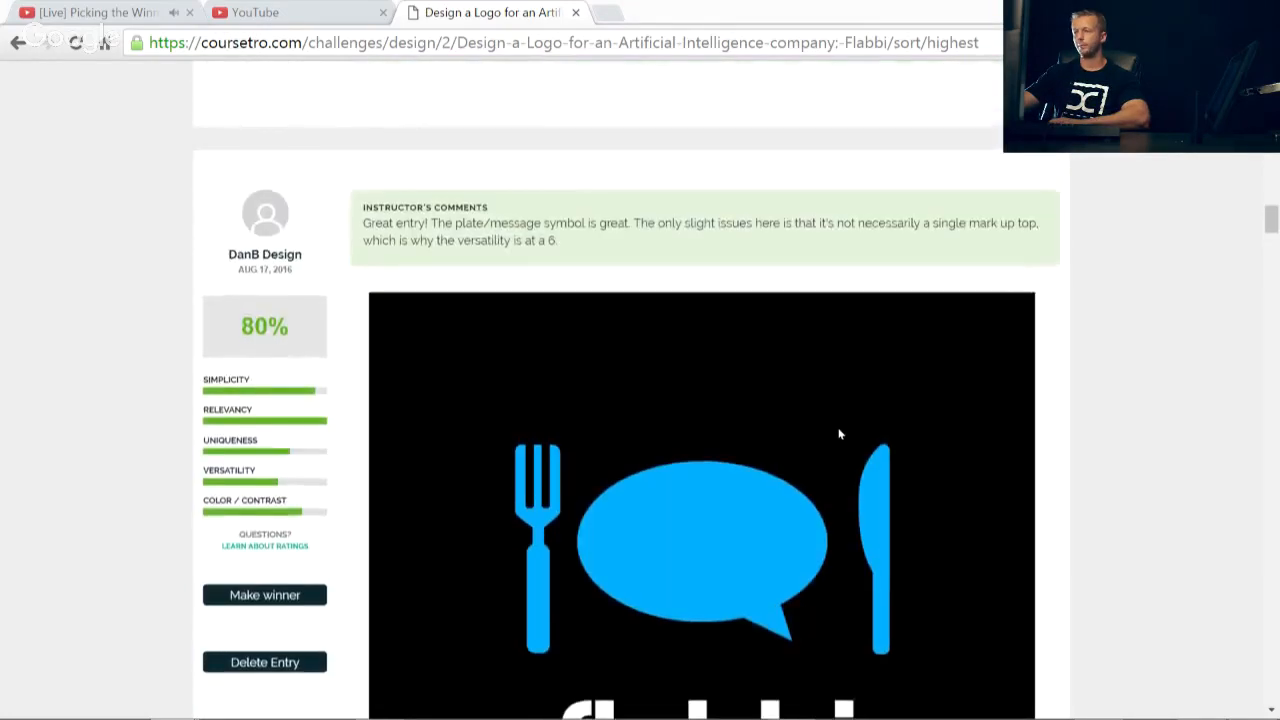
scroll(down, 3)
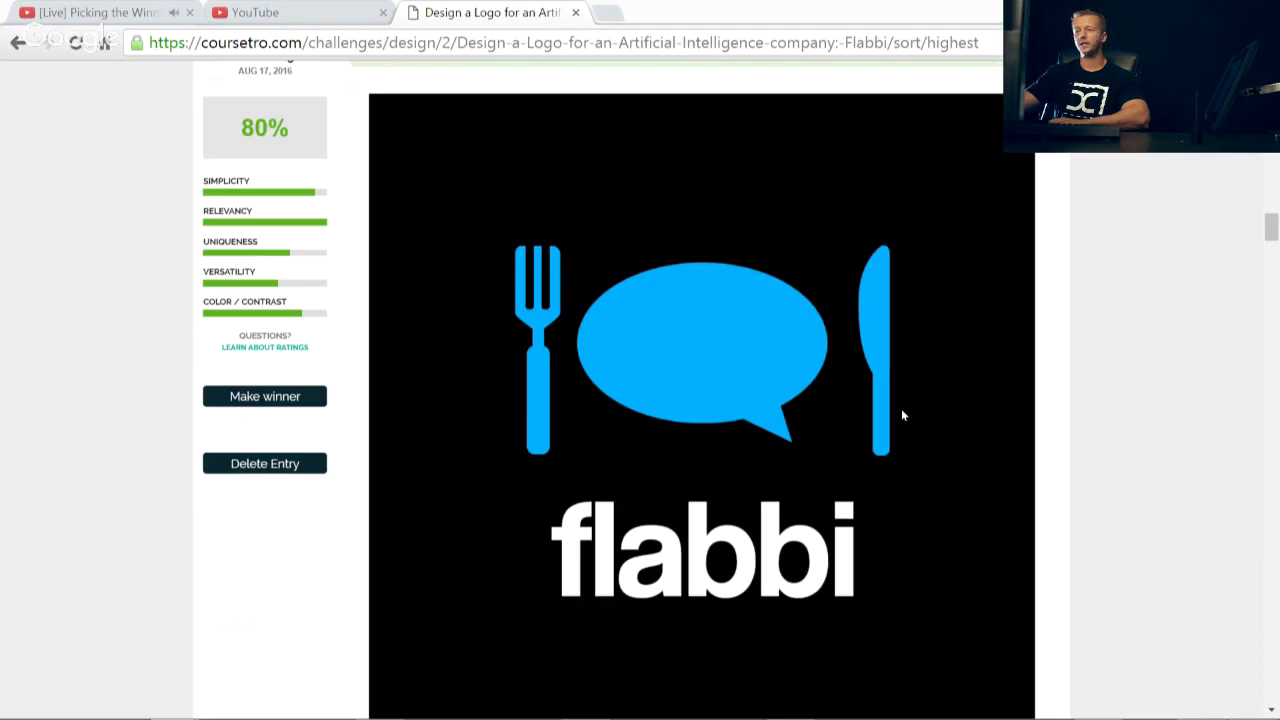
mouse_move(538, 368)
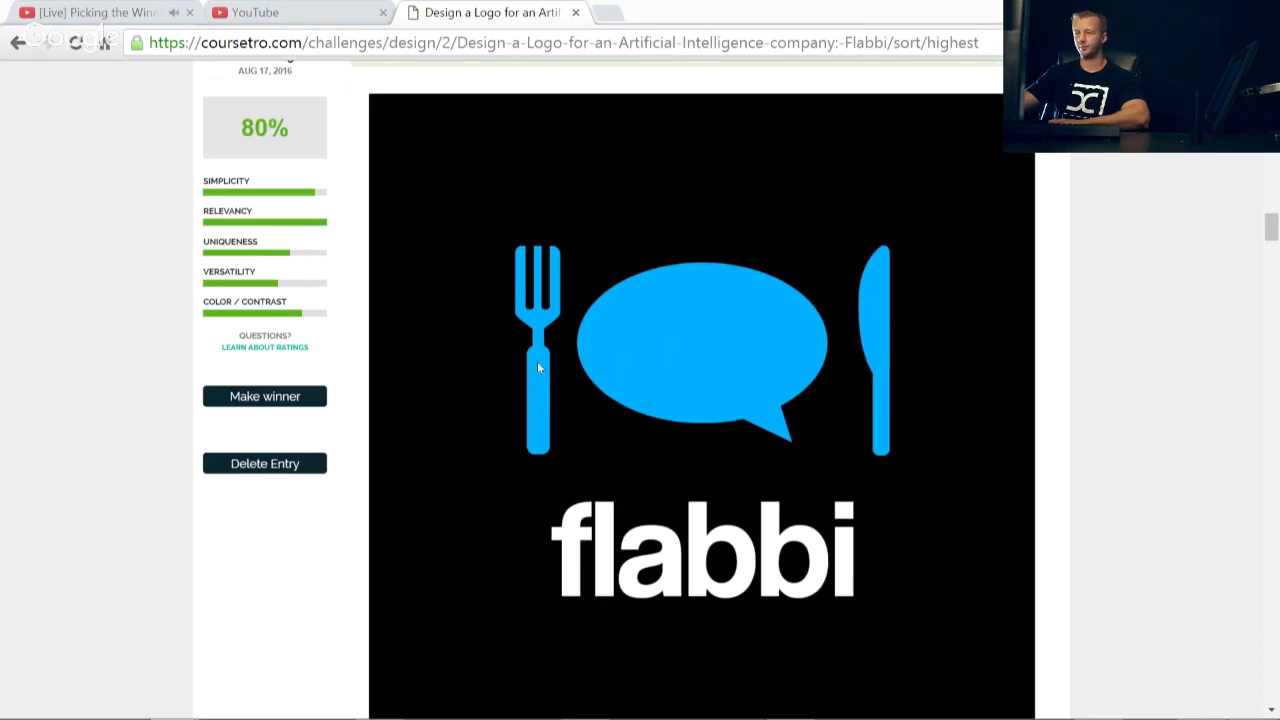
mouse_move(844, 430)
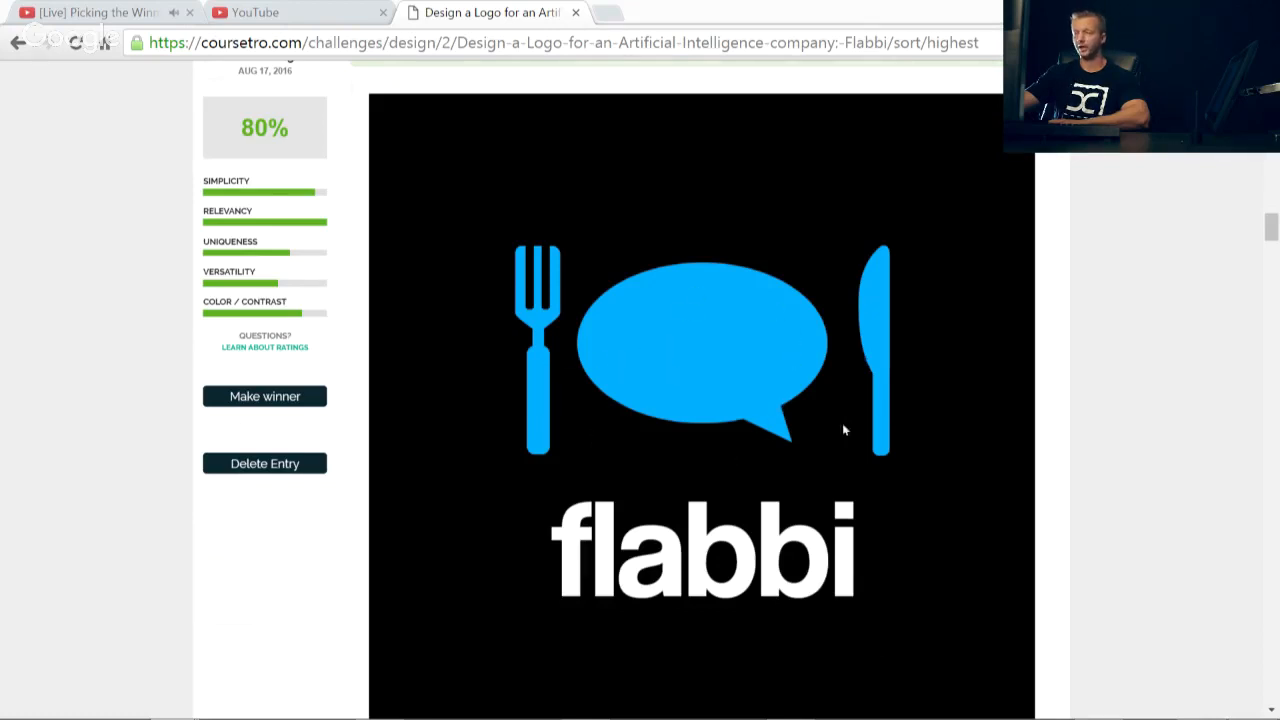
mouse_move(784, 410)
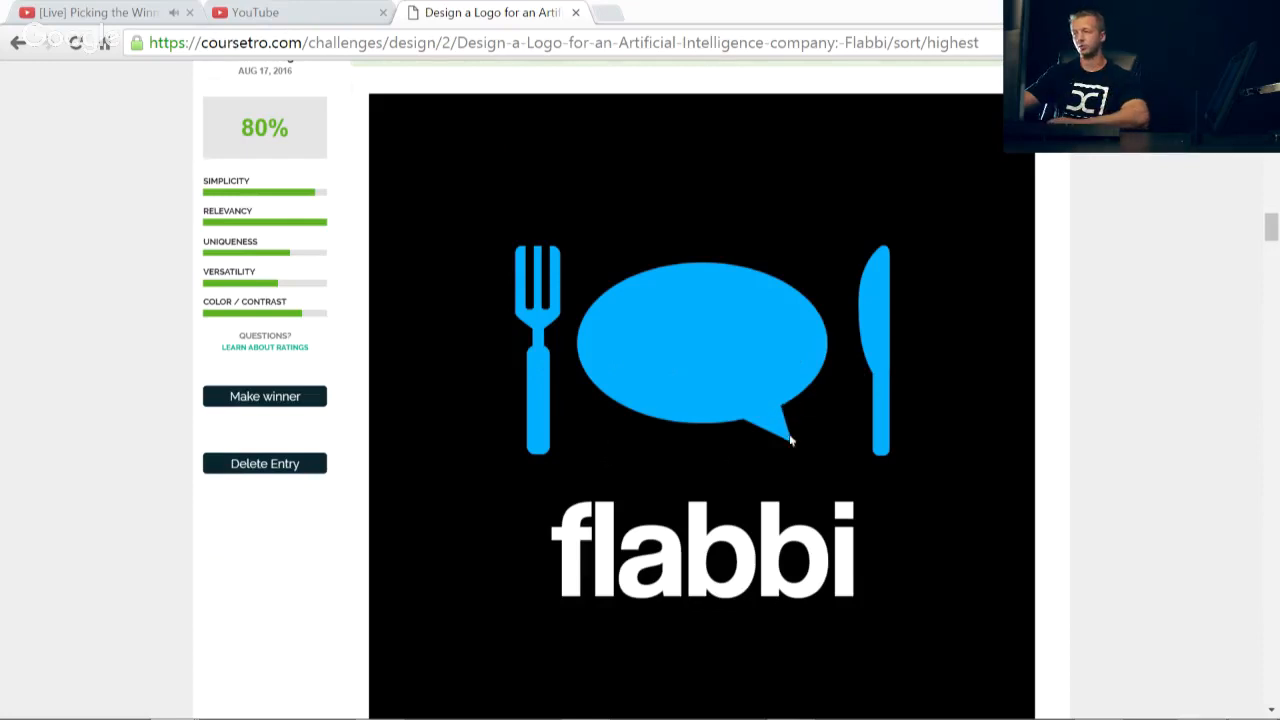
mouse_move(640, 388)
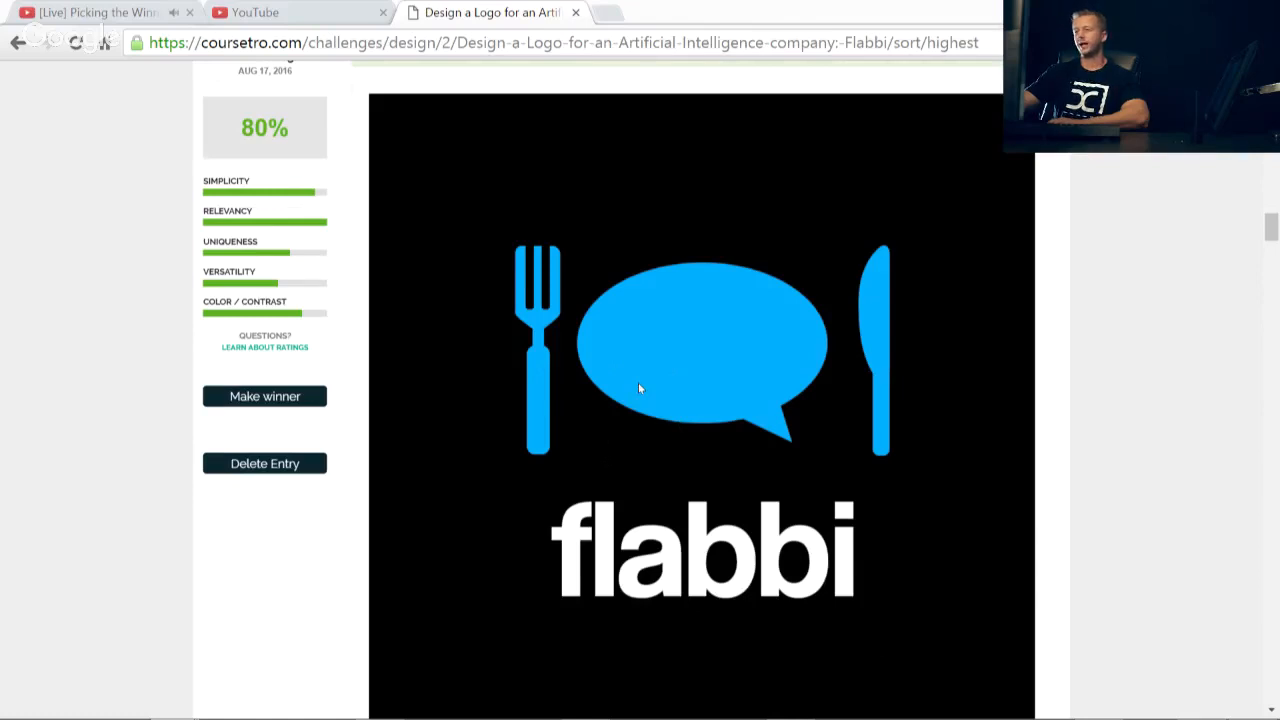
mouse_move(710, 402)
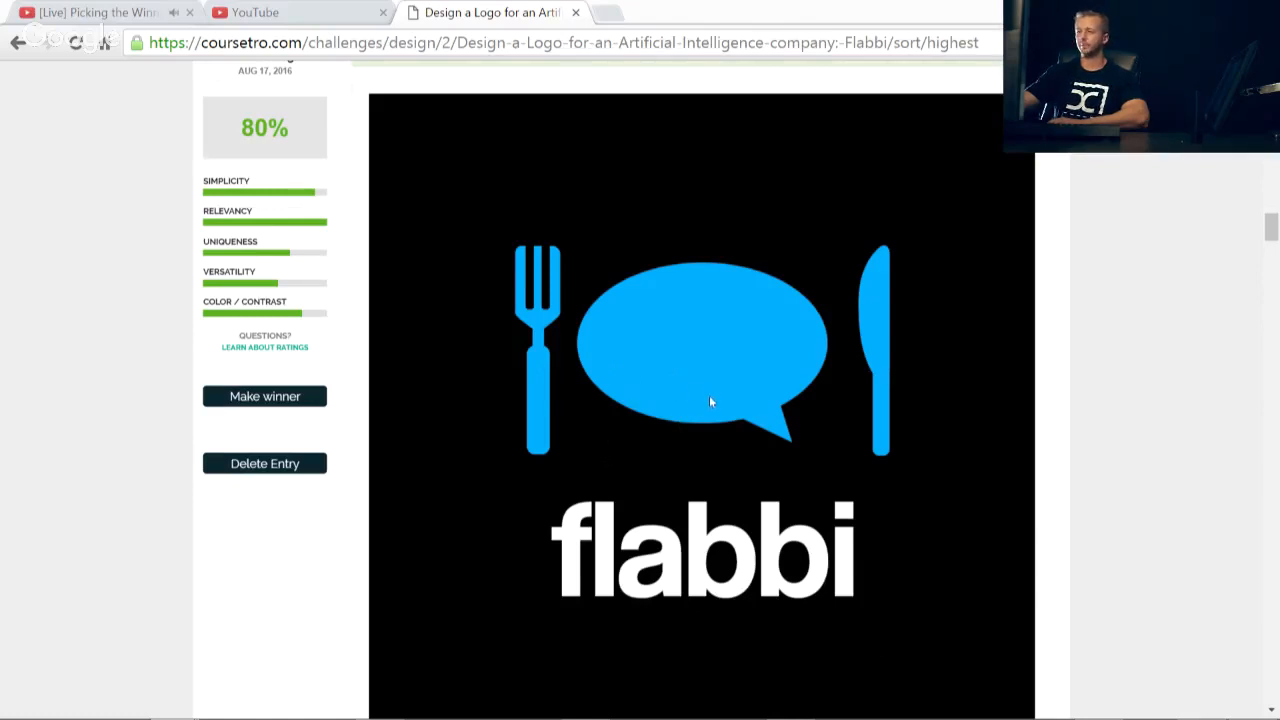
mouse_move(708, 528)
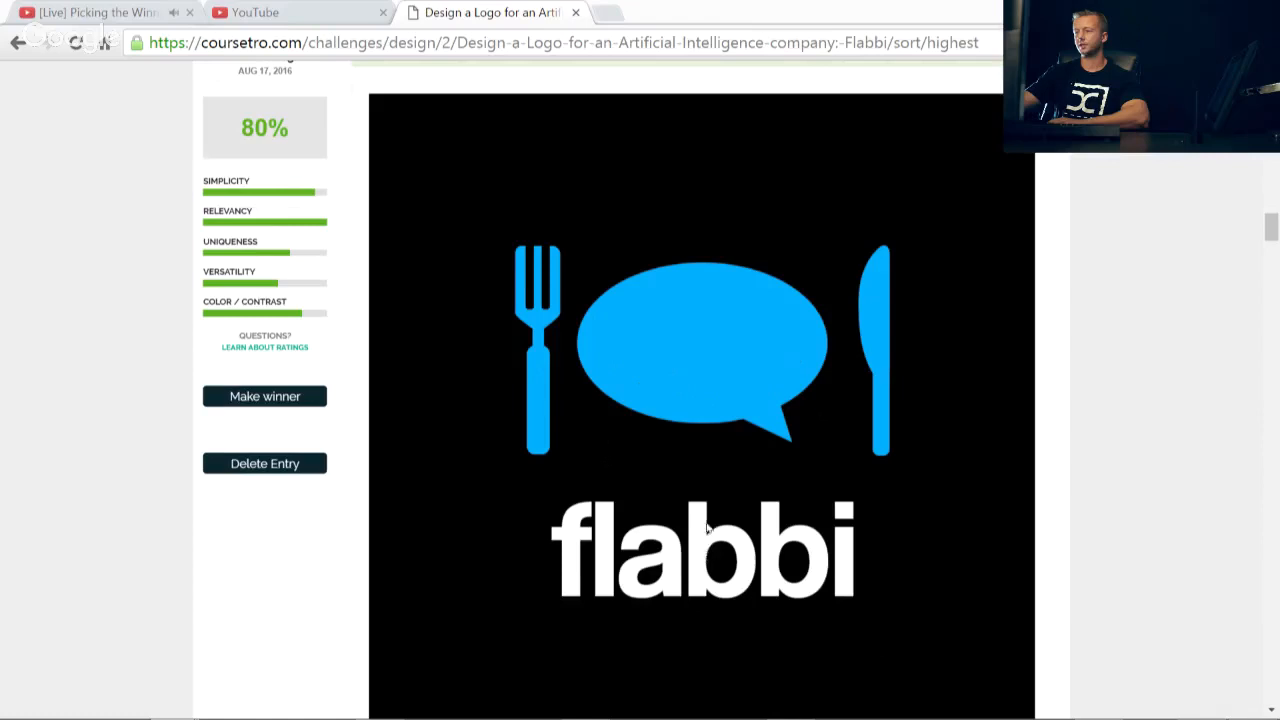
mouse_move(536, 350)
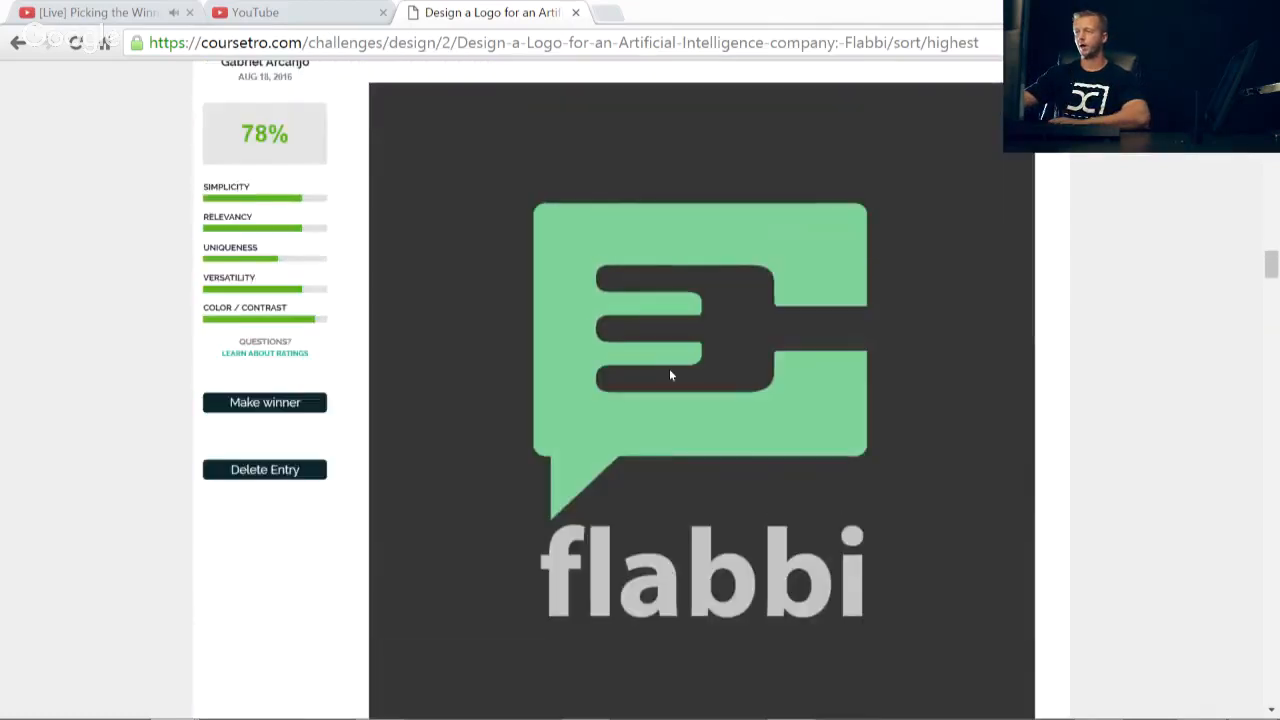
mouse_move(732, 416)
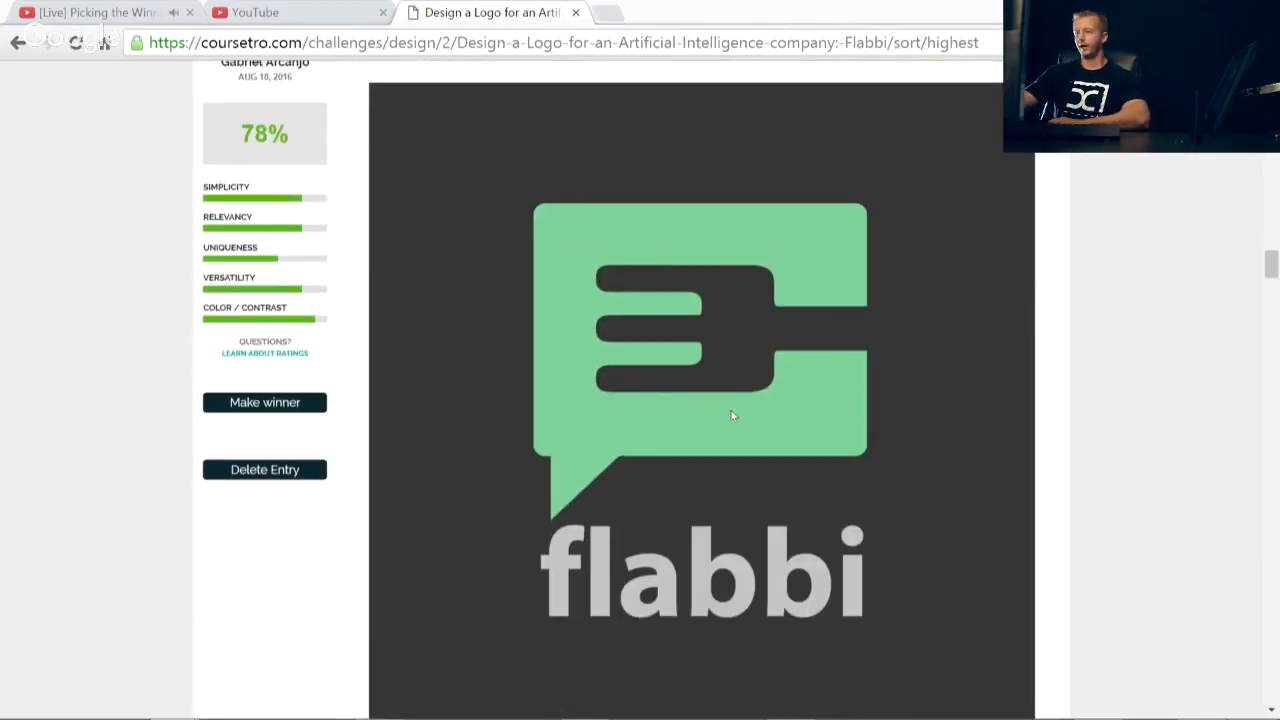
Step: Scroll through the 78% green fork-in-bubble entry toward the heart-shaped FLABBI logo
scroll(down, 3)
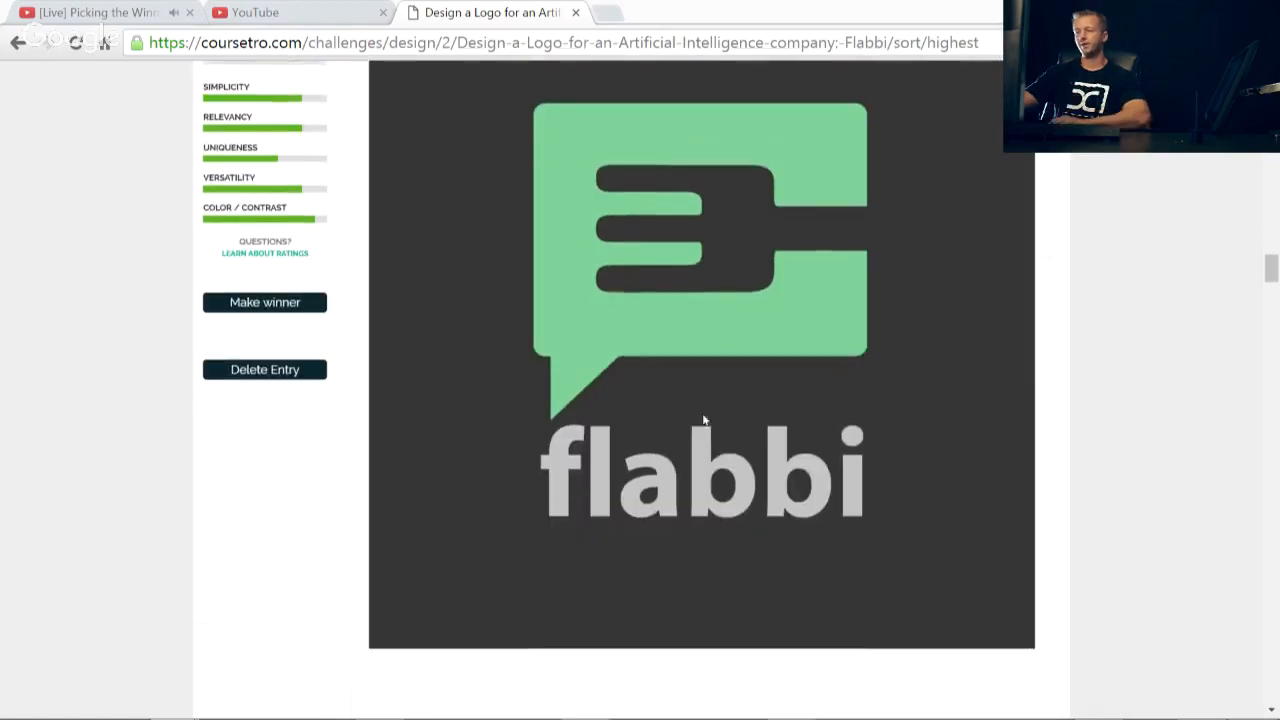
mouse_move(568, 460)
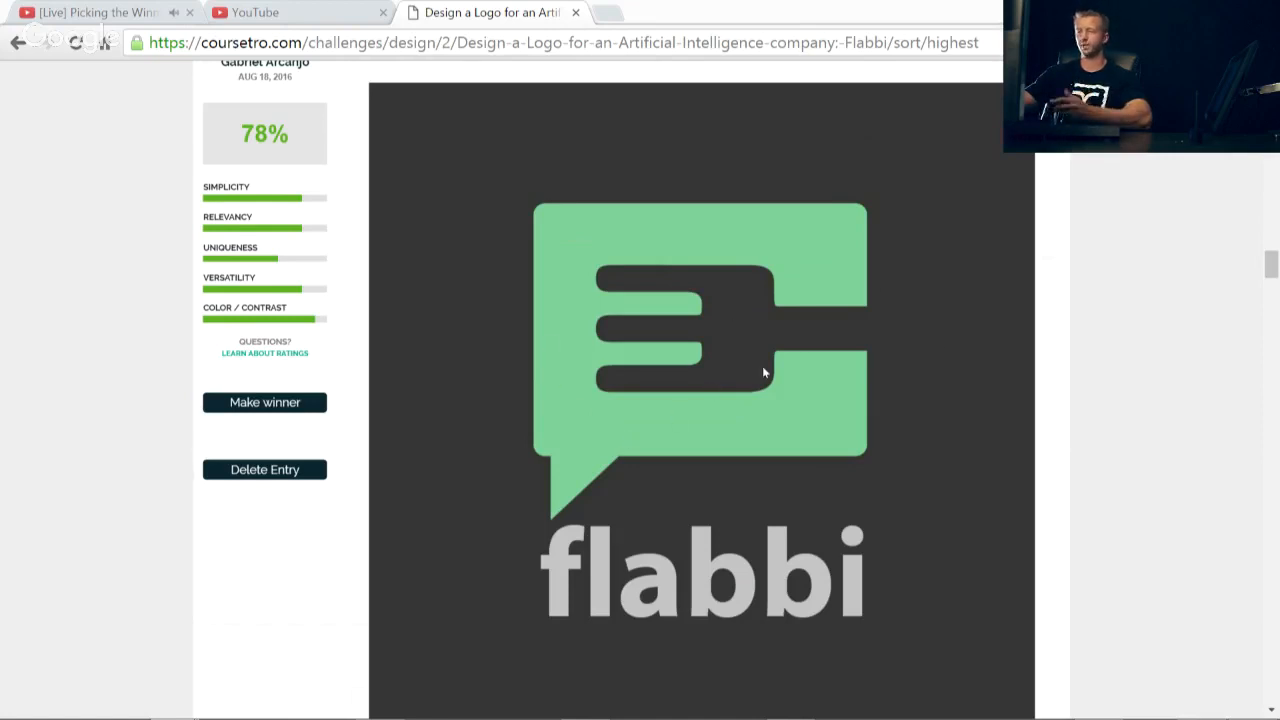
mouse_move(848, 376)
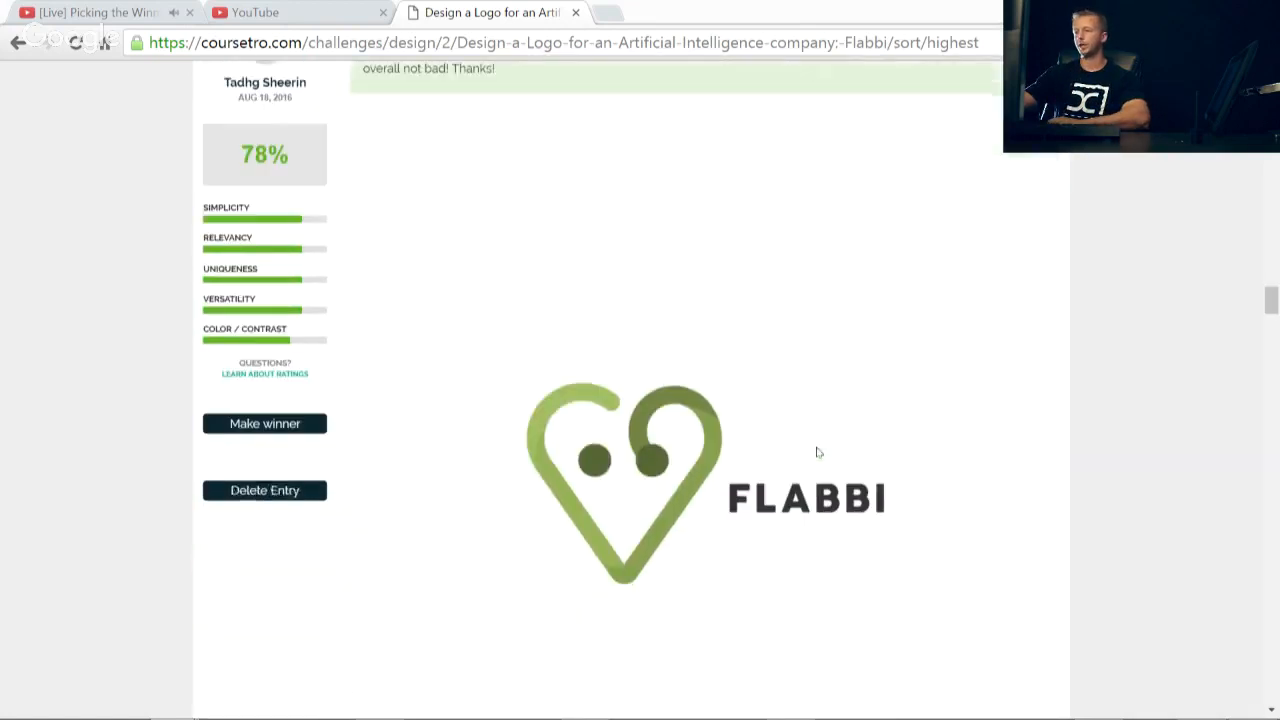
Step: Scroll over the heart-bot FLABBI logo and description down to the 76% fried-egg entry
scroll(down, 3)
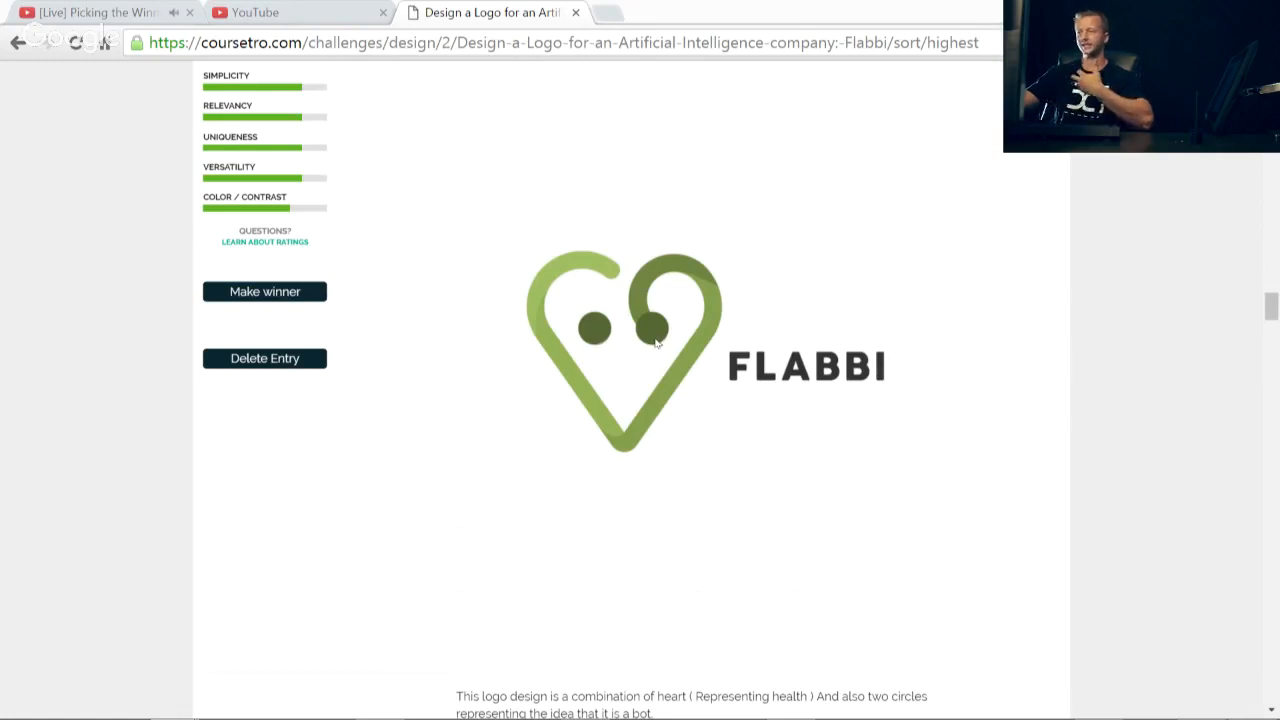
mouse_move(658, 334)
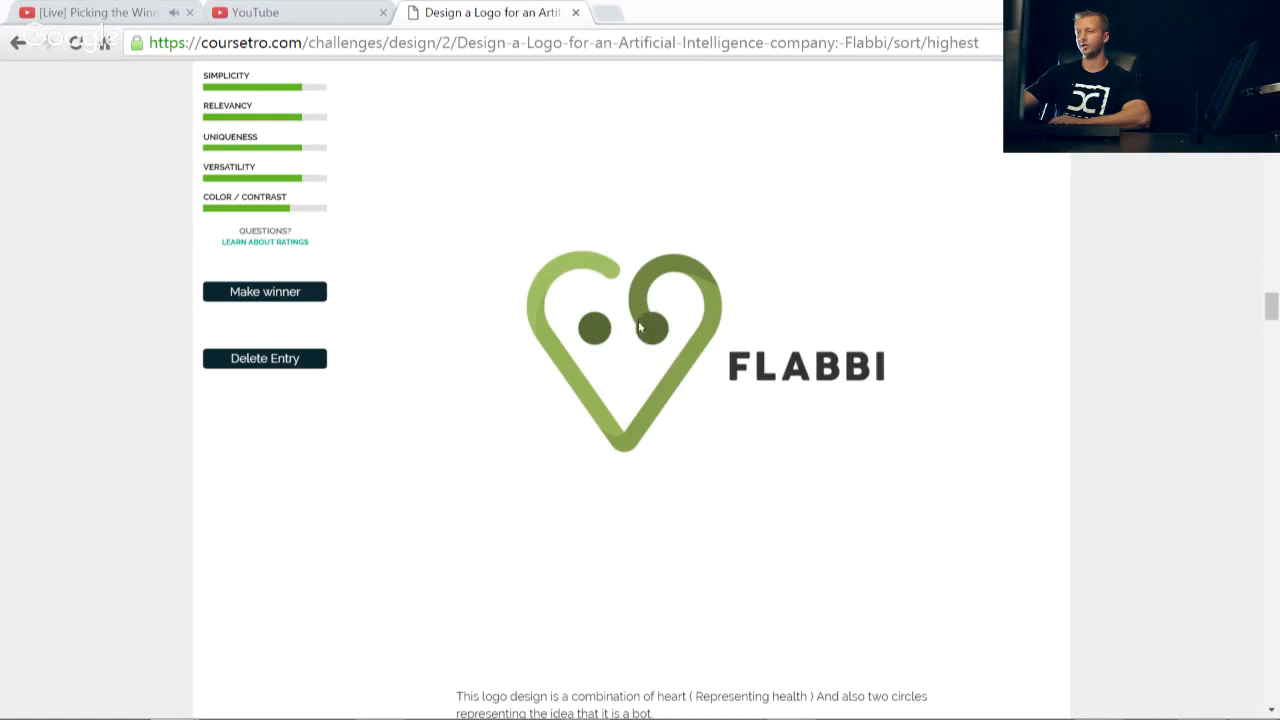
mouse_move(592, 424)
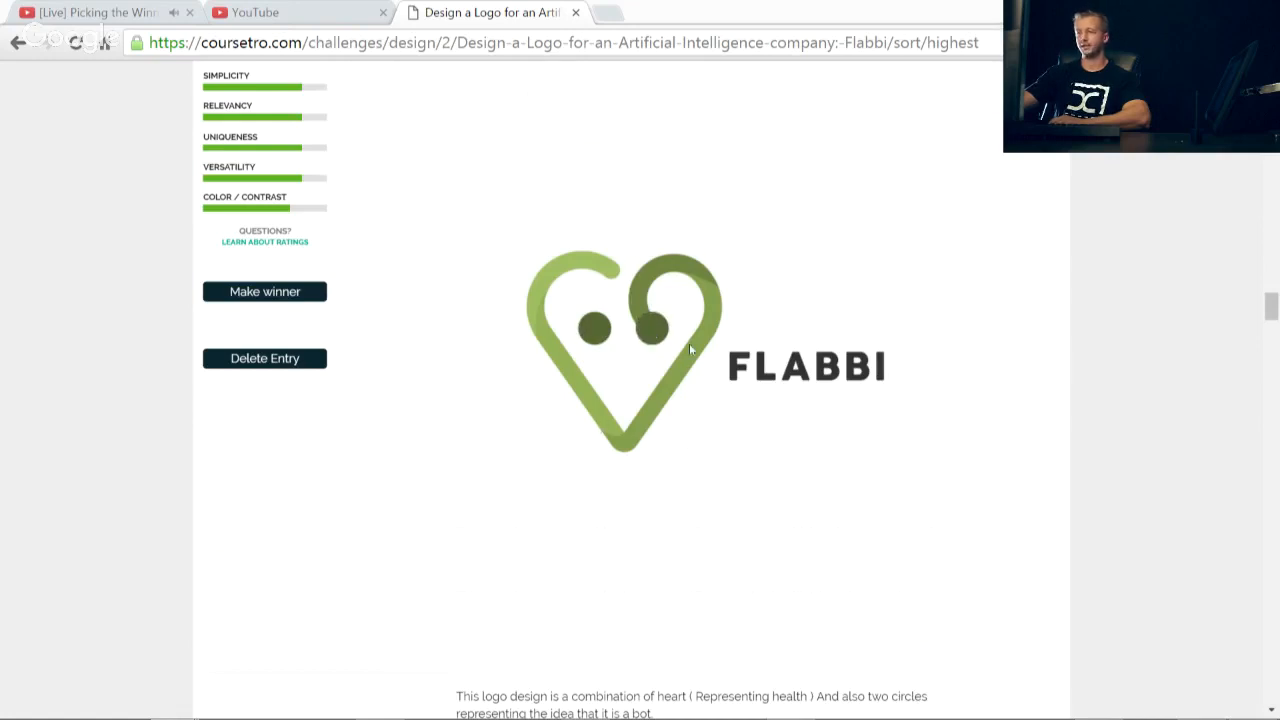
mouse_move(760, 472)
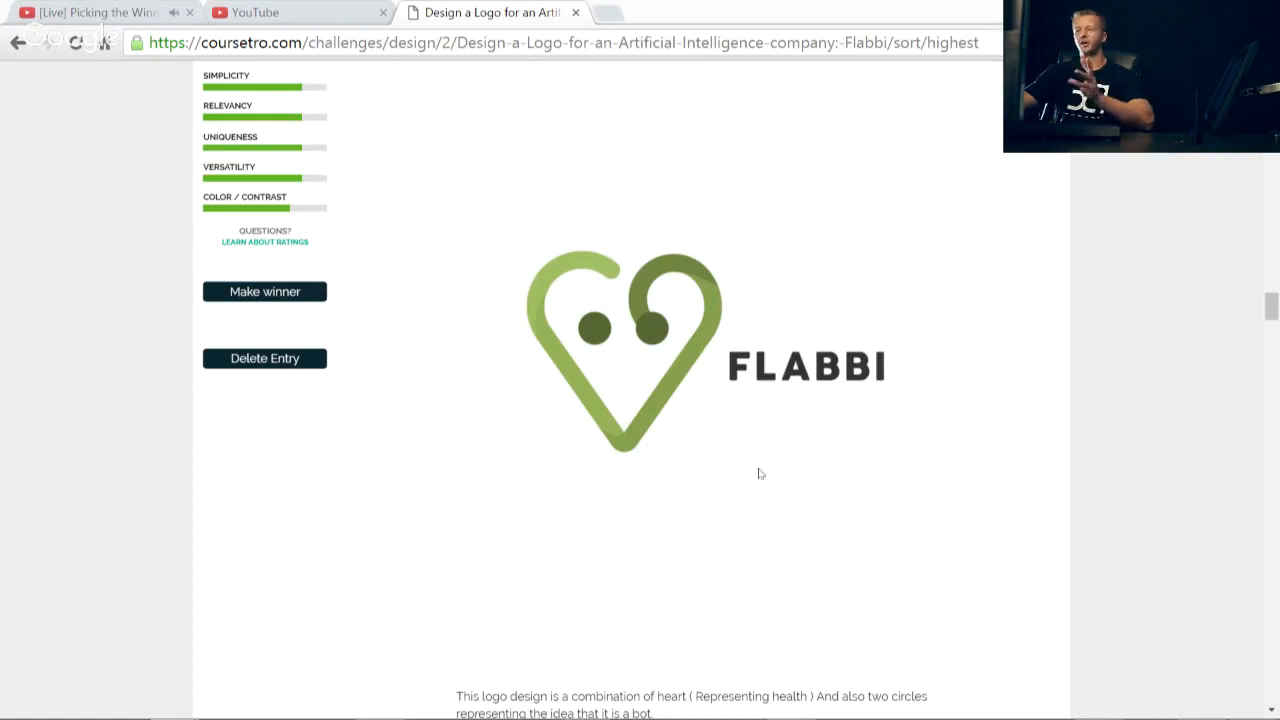
mouse_move(740, 368)
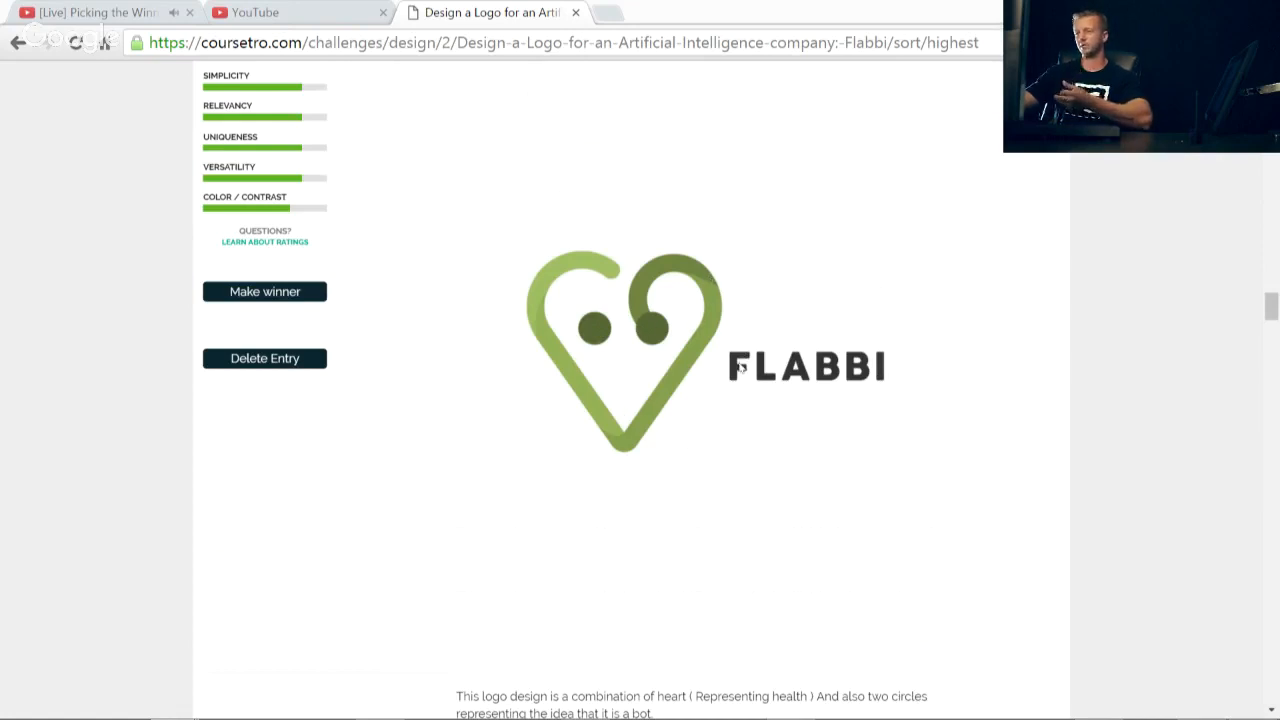
mouse_move(830, 372)
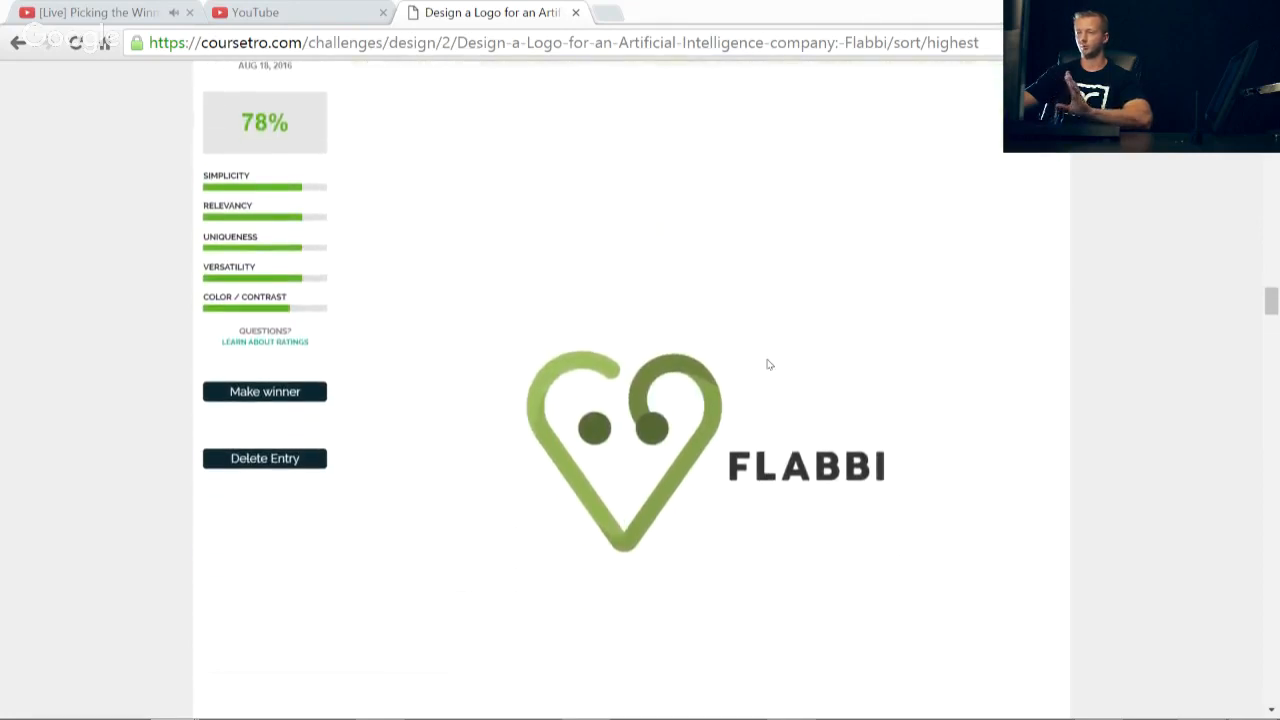
scroll(down, 3)
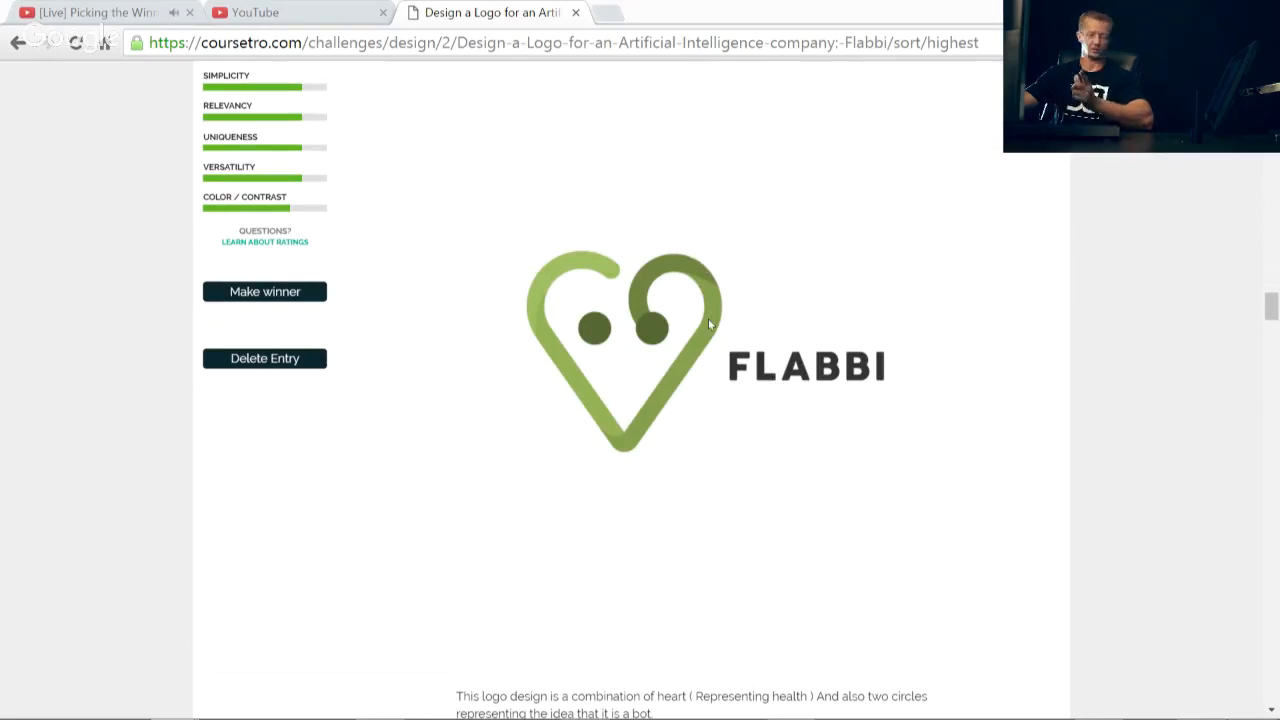
mouse_move(616, 444)
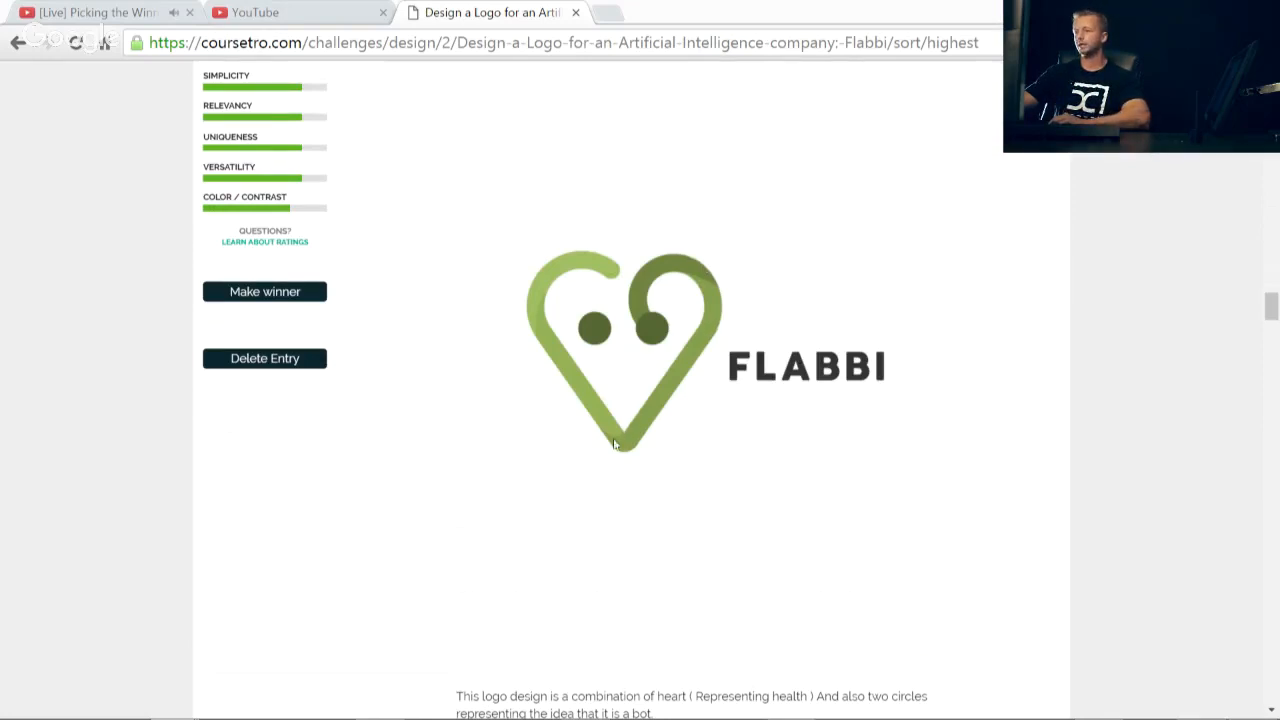
mouse_move(724, 310)
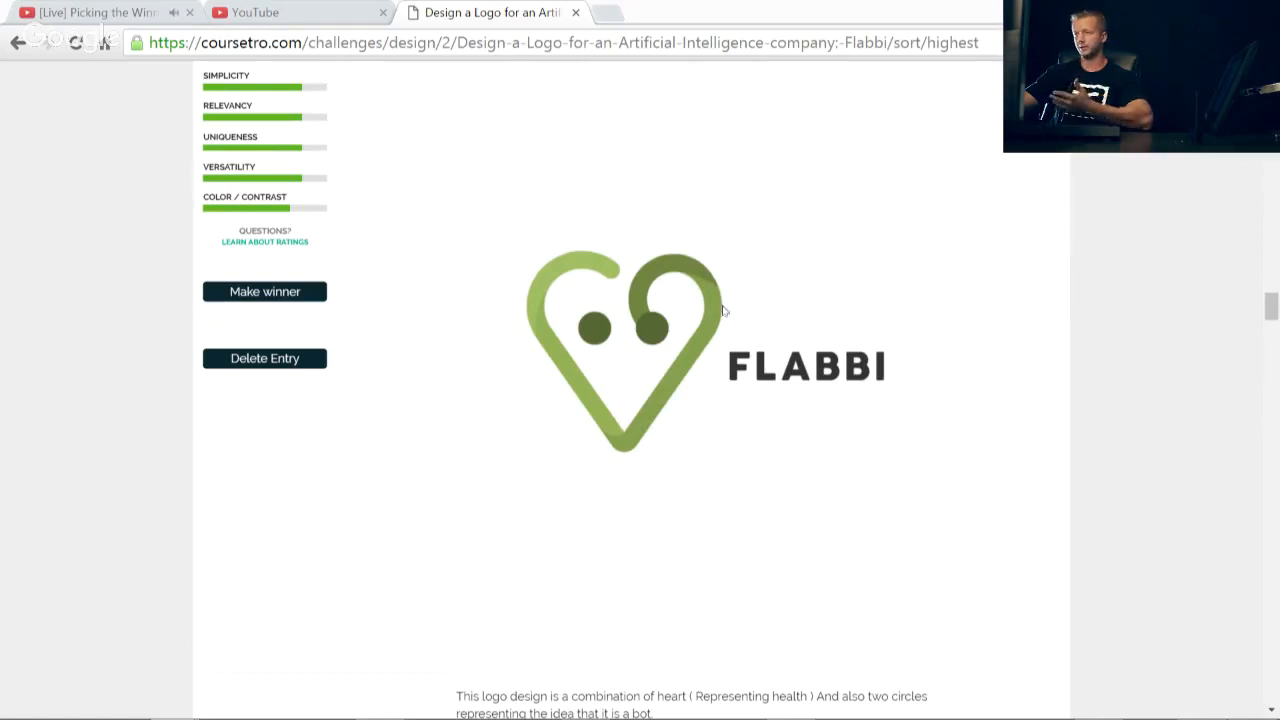
scroll(down, 3)
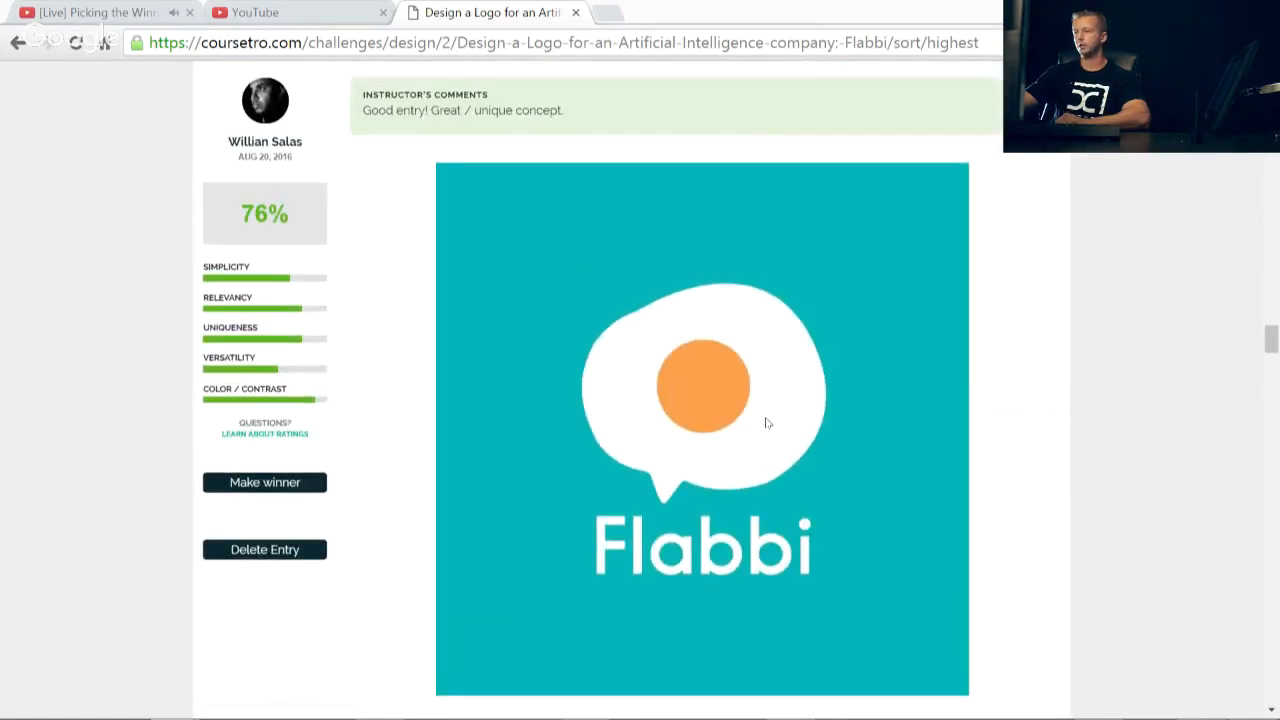
scroll(down, 3)
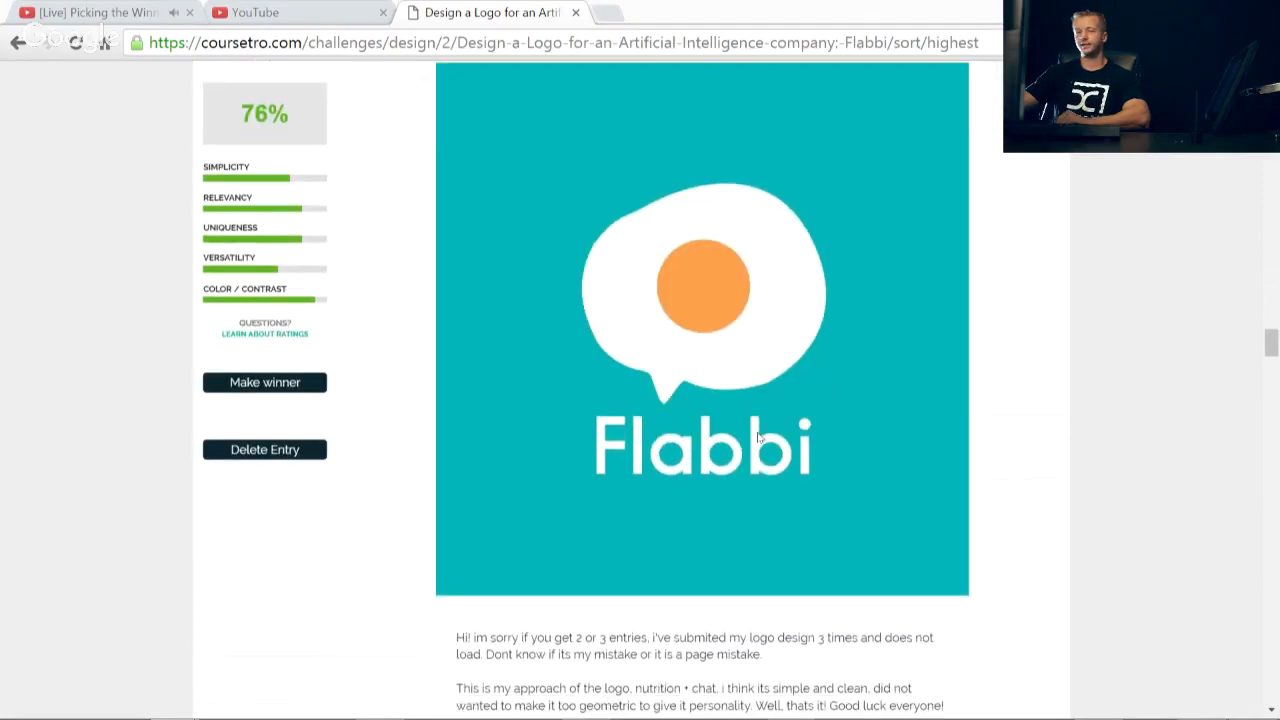
mouse_move(688, 388)
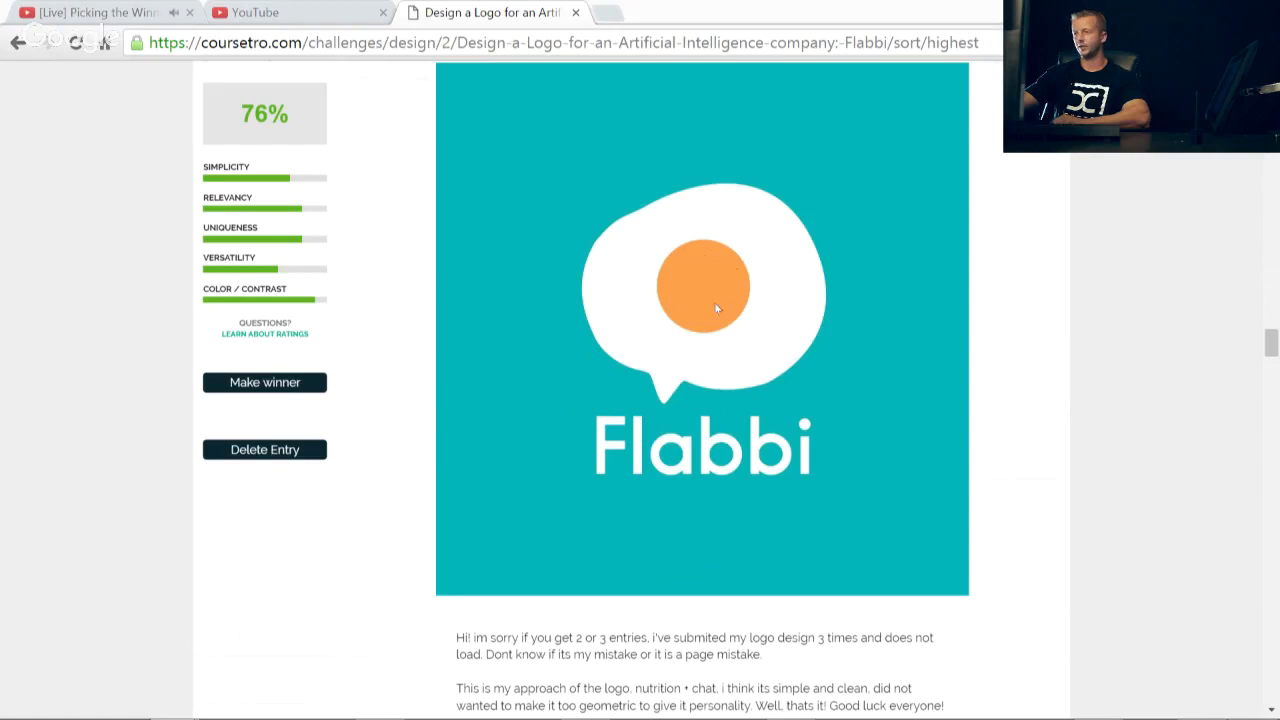
mouse_move(680, 388)
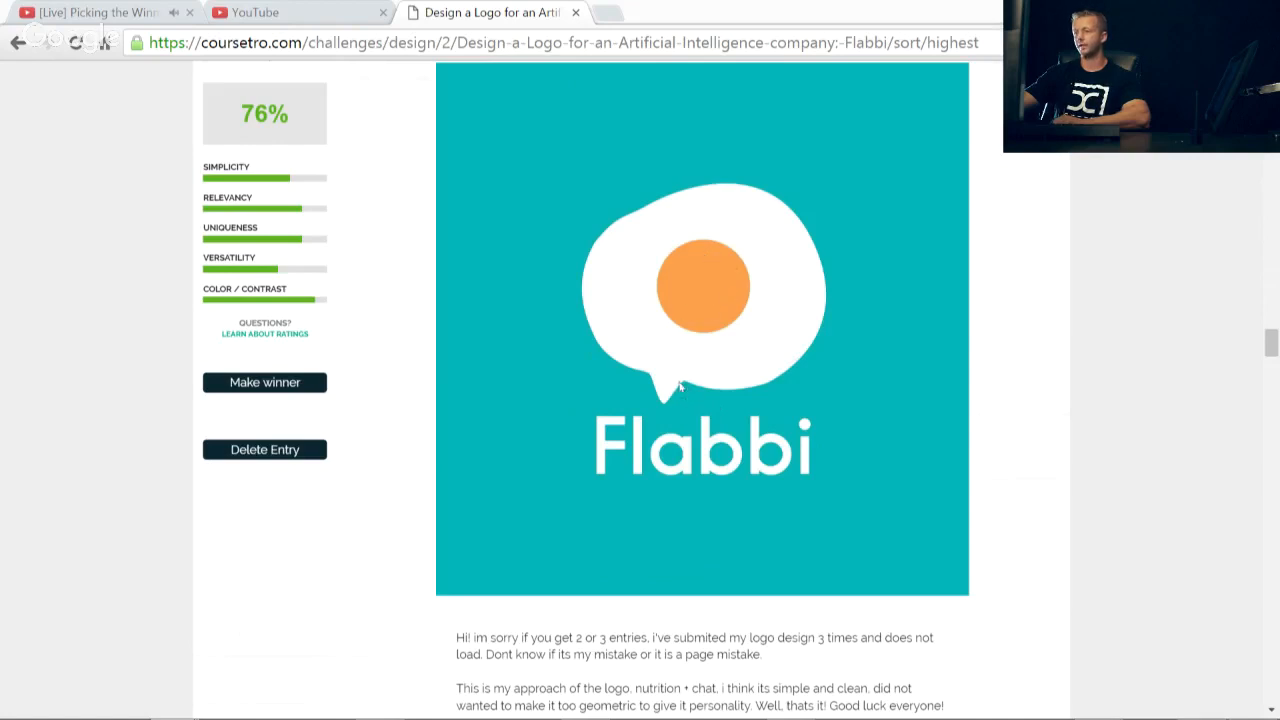
mouse_move(678, 398)
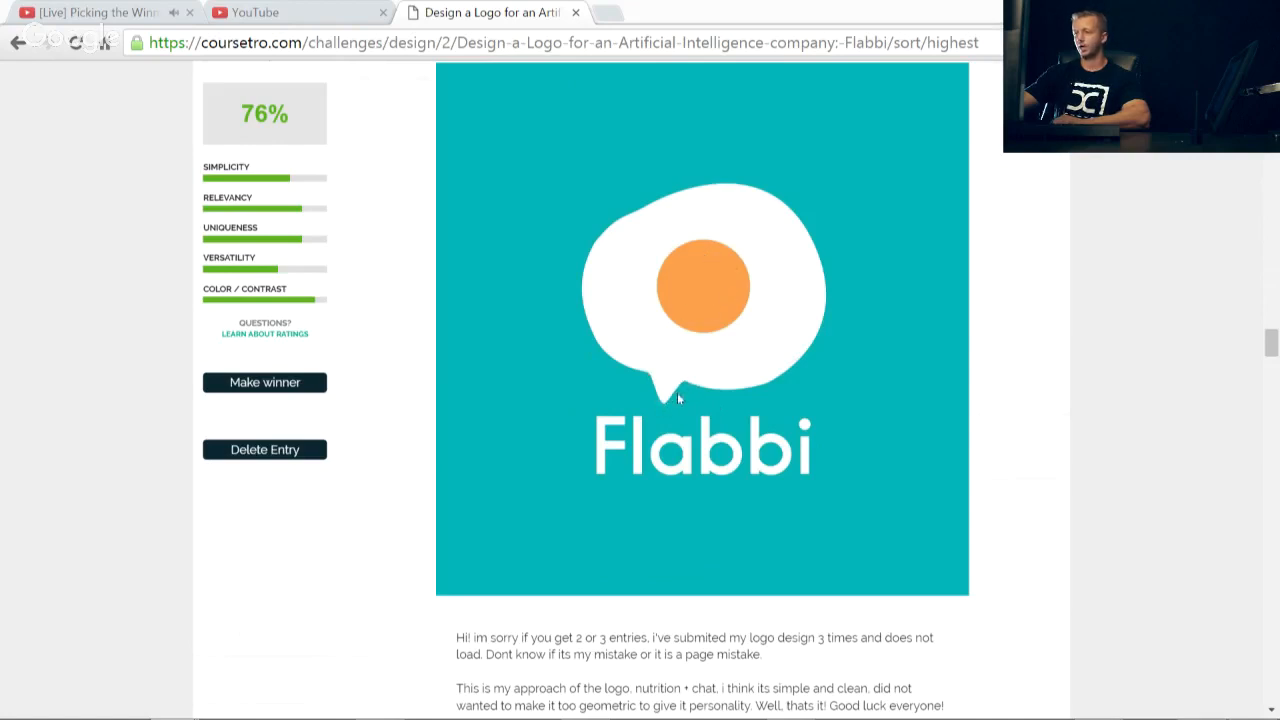
mouse_move(796, 366)
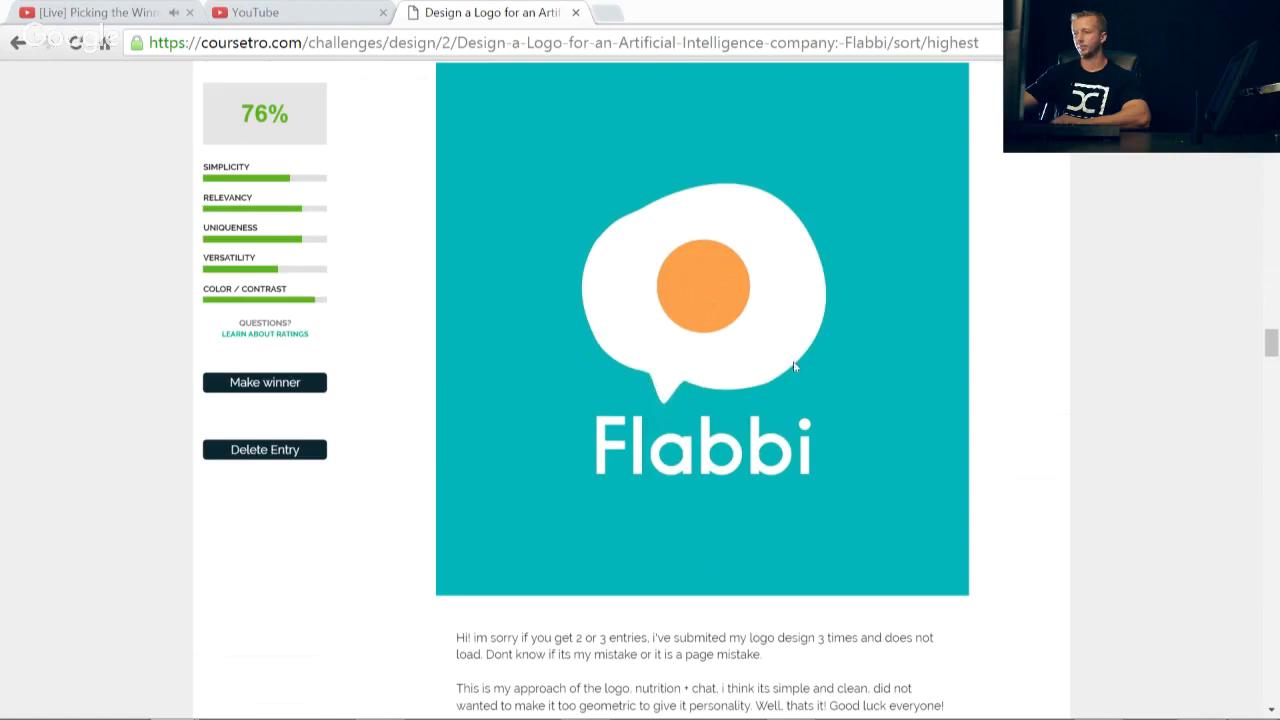
mouse_move(604, 214)
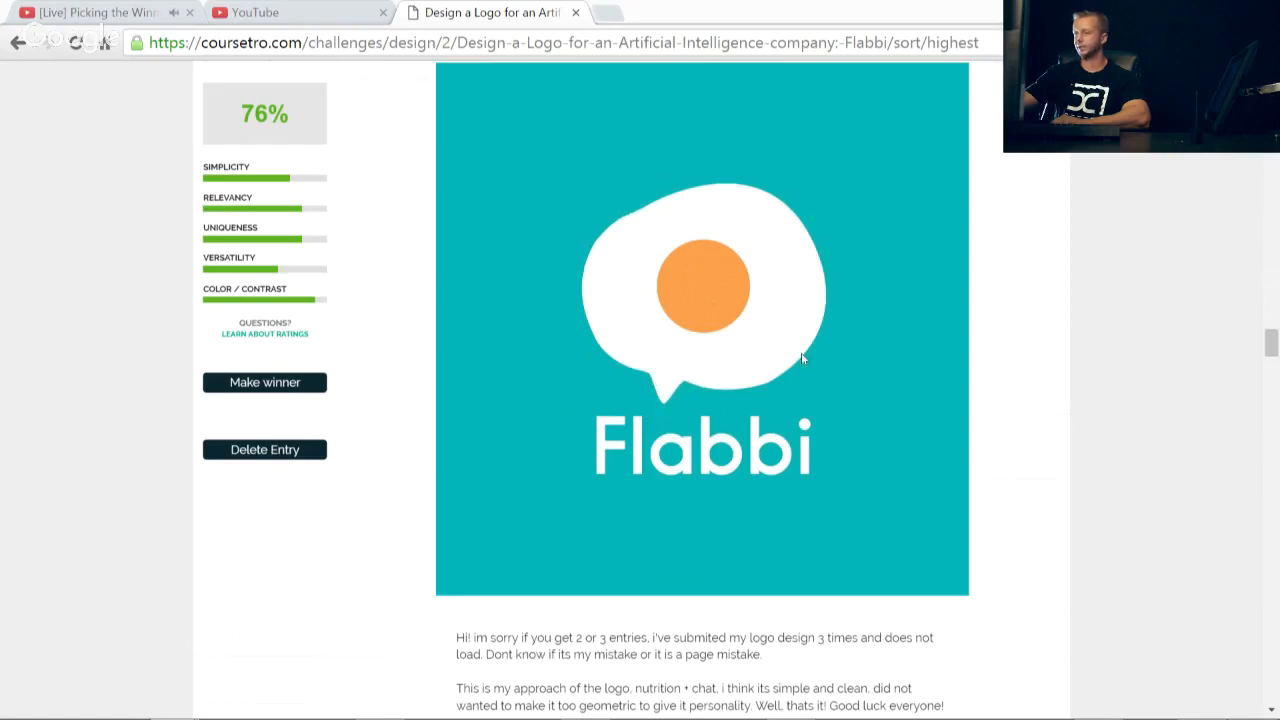
mouse_move(596, 210)
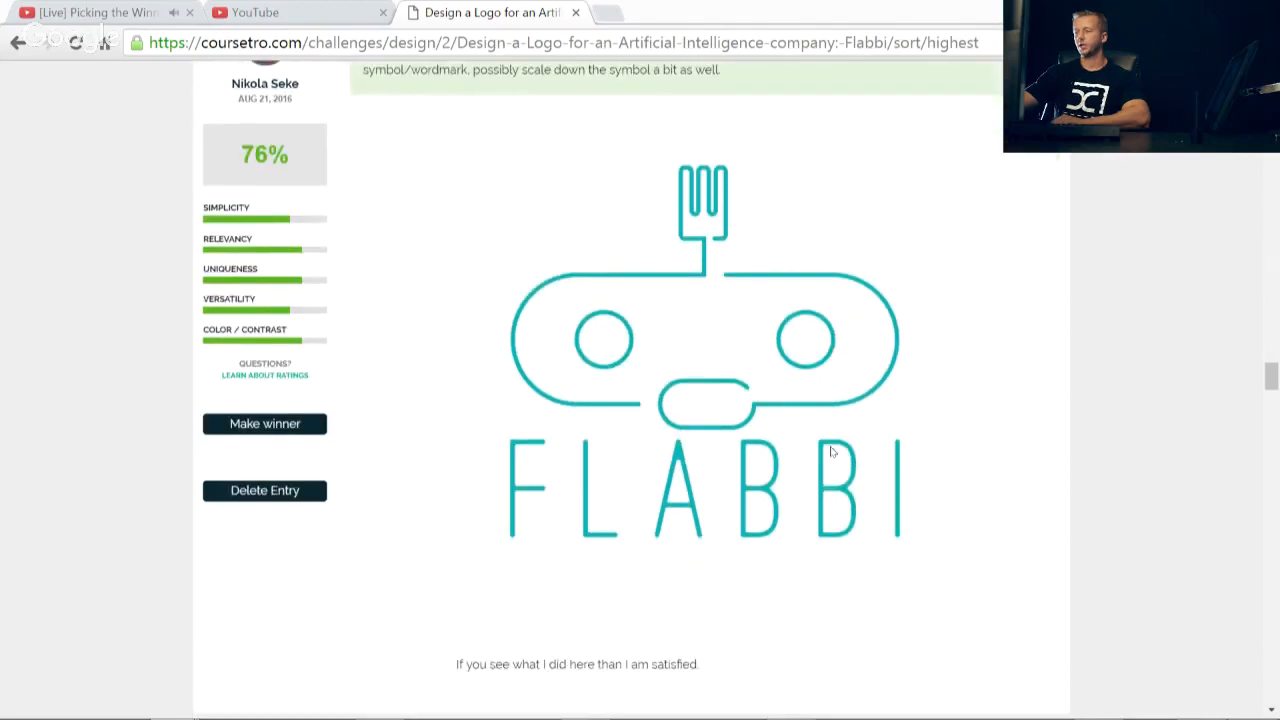
mouse_move(768, 420)
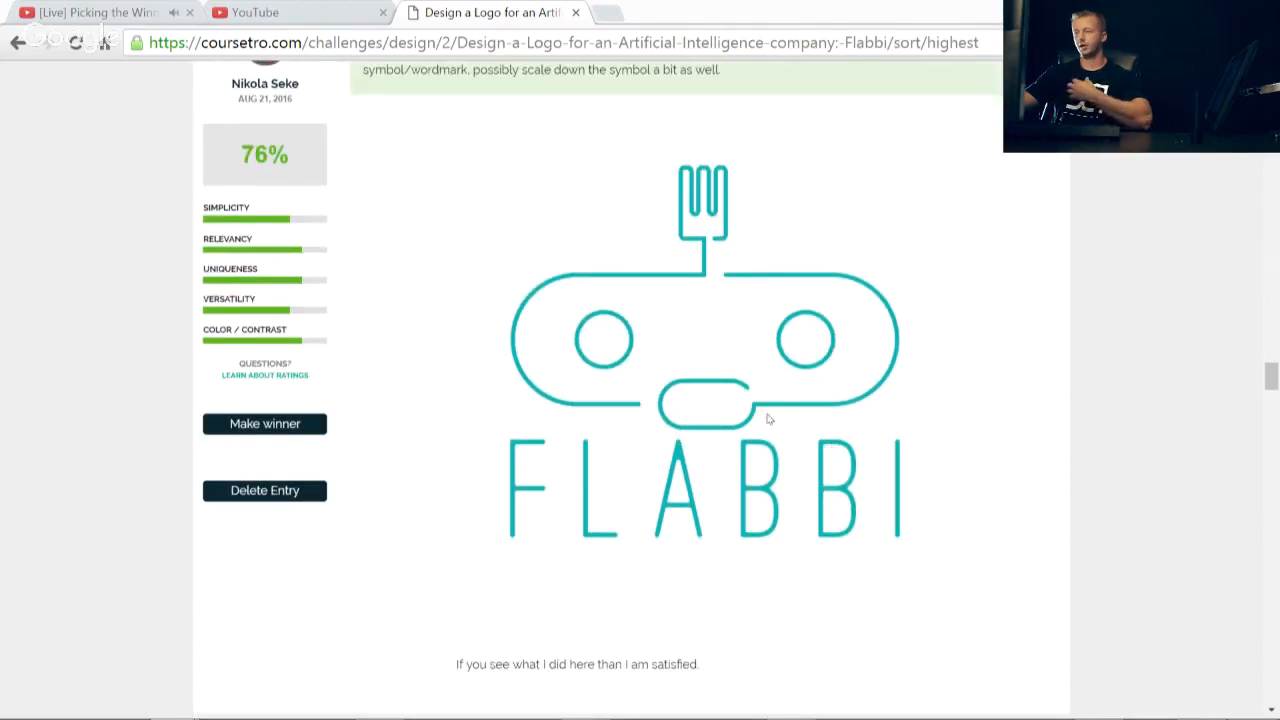
mouse_move(756, 408)
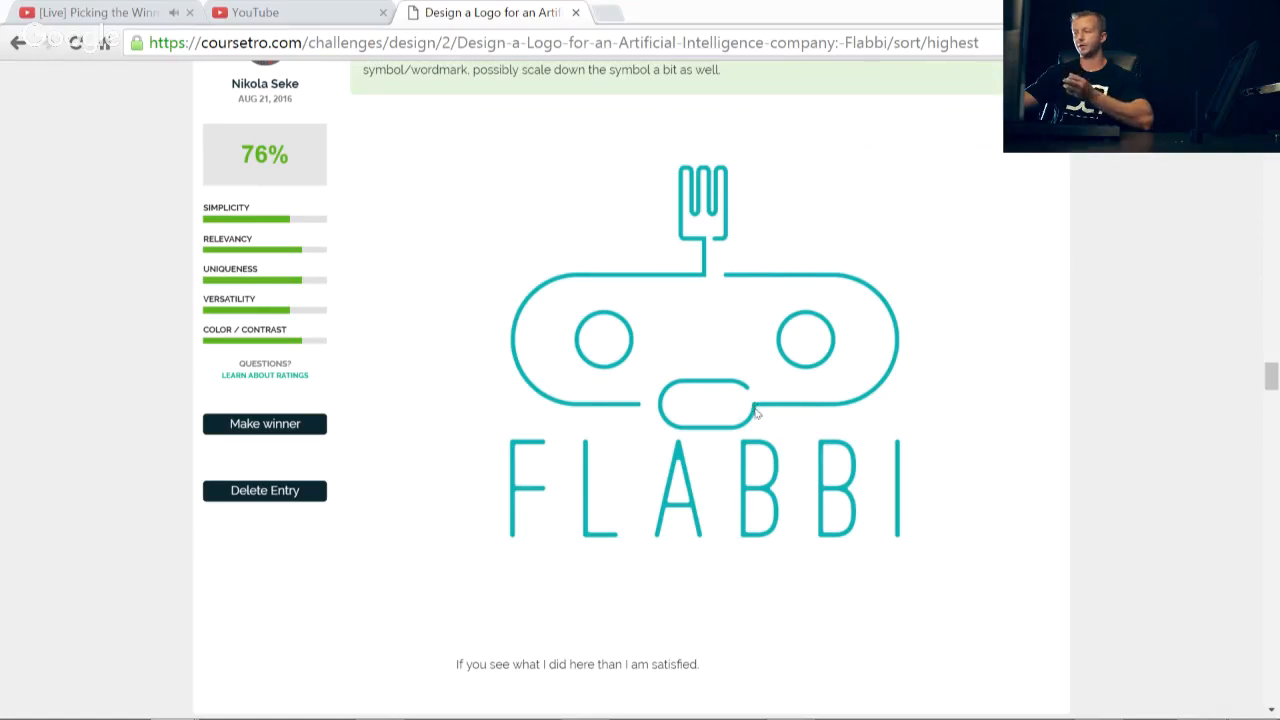
mouse_move(750, 390)
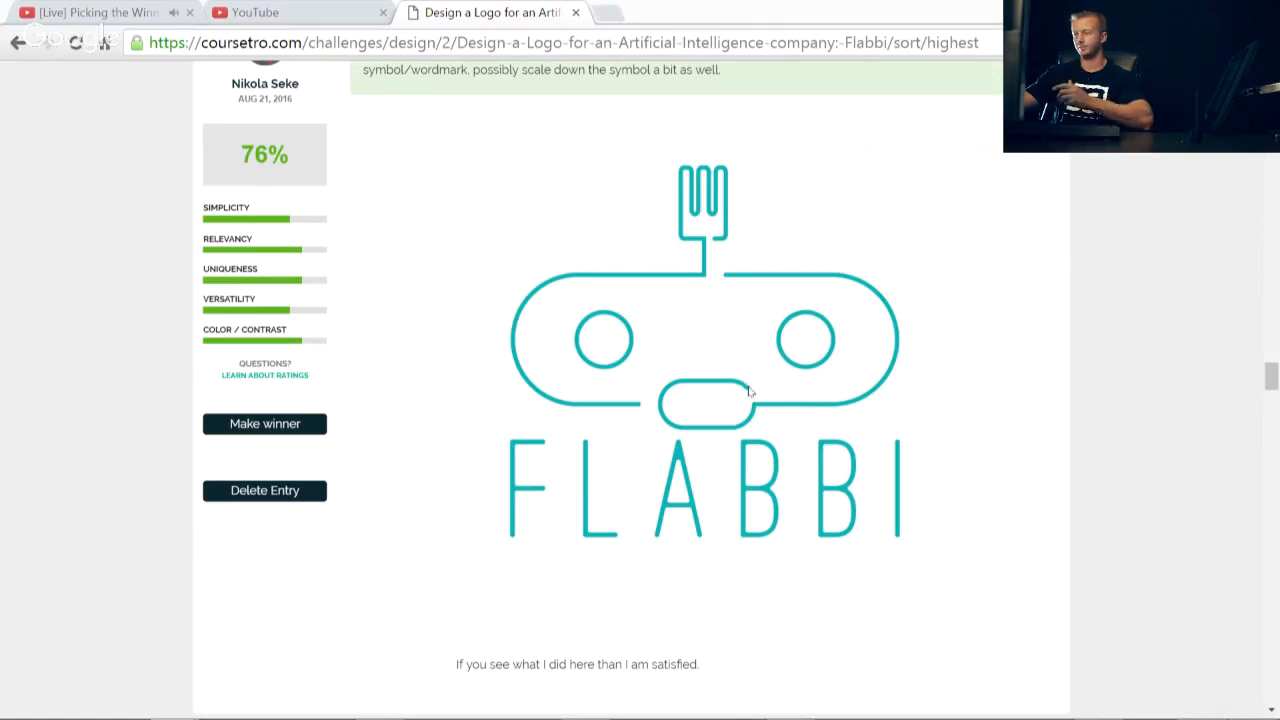
mouse_move(724, 390)
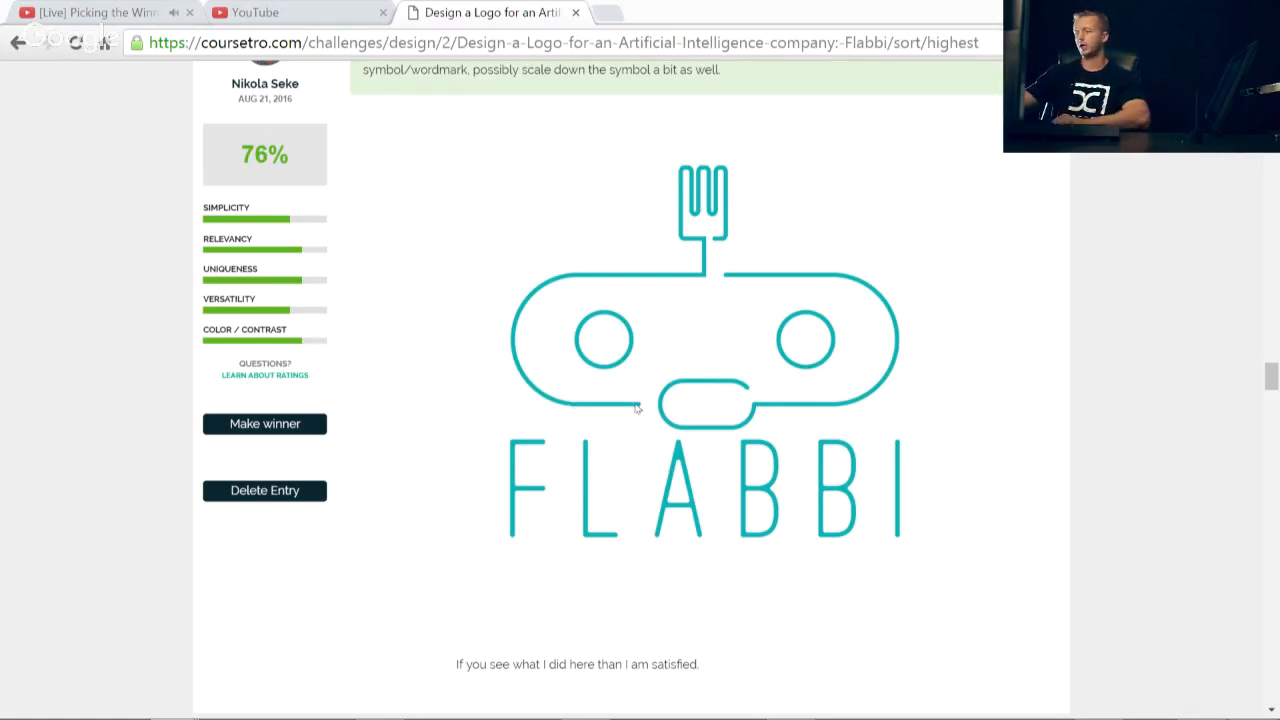
mouse_move(648, 272)
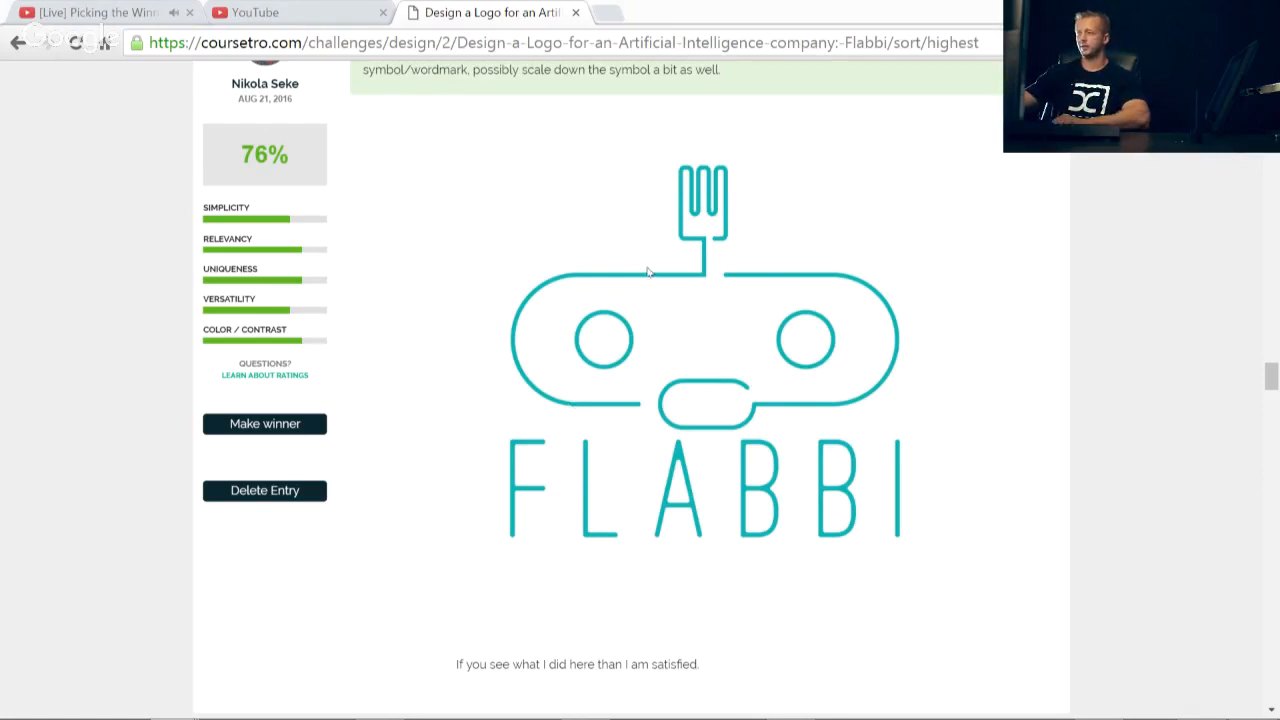
mouse_move(704, 264)
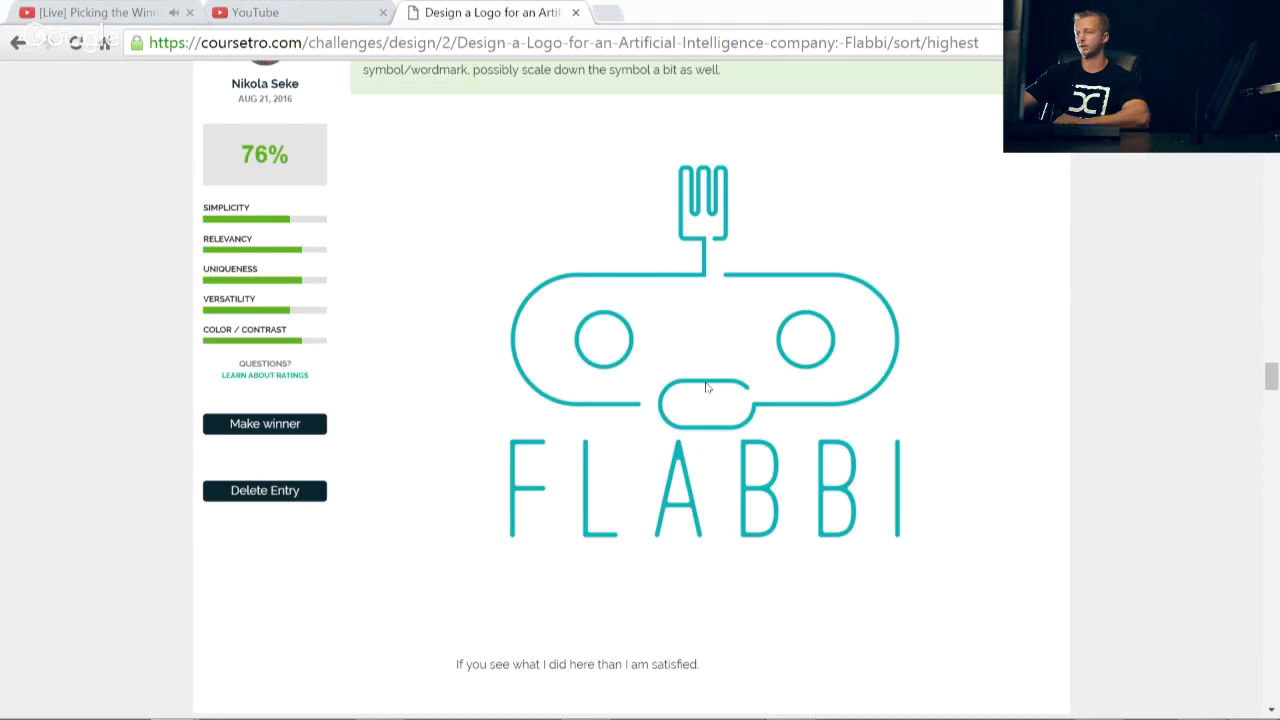
mouse_move(720, 244)
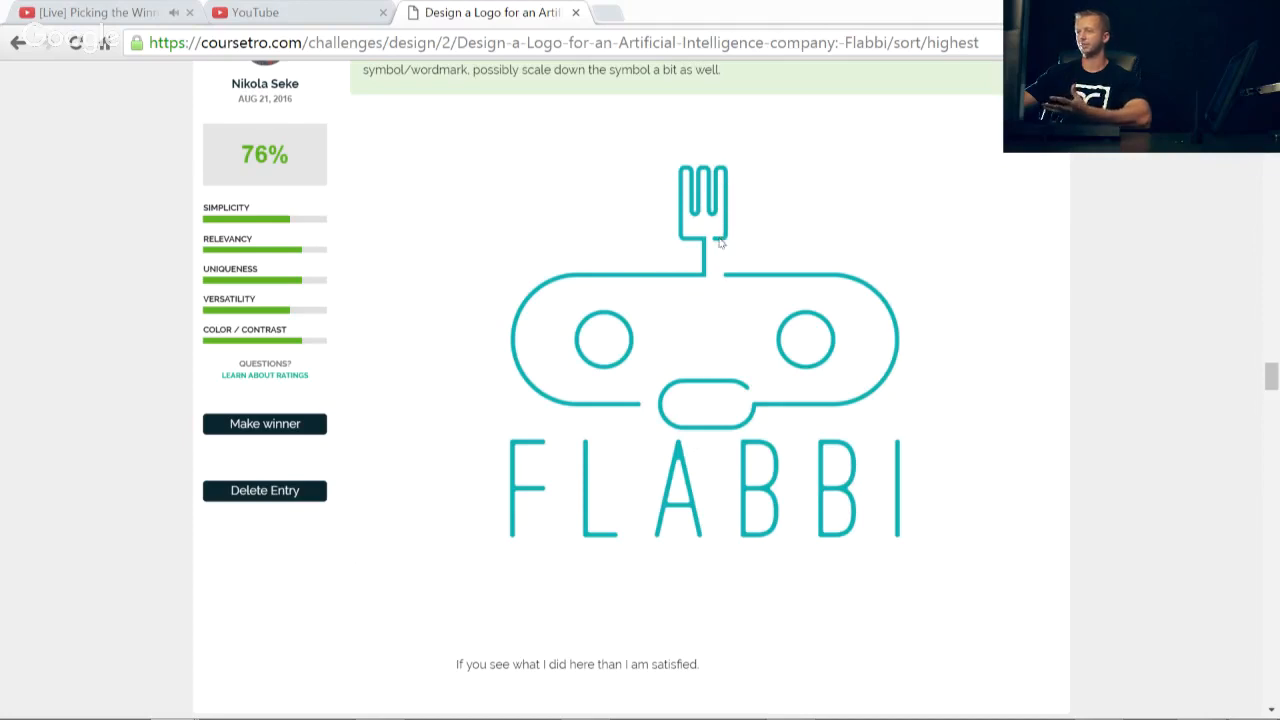
mouse_move(702, 418)
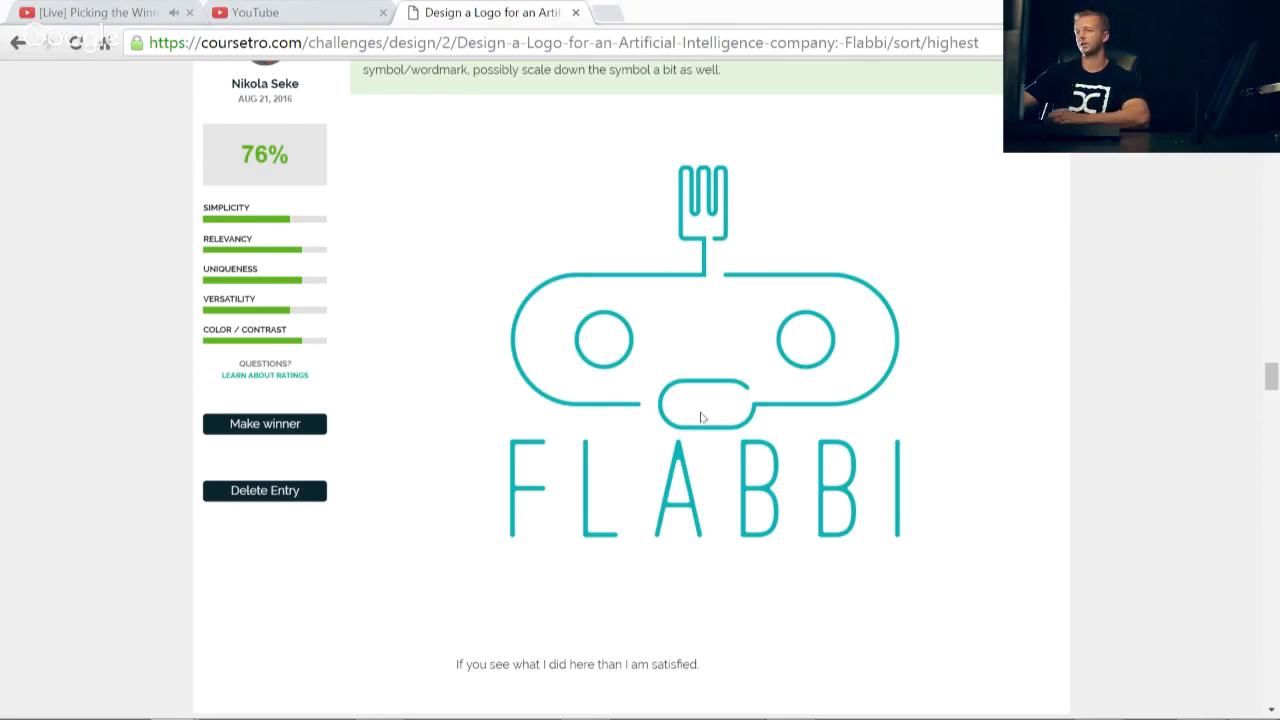
Step: Scroll past the teal fork-faced robot entry to the next 76% entry's instructor comment
scroll(down, 3)
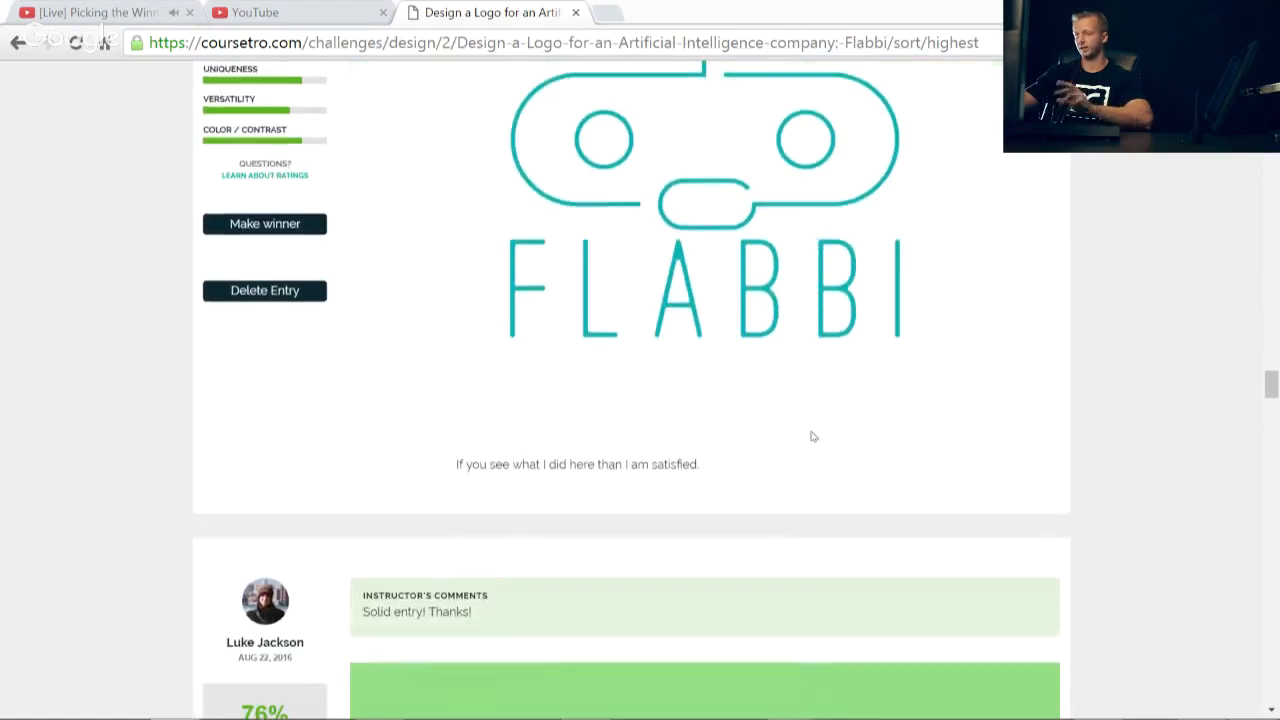
scroll(down, 3)
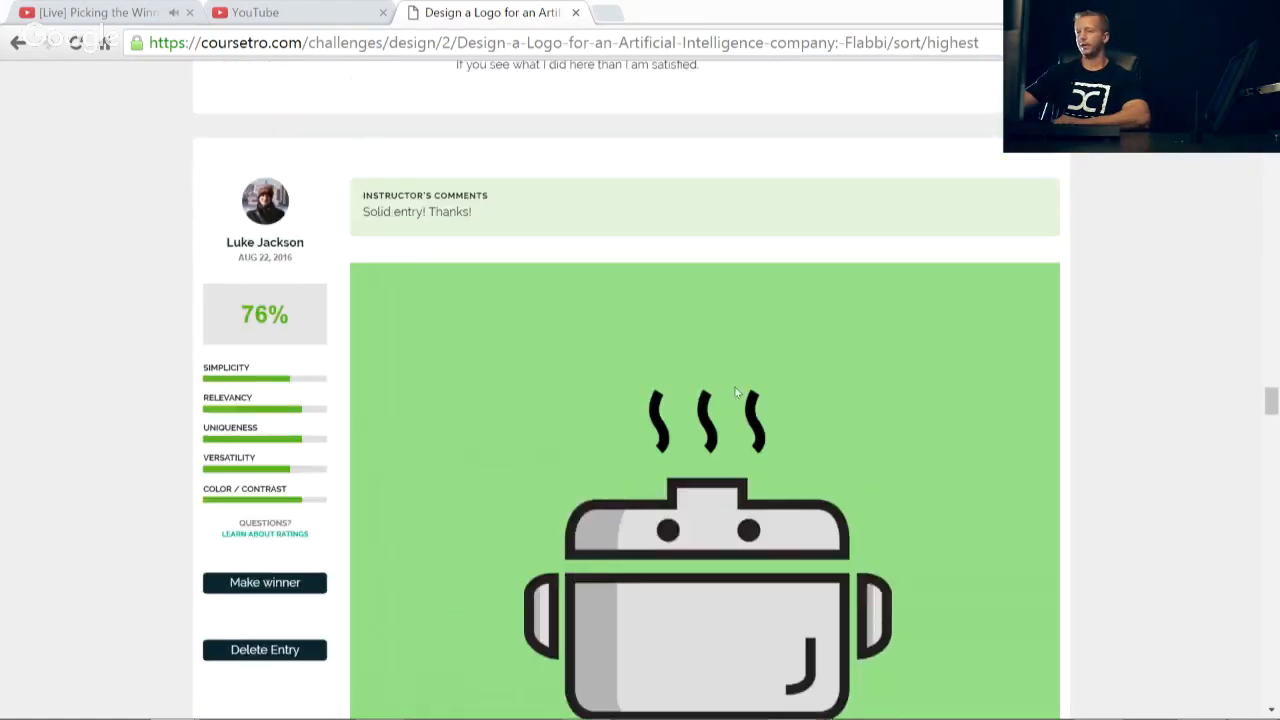
scroll(down, 3)
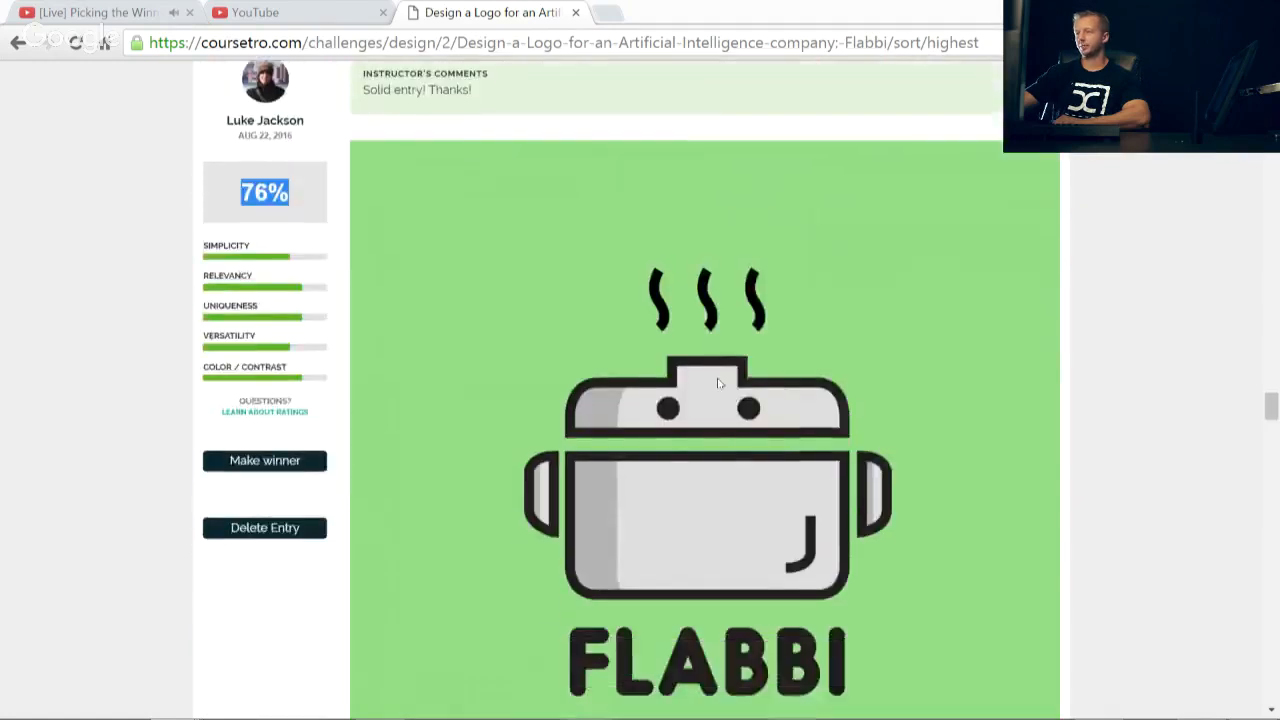
scroll(down, 3)
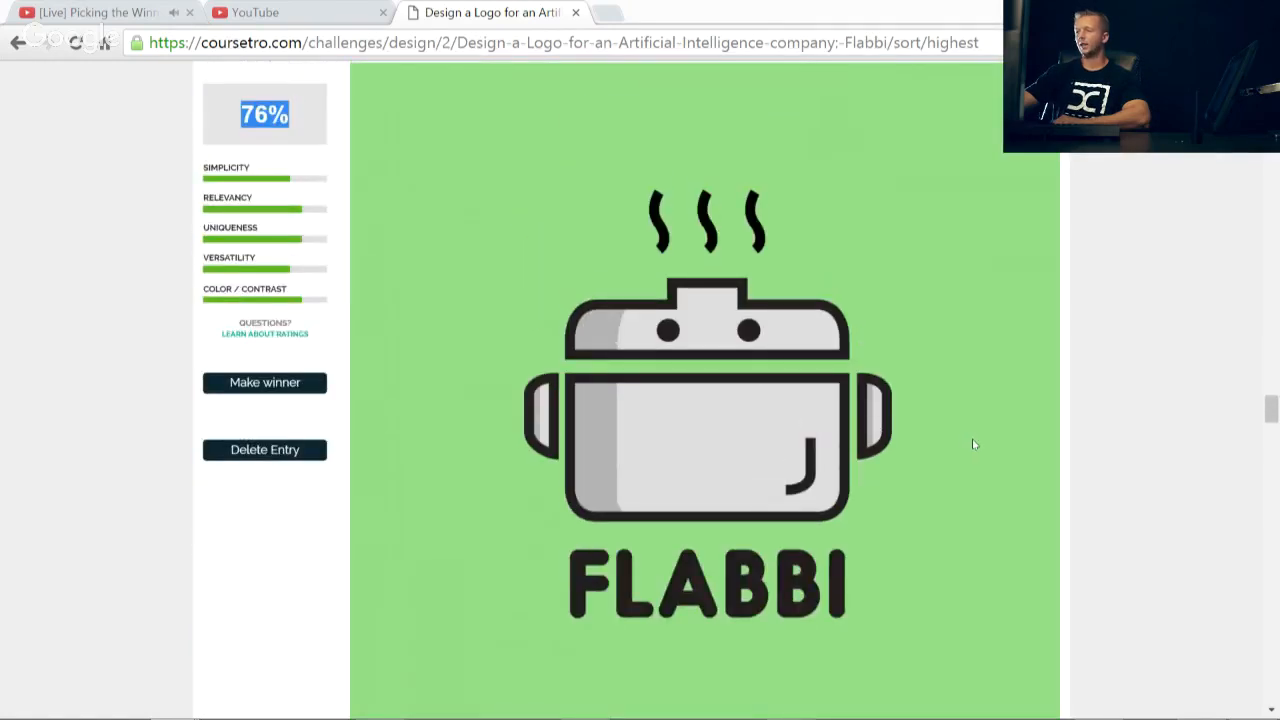
mouse_move(870, 424)
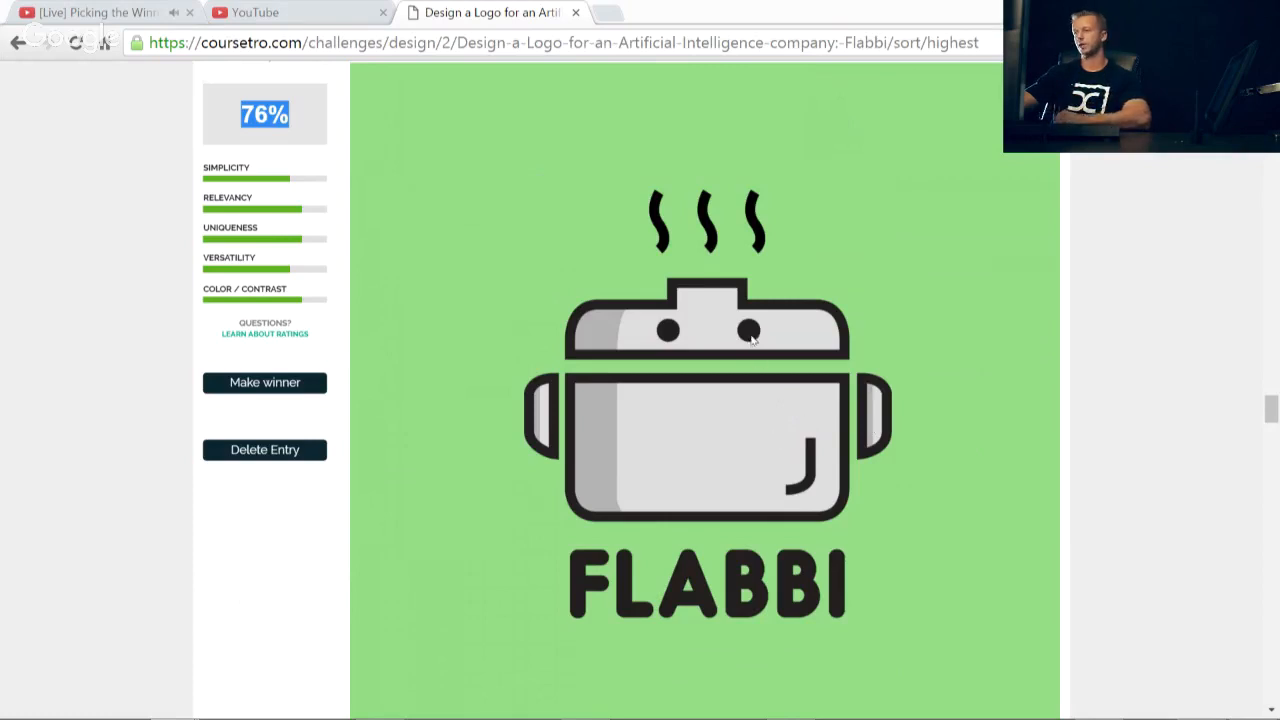
mouse_move(676, 330)
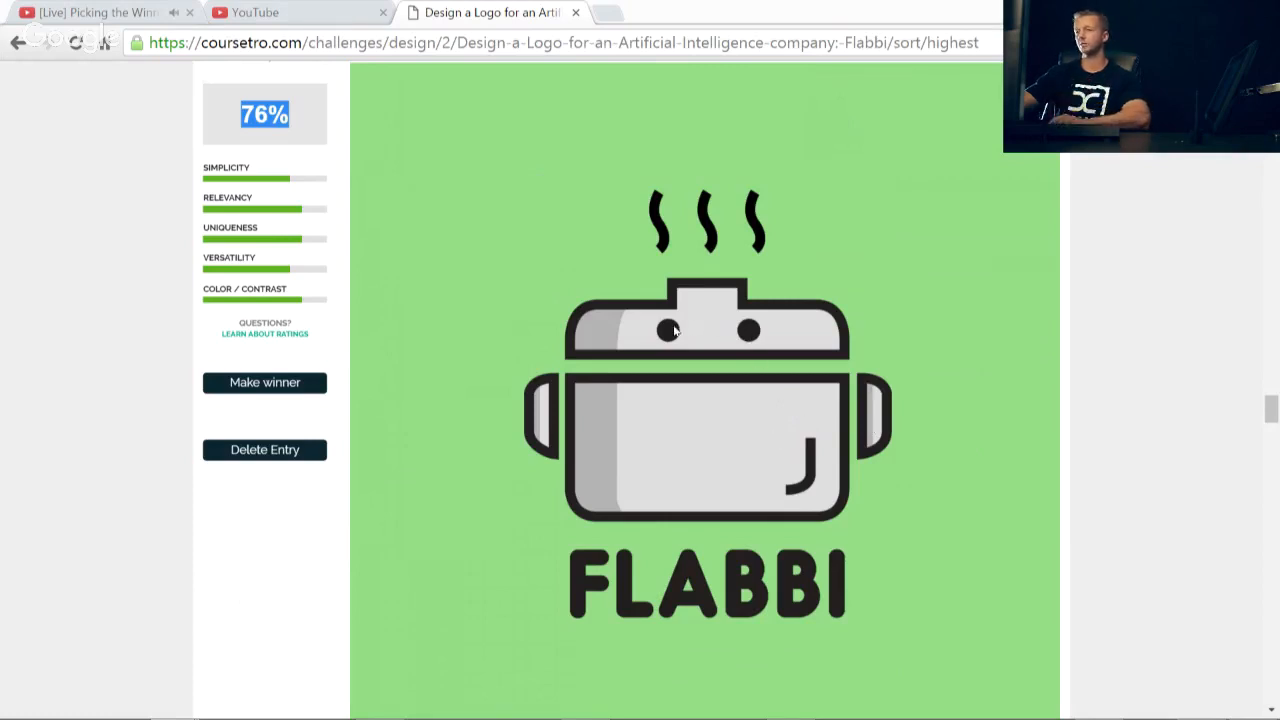
mouse_move(772, 432)
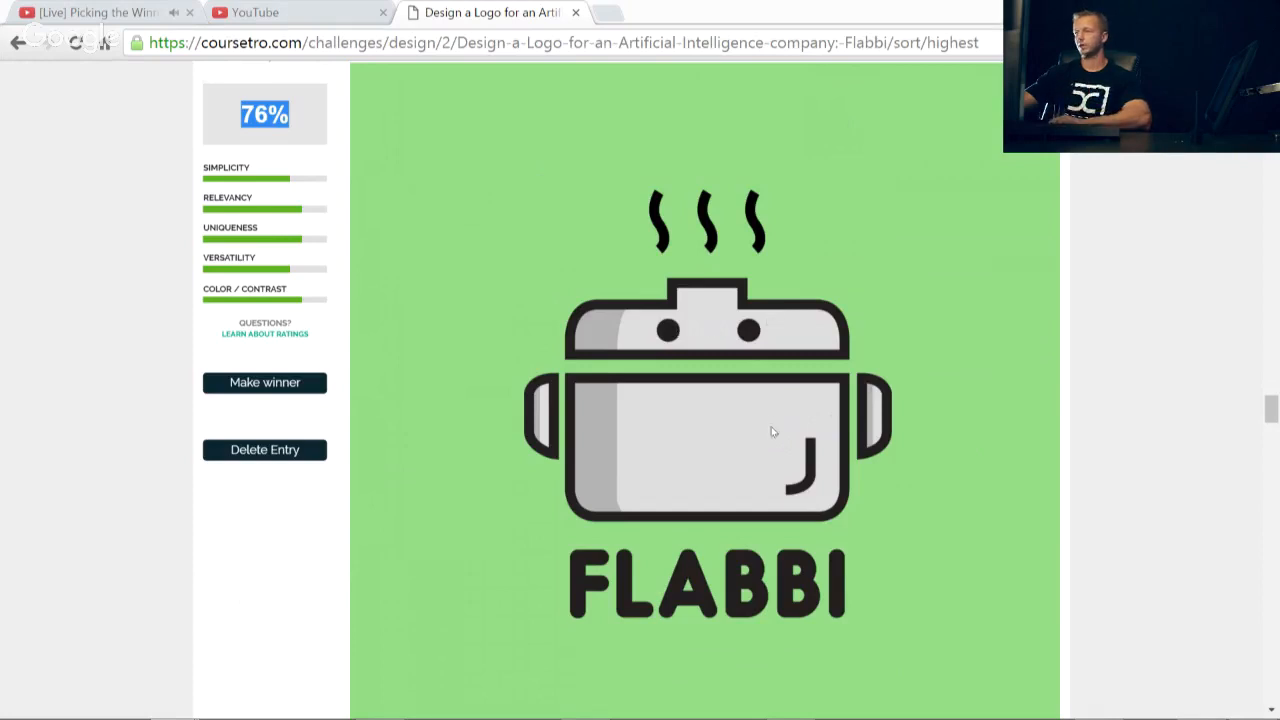
mouse_move(906, 512)
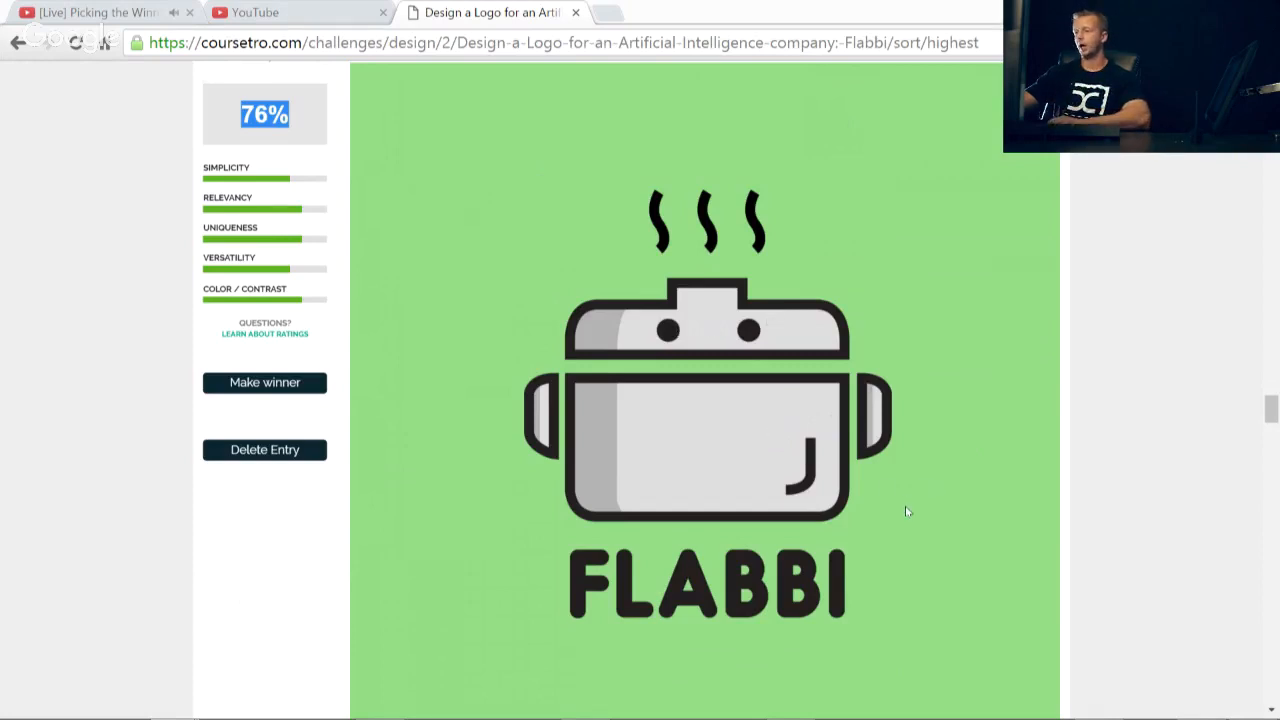
mouse_move(730, 592)
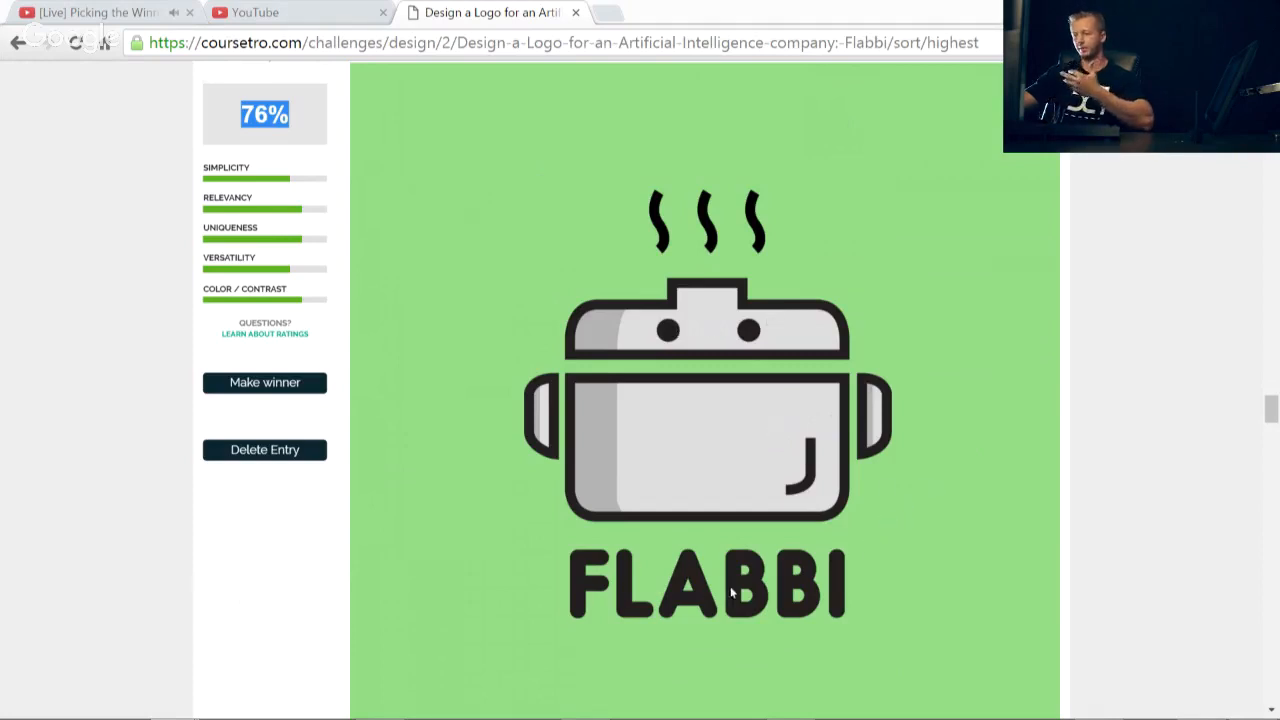
mouse_move(588, 440)
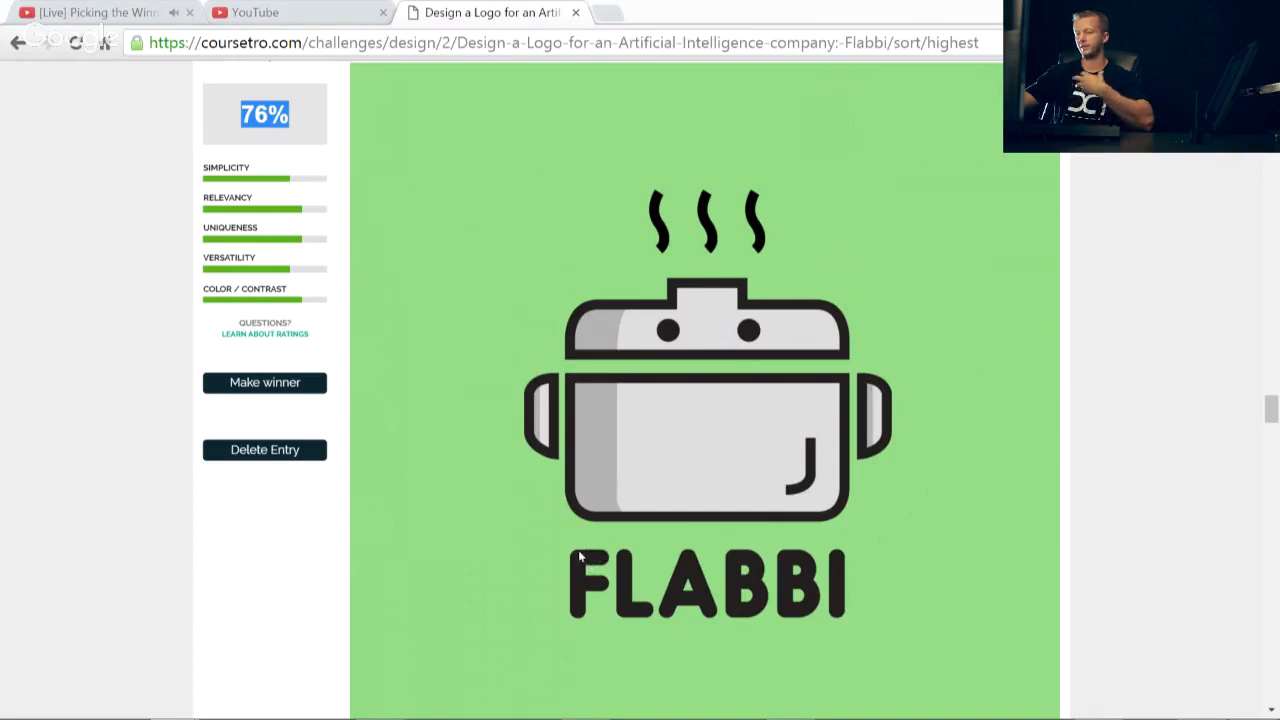
mouse_move(592, 584)
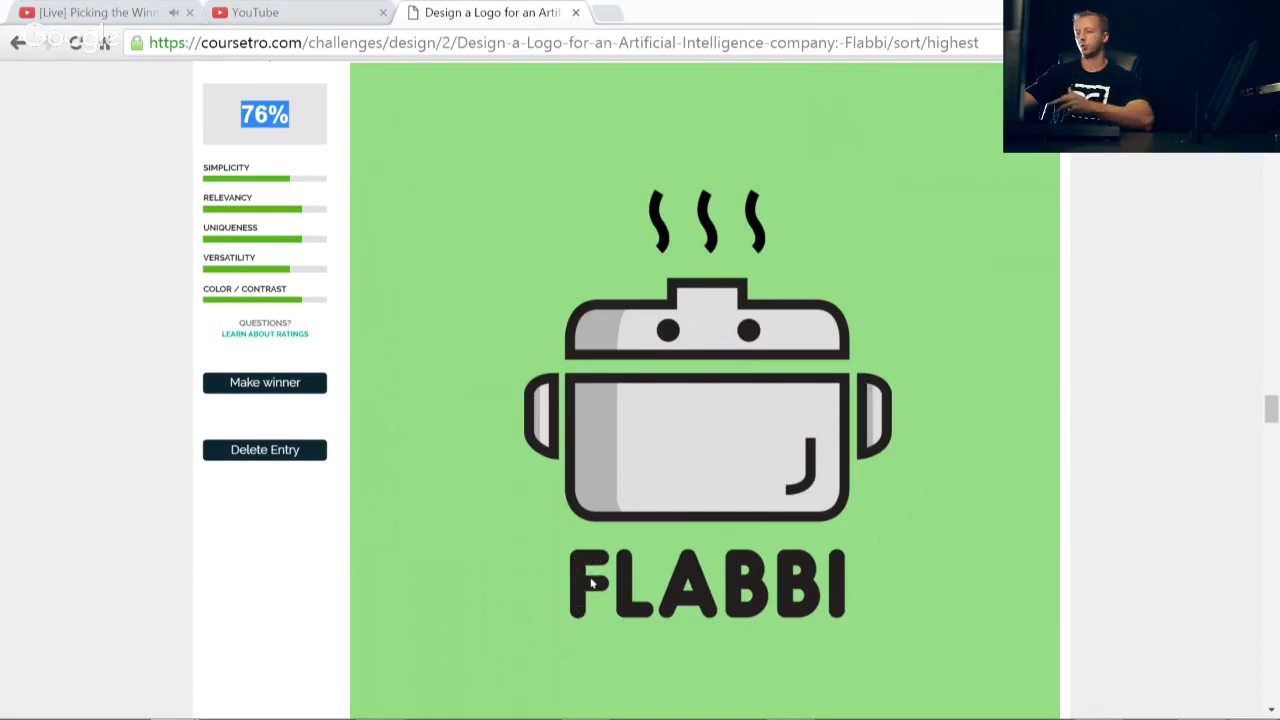
mouse_move(832, 518)
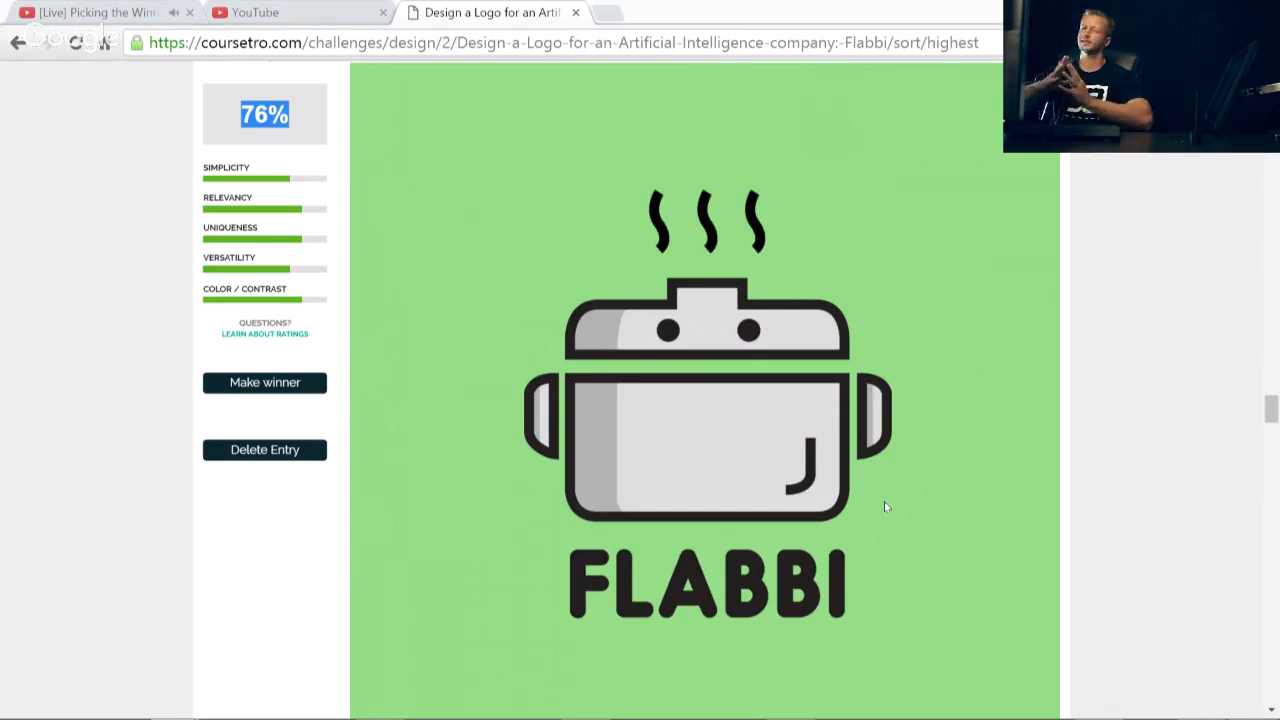
mouse_move(440, 420)
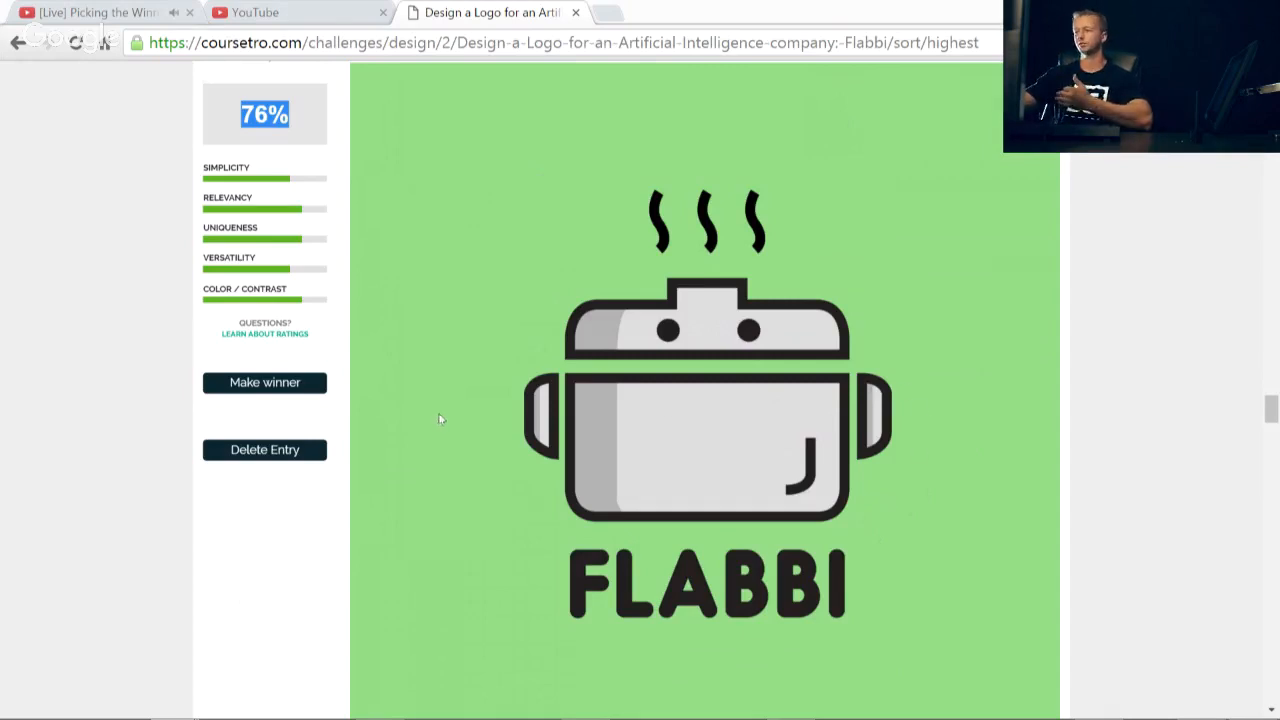
mouse_move(850, 498)
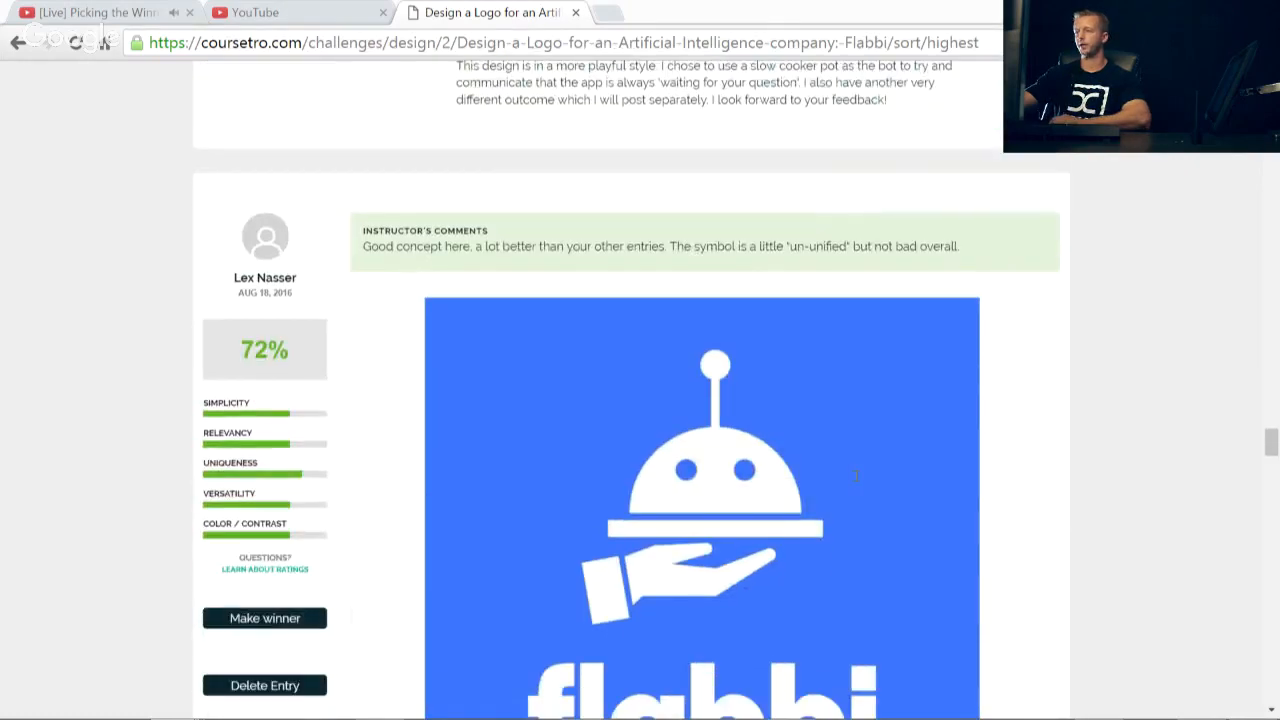
scroll(down, 3)
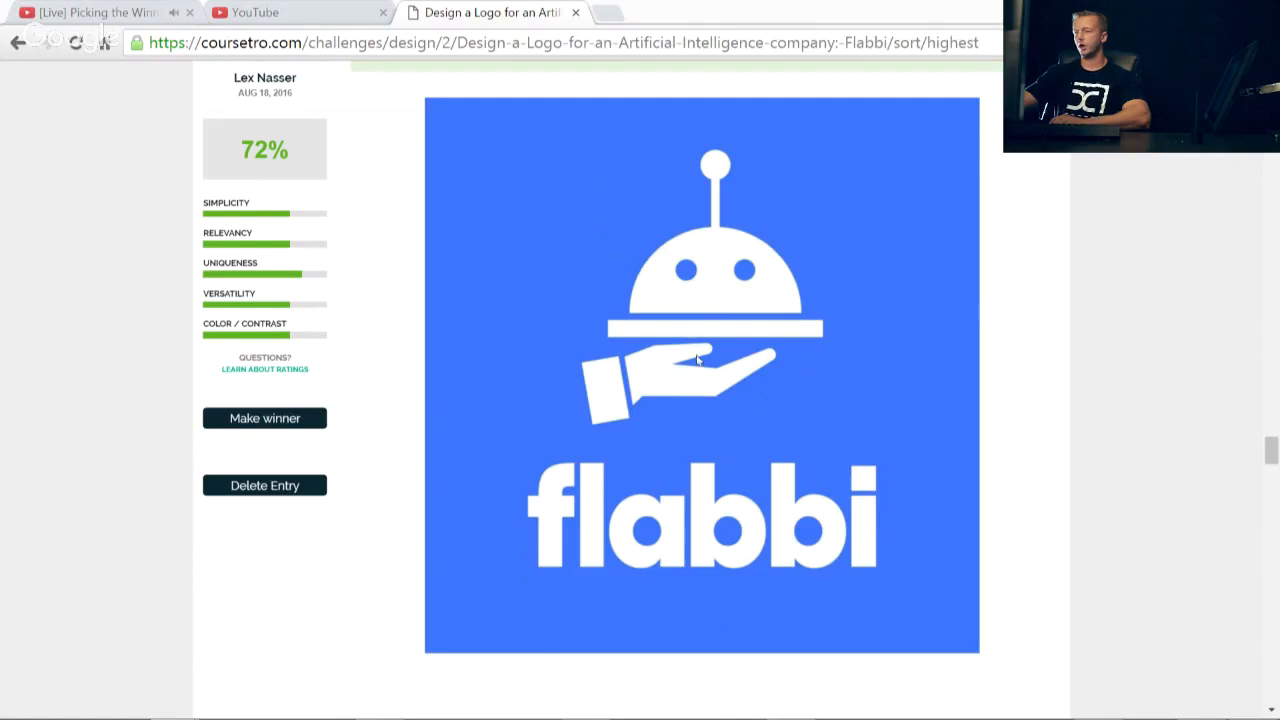
mouse_move(836, 440)
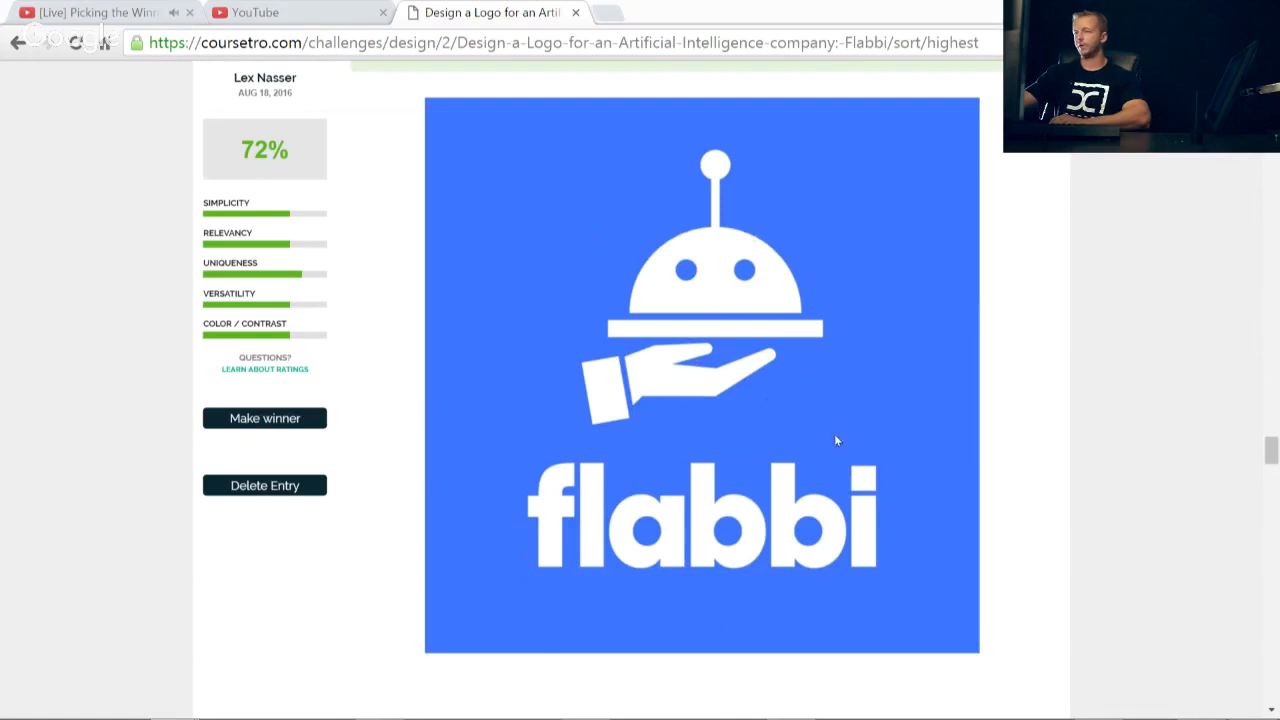
mouse_move(840, 436)
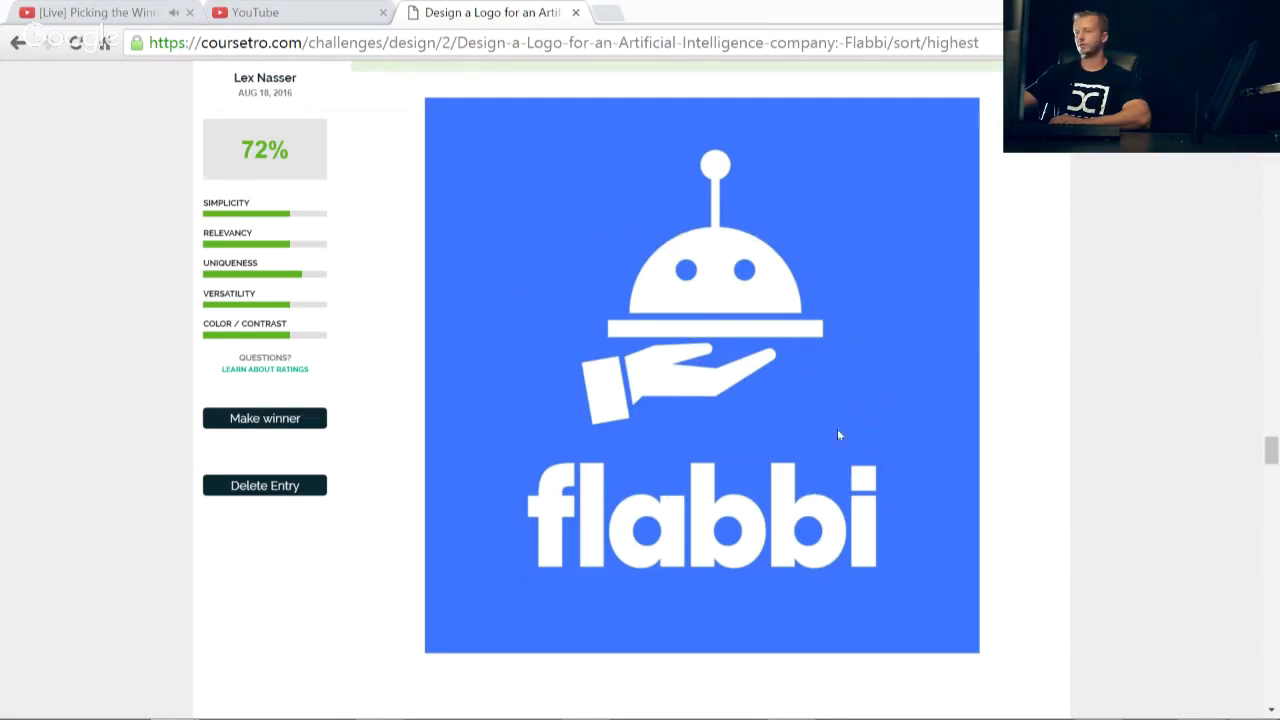
mouse_move(814, 376)
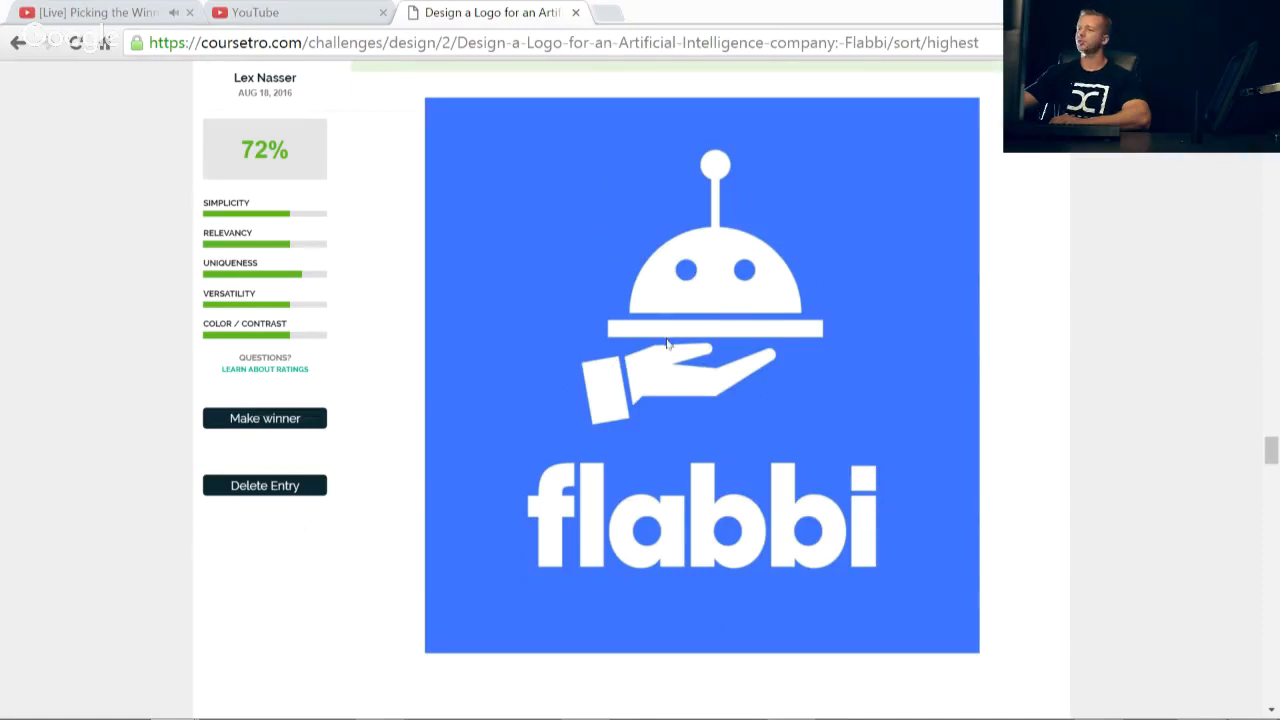
mouse_move(702, 360)
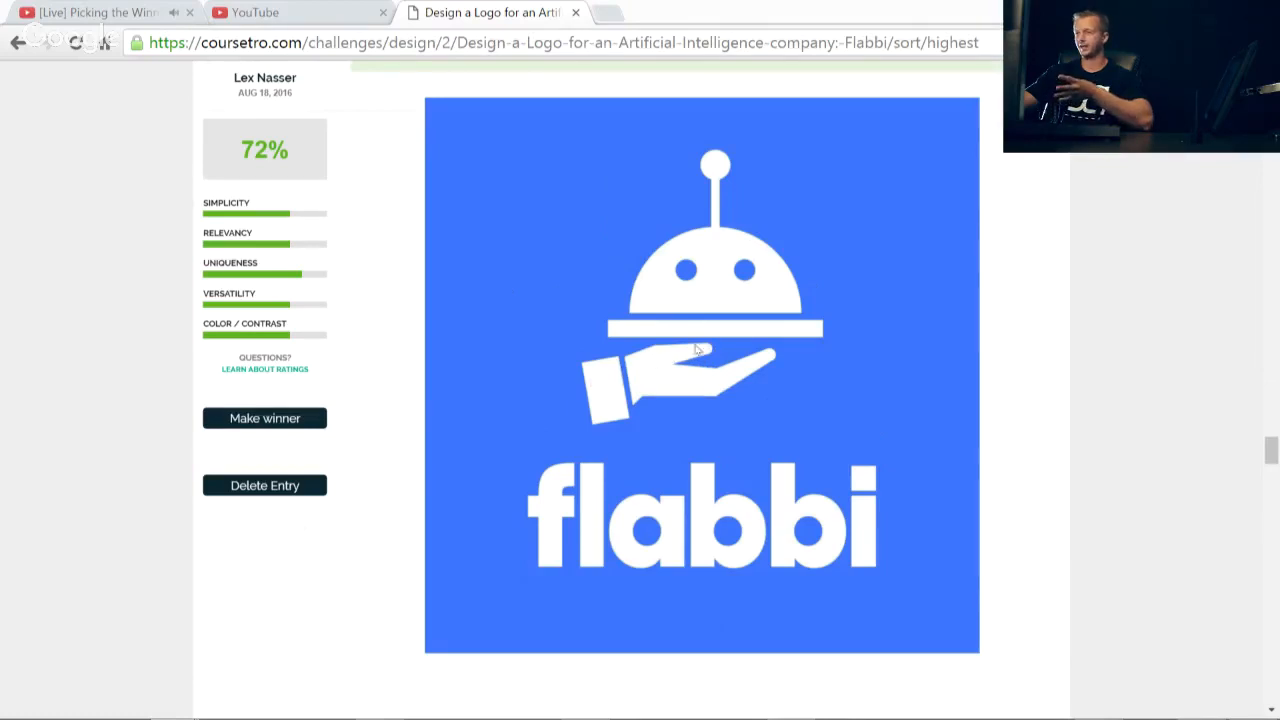
mouse_move(724, 150)
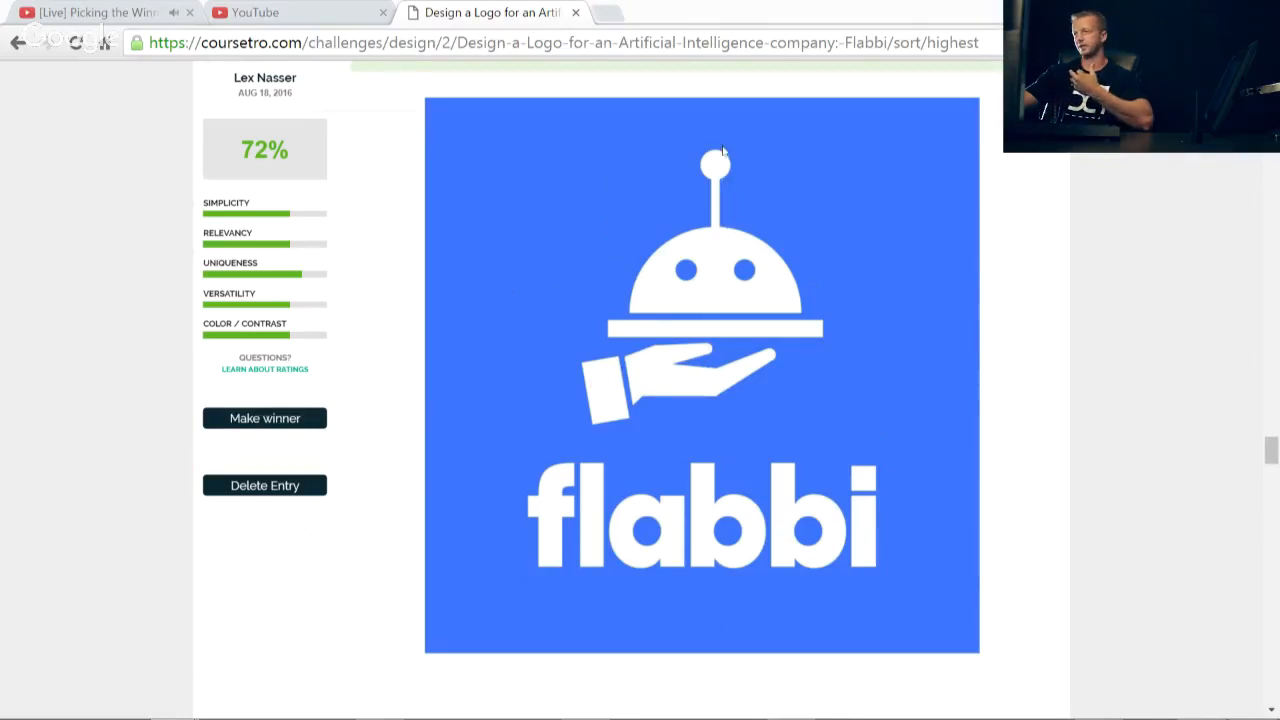
mouse_move(696, 270)
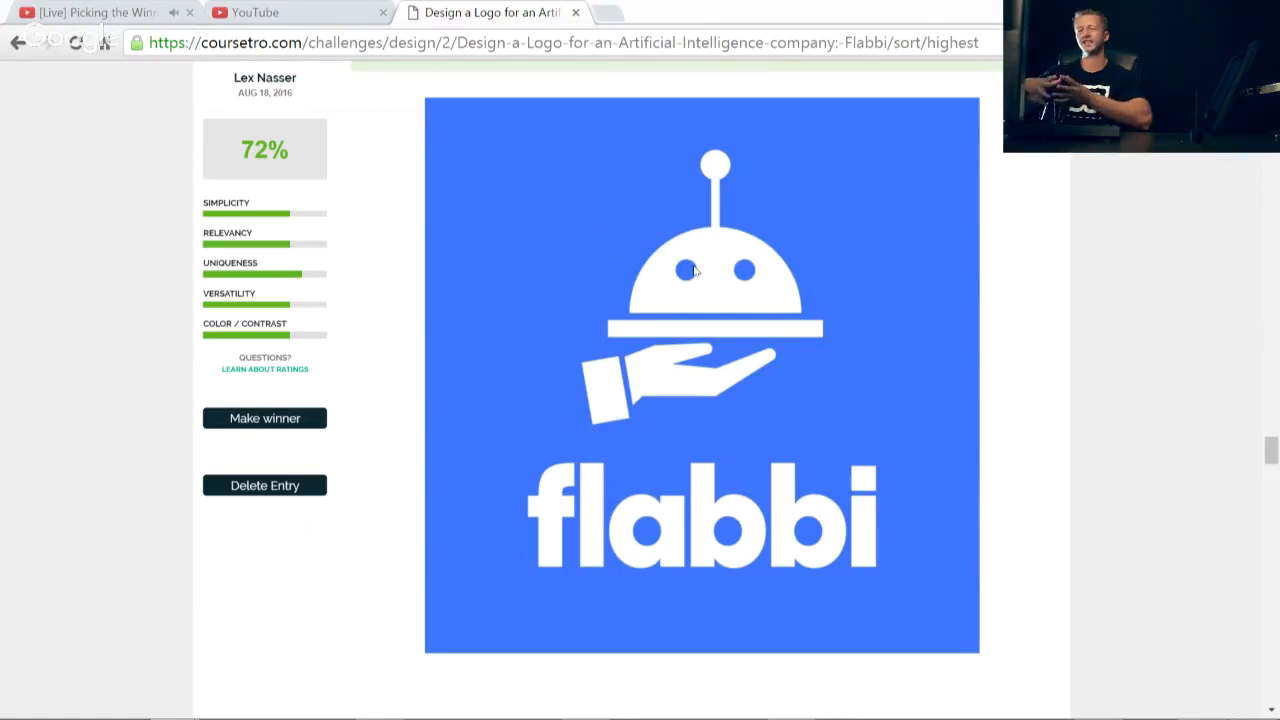
mouse_move(716, 272)
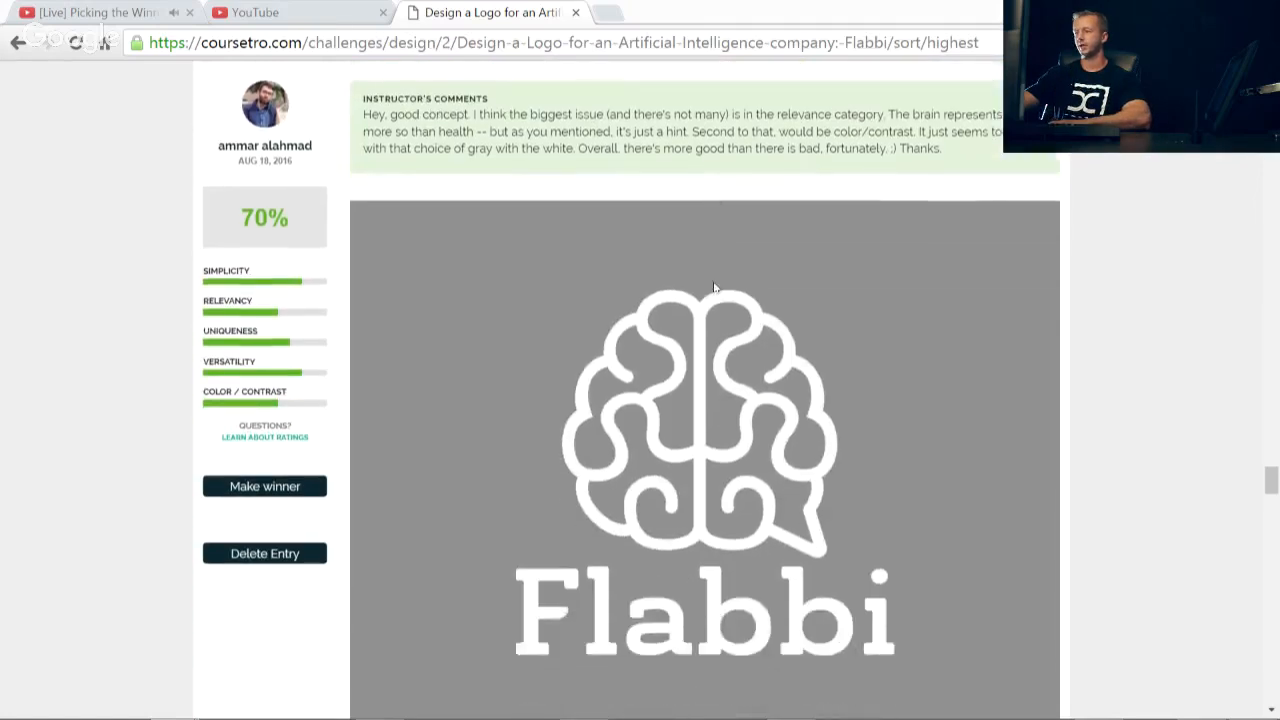
scroll(down, 3)
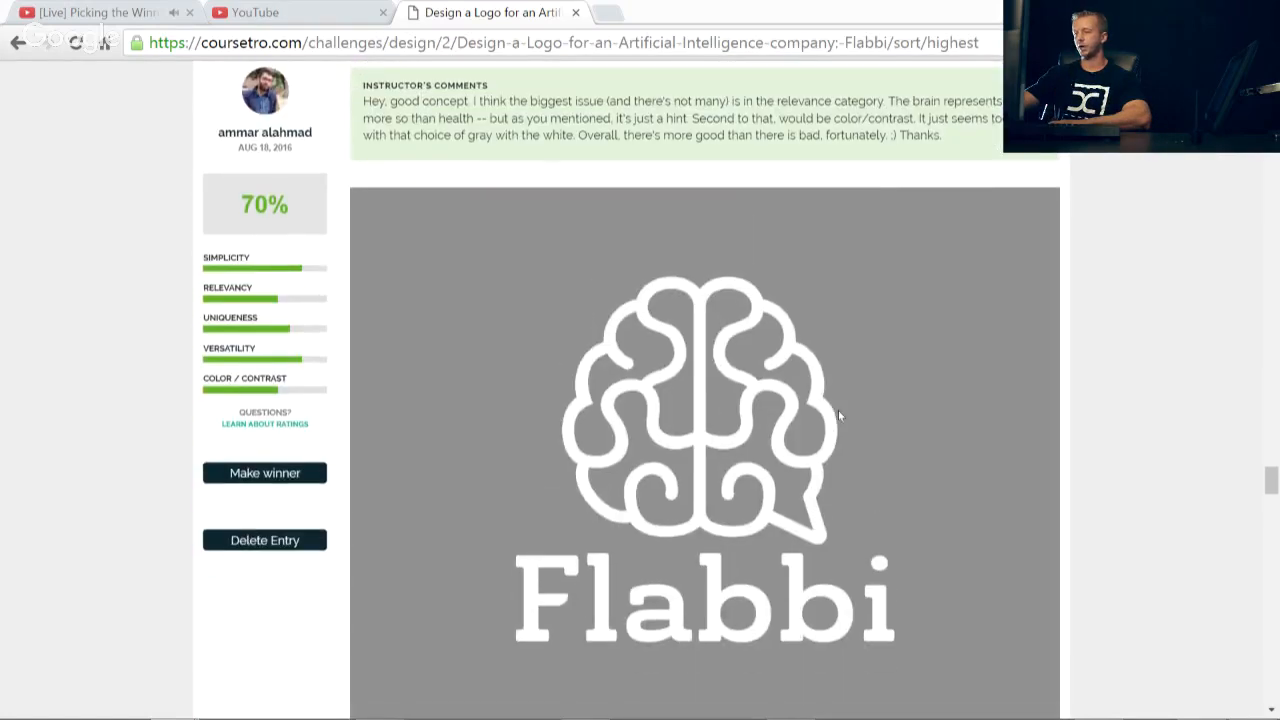
scroll(down, 3)
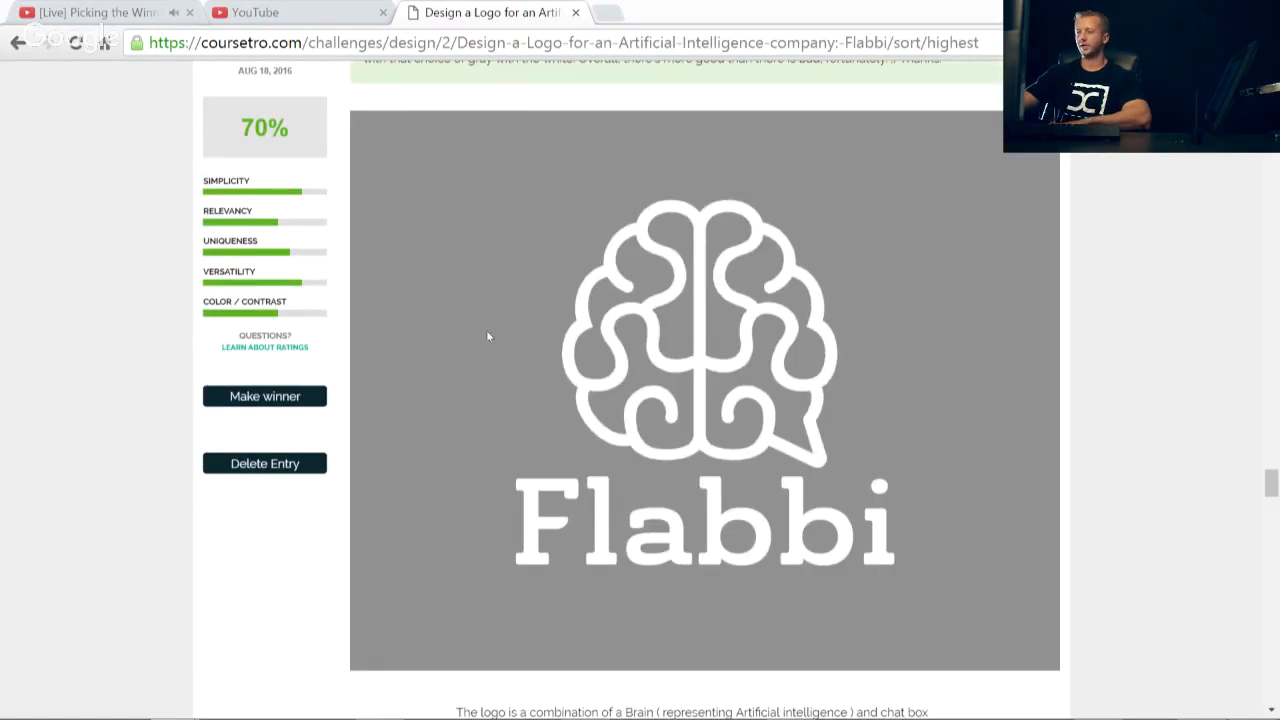
mouse_move(894, 312)
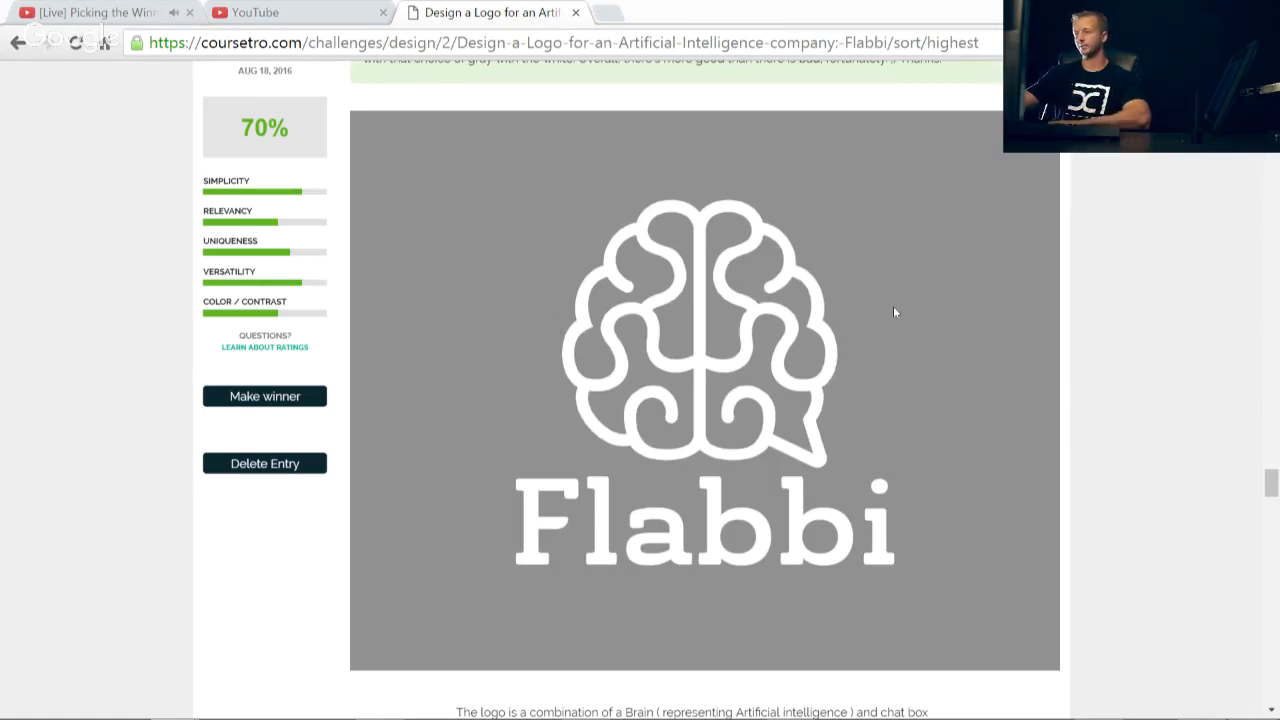
mouse_move(900, 304)
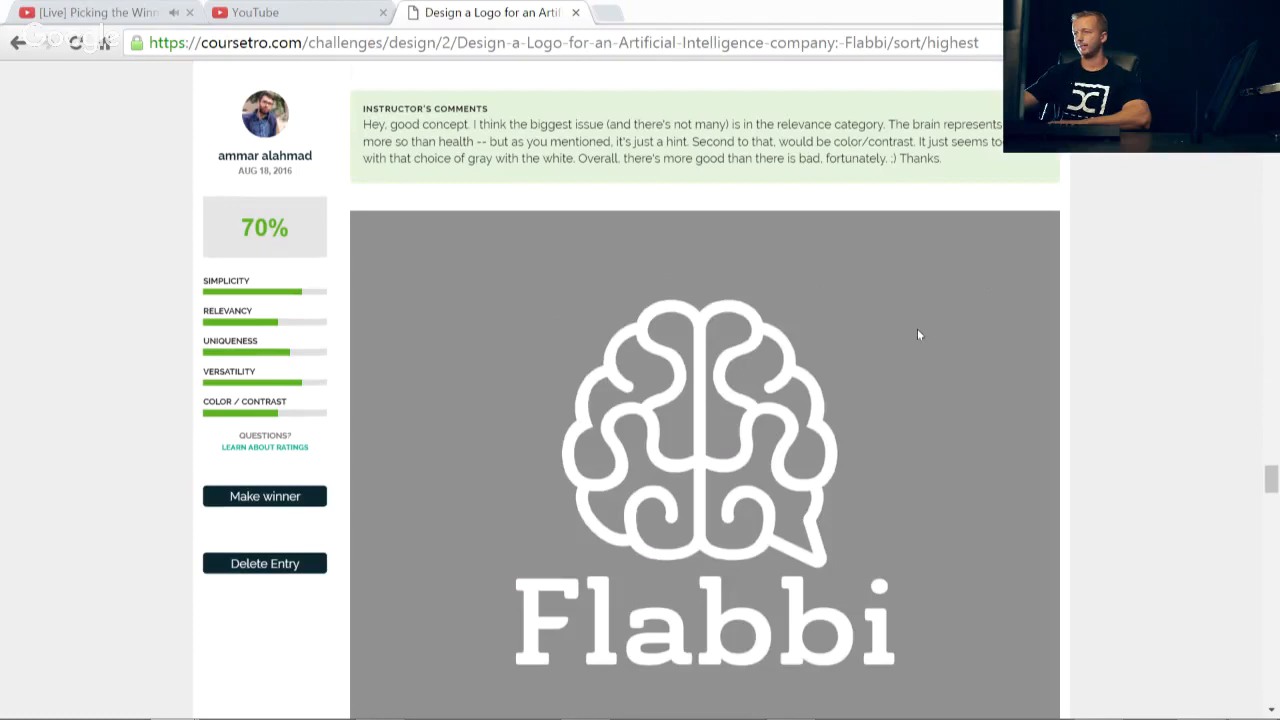
mouse_move(816, 498)
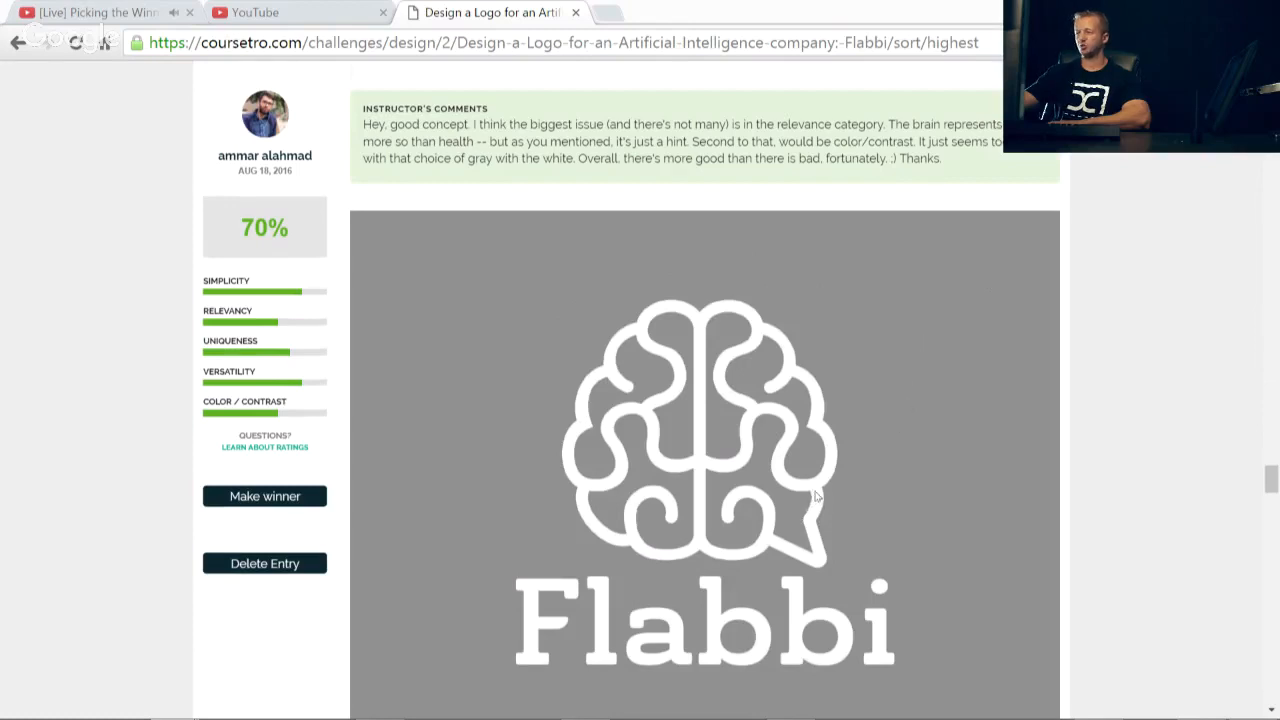
mouse_move(804, 524)
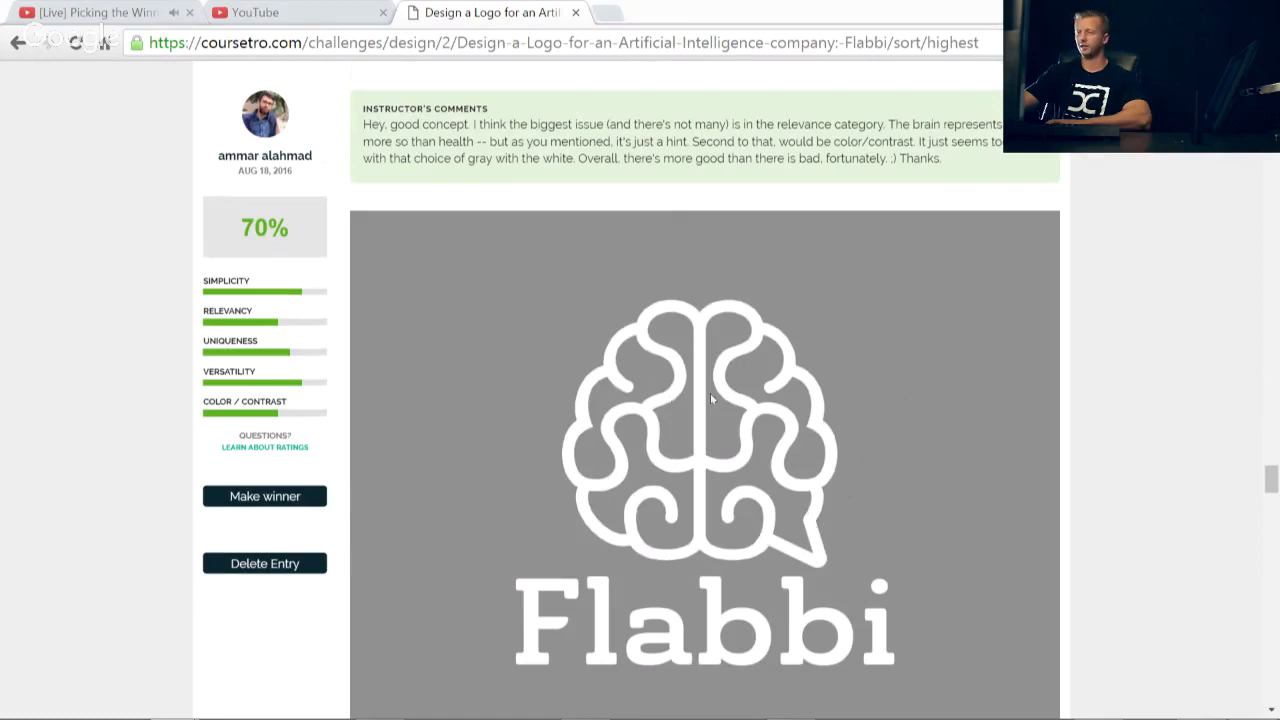
scroll(down, 3)
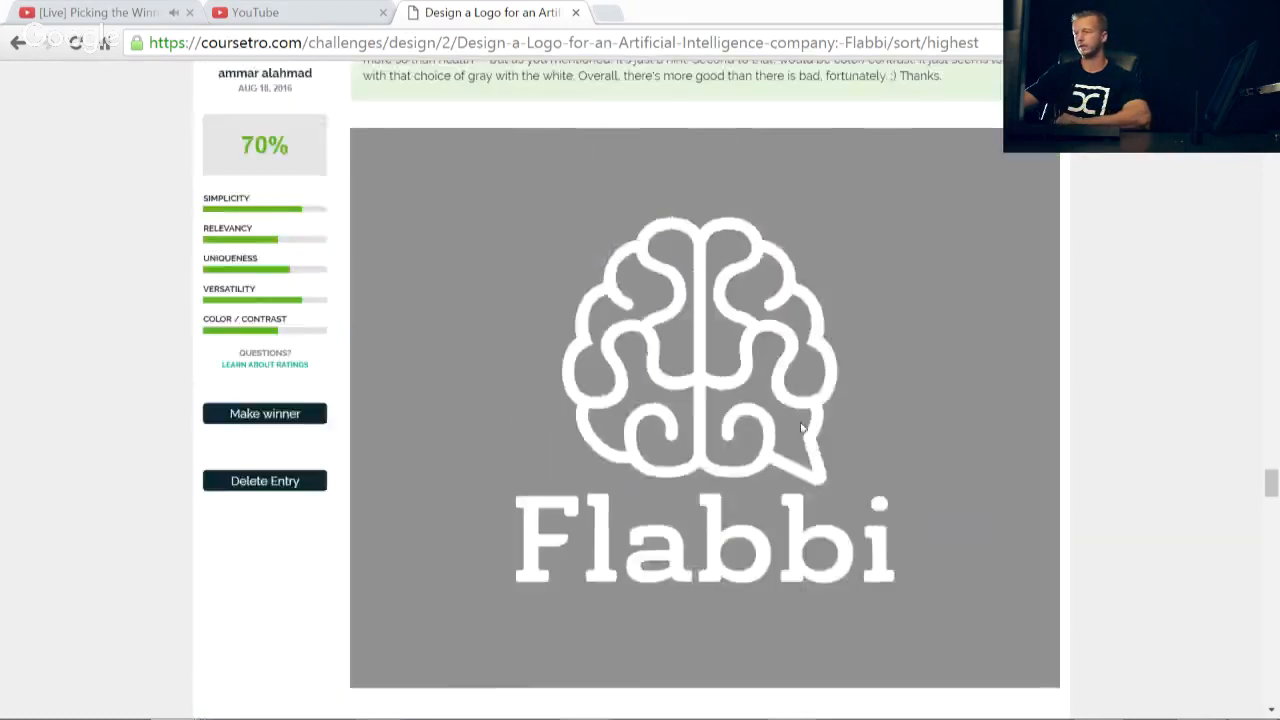
scroll(down, 3)
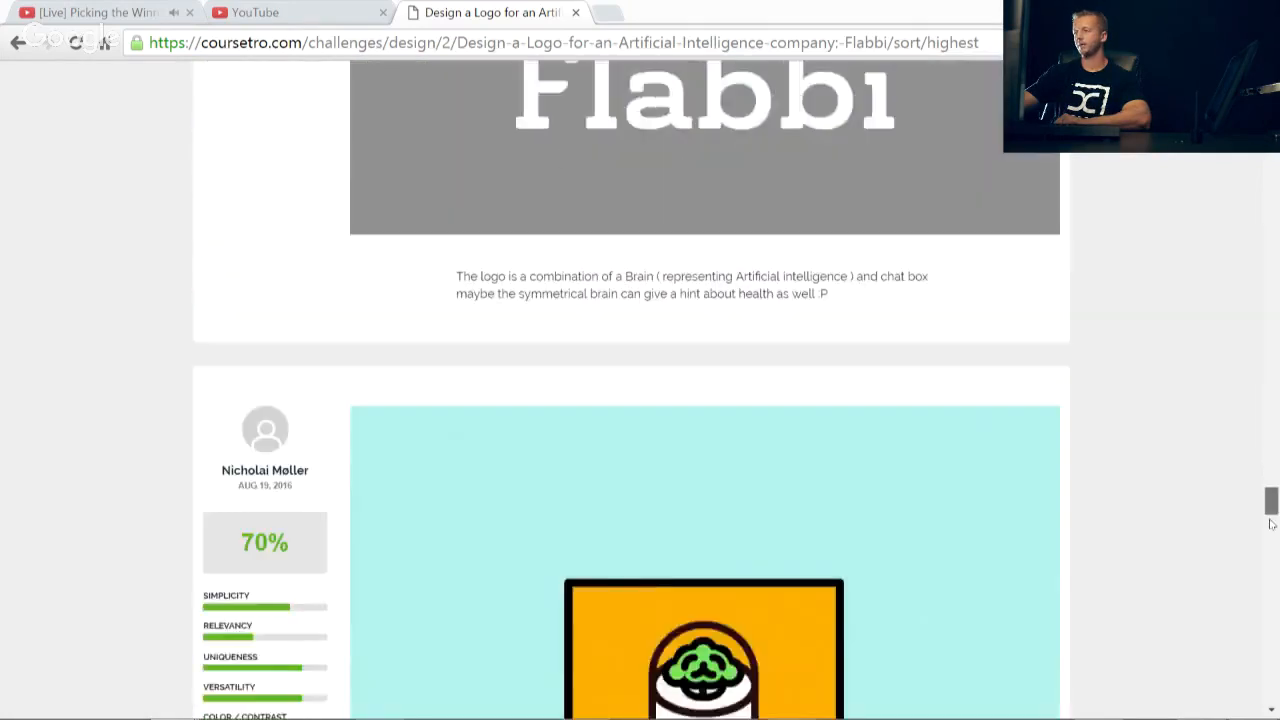
Step: Scroll through the remaining entries to the red stethoscope-bot logo and the pagination links
scroll(down, 3)
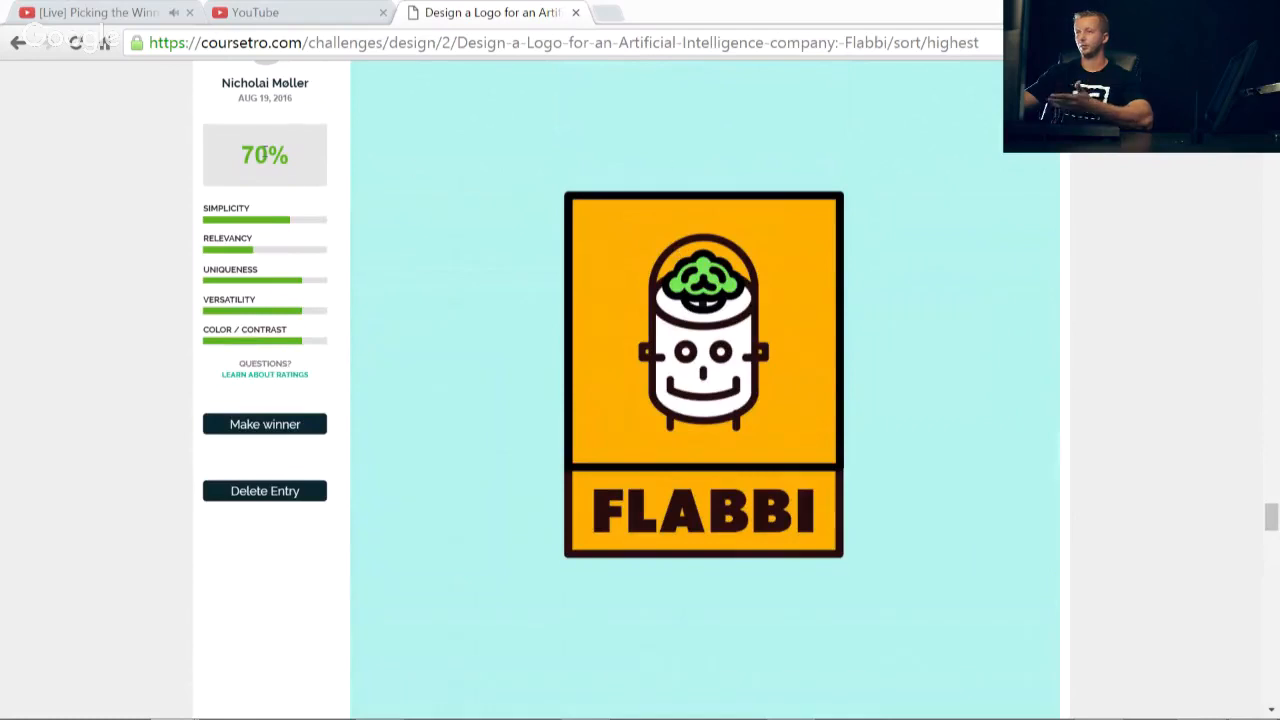
scroll(down, 3)
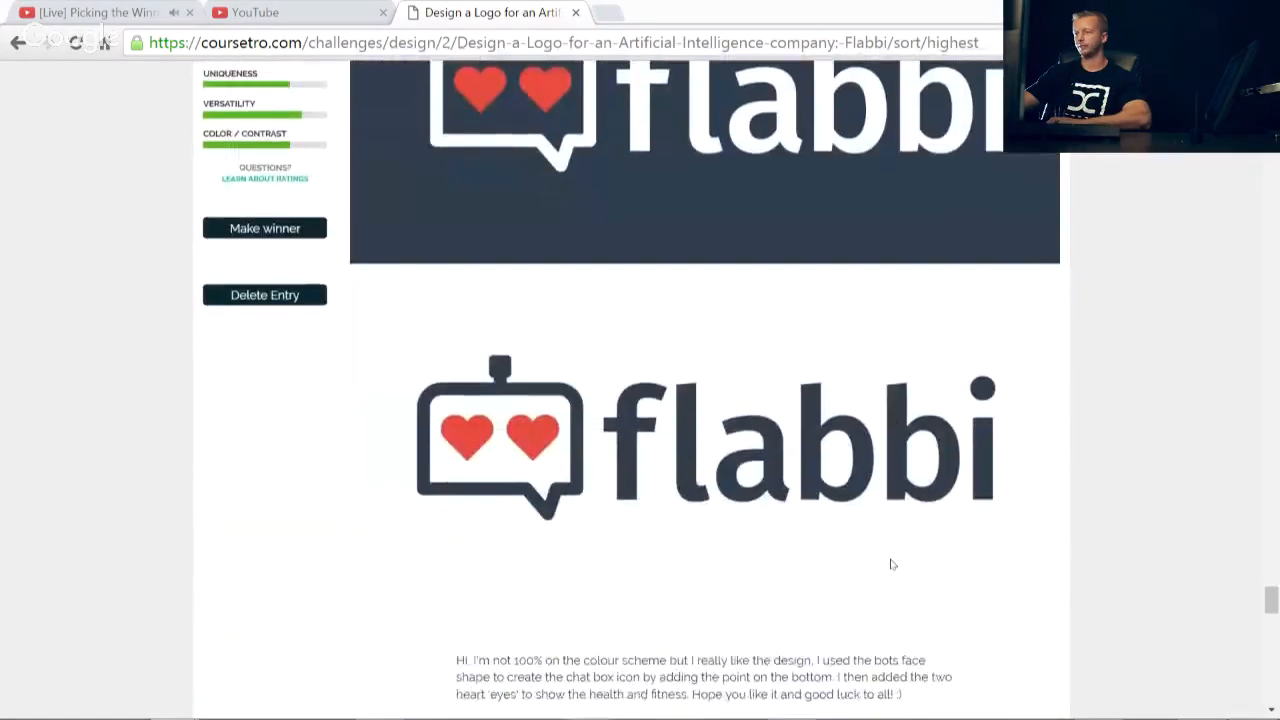
scroll(down, 3)
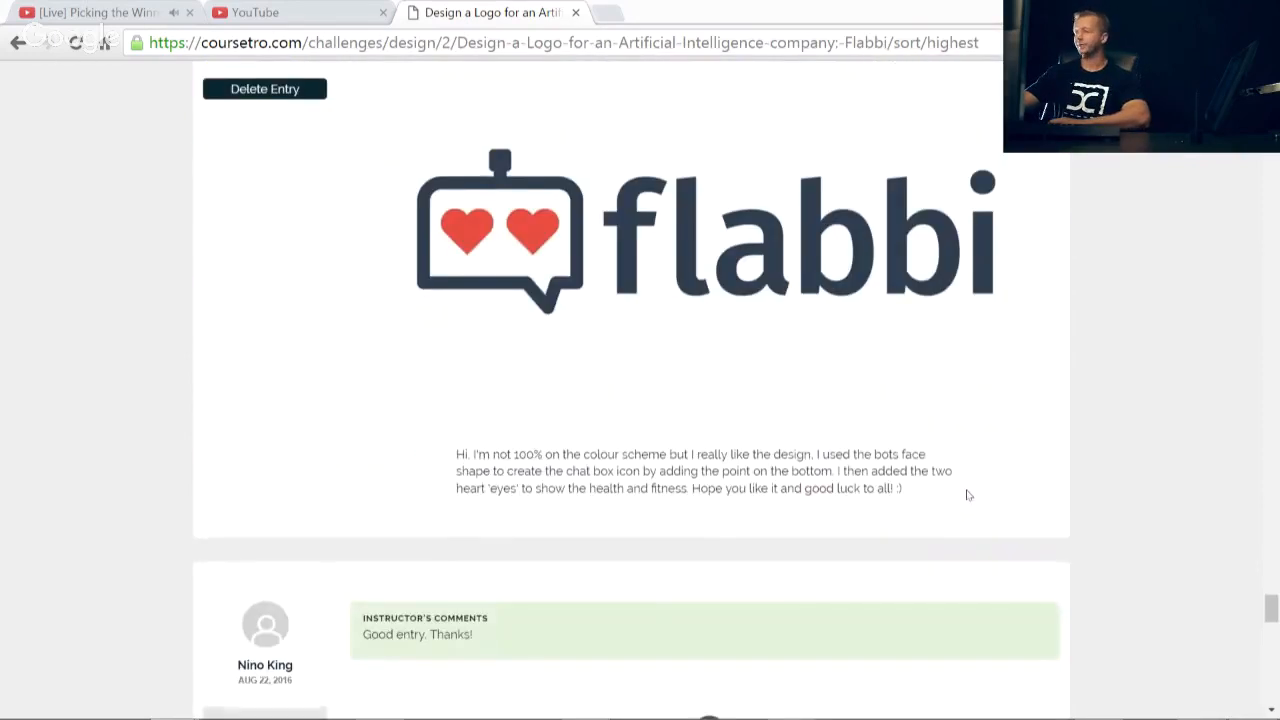
scroll(down, 3)
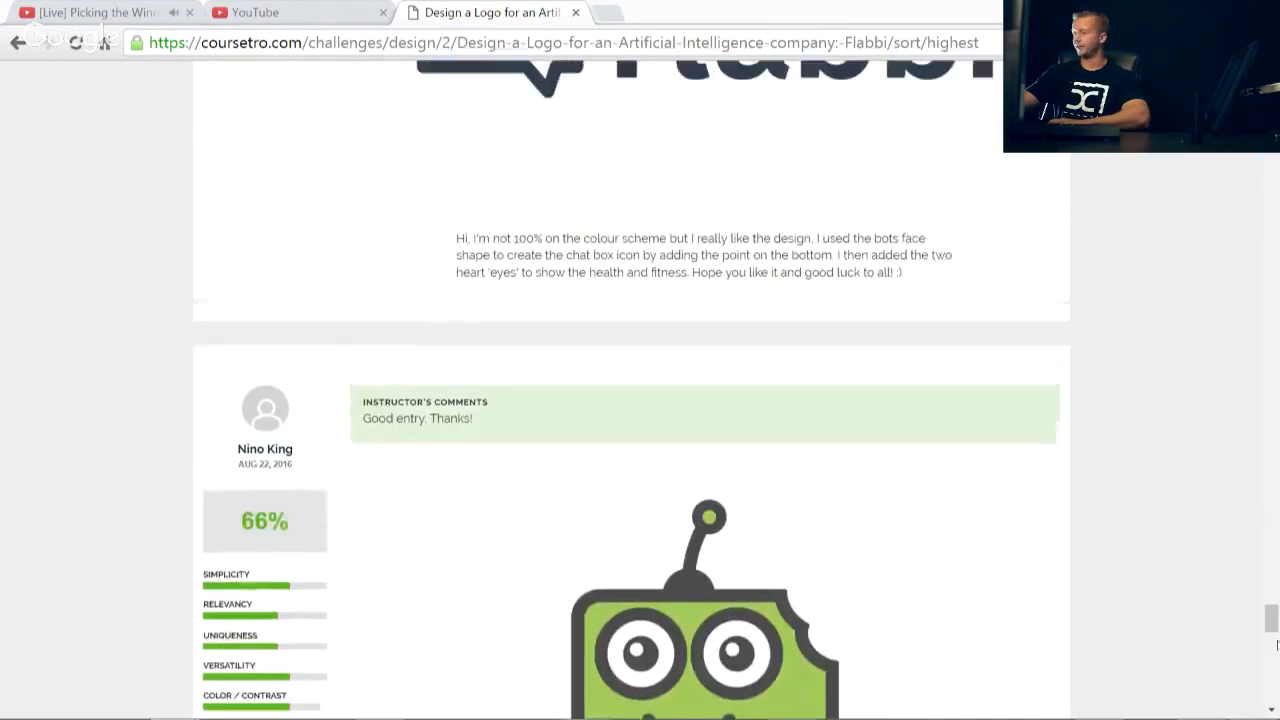
scroll(down, 3)
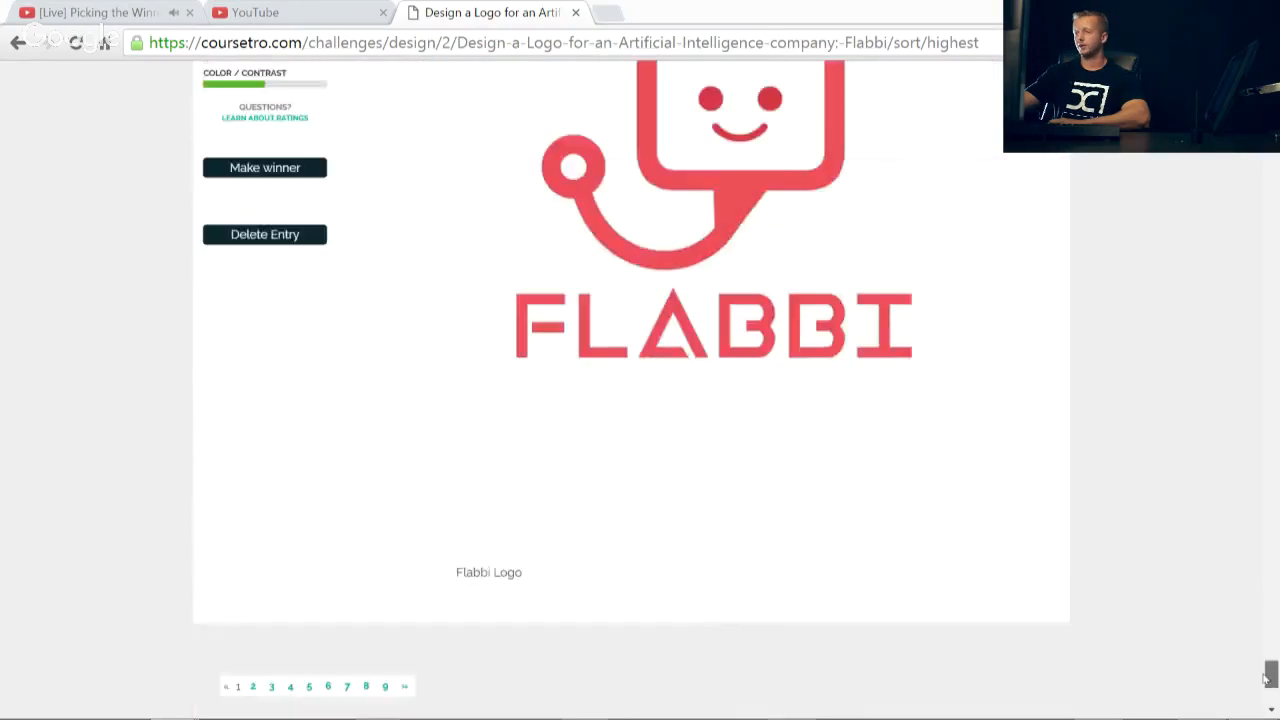
scroll(down, 3)
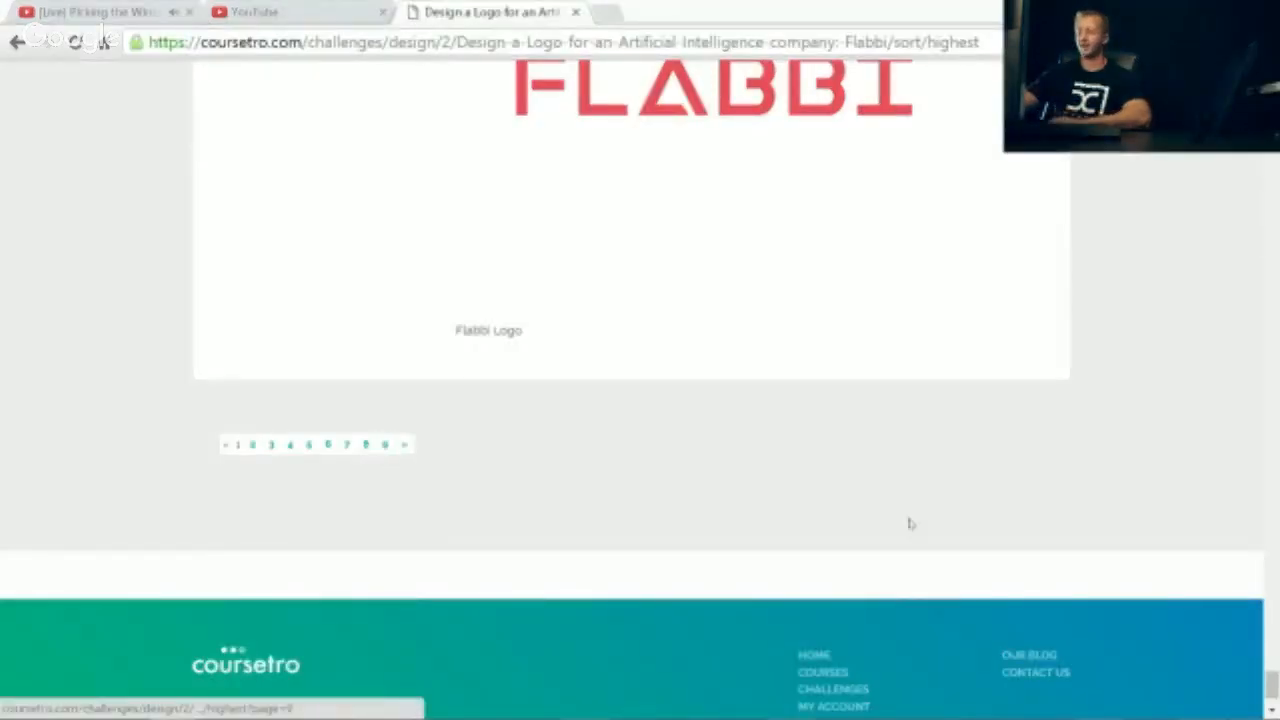
click(932, 512)
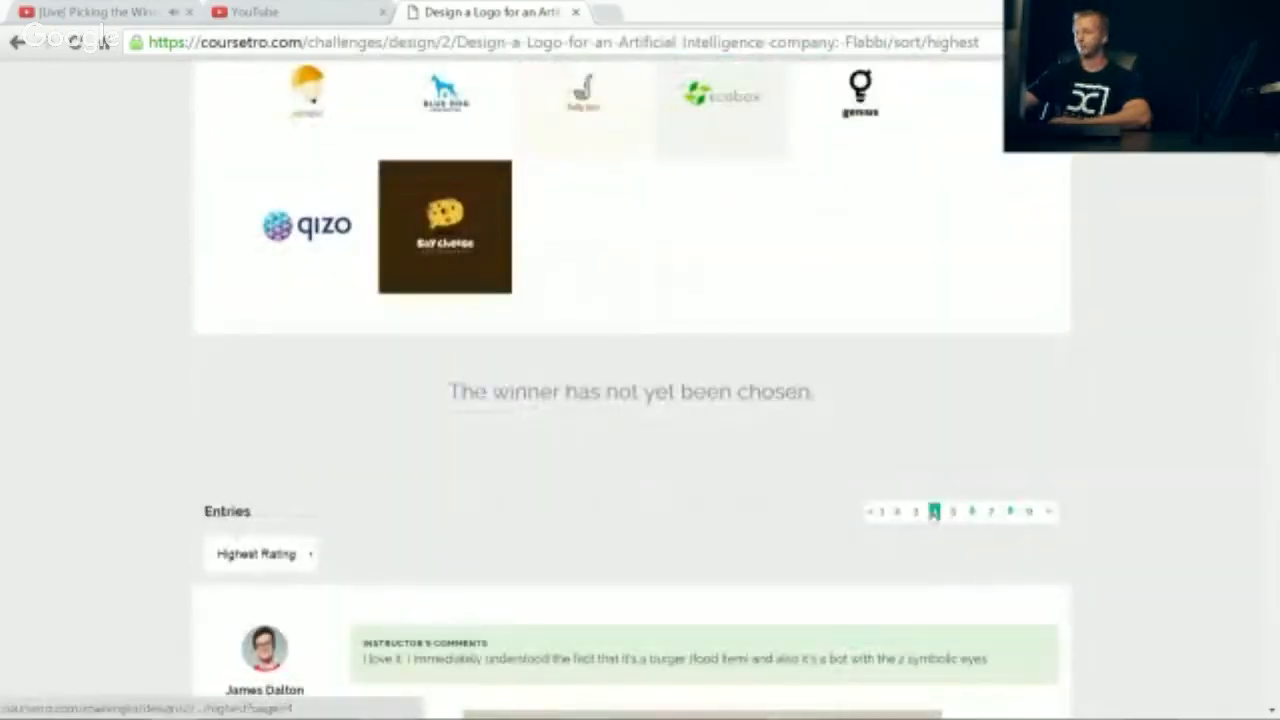
click(260, 252)
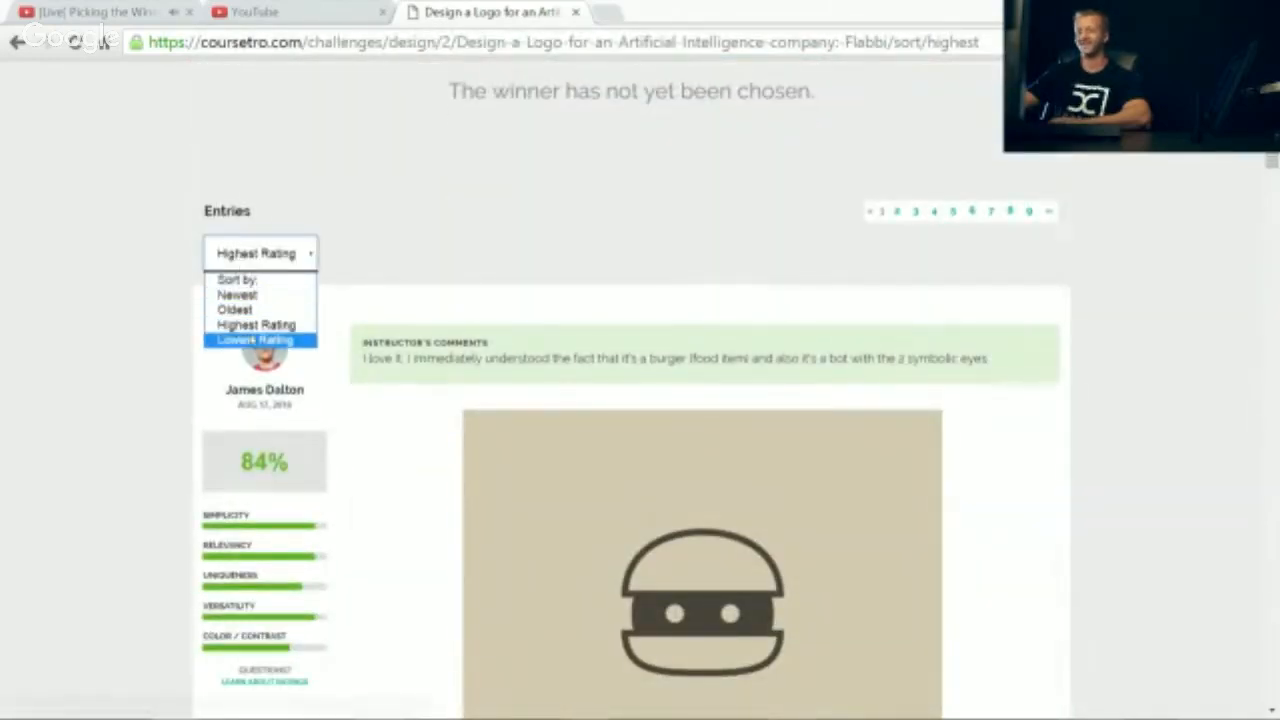
click(256, 340)
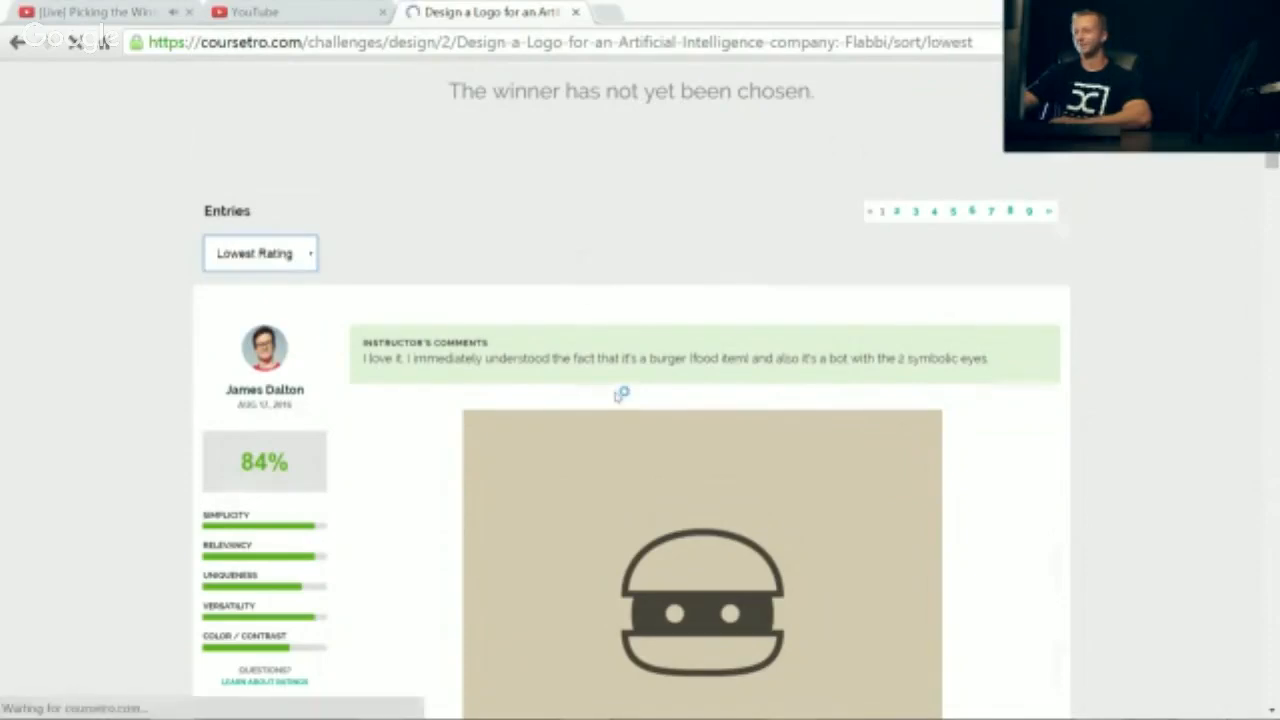
scroll(down, 3)
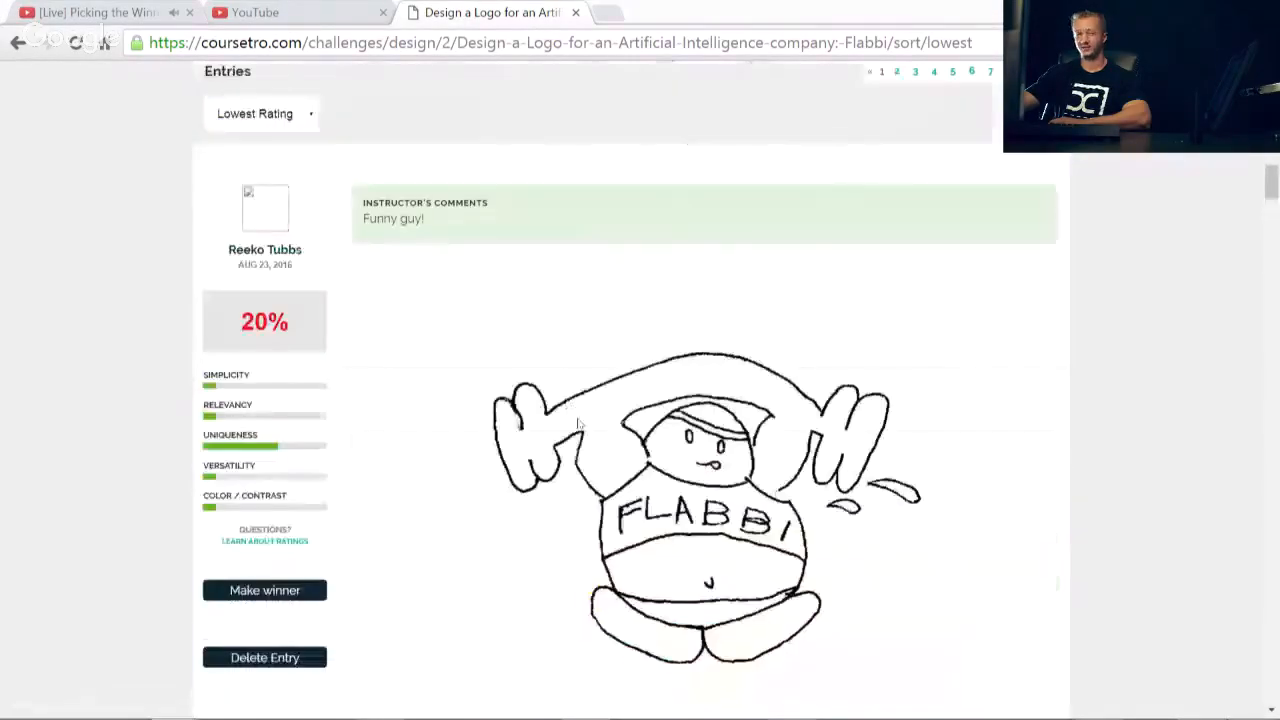
scroll(down, 3)
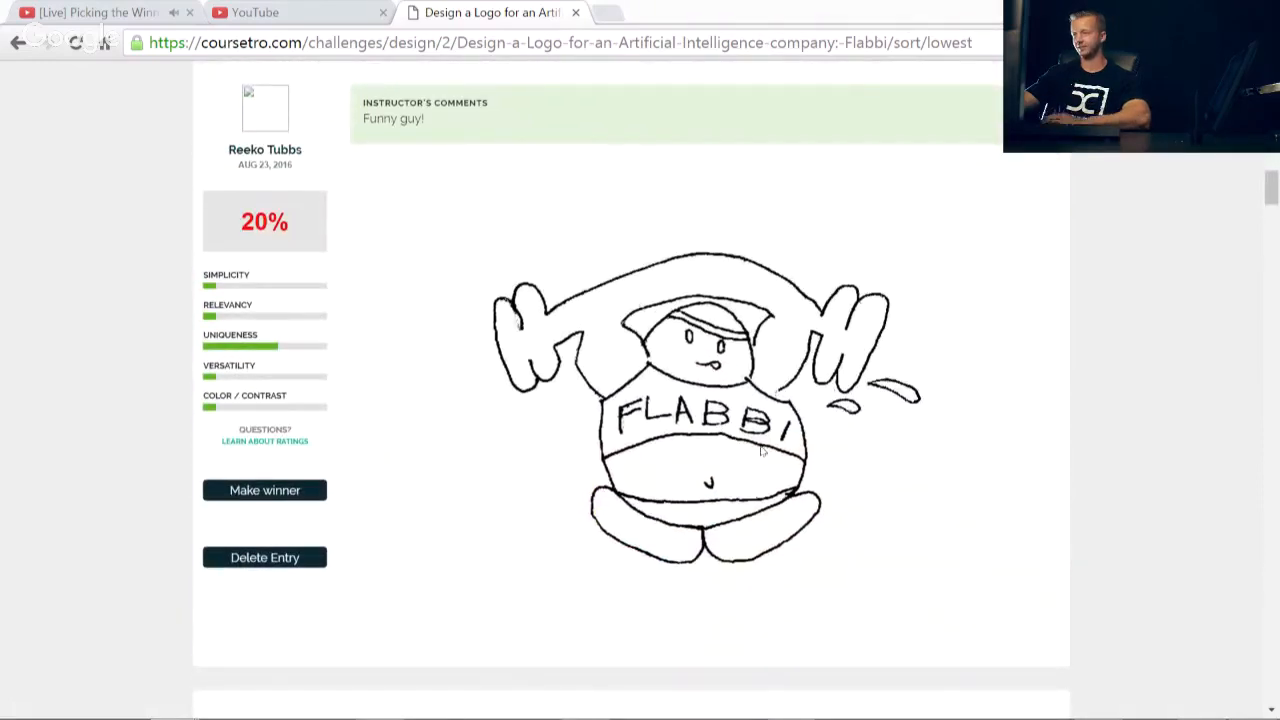
mouse_move(780, 464)
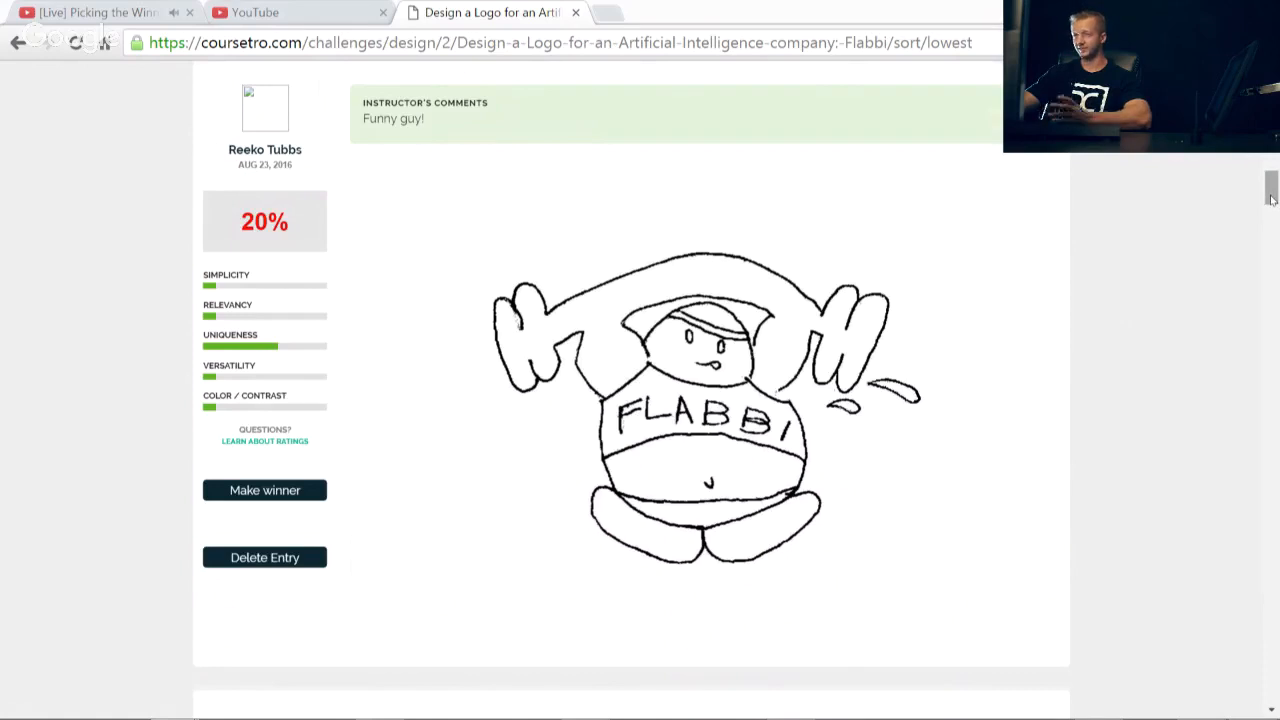
scroll(down, 3)
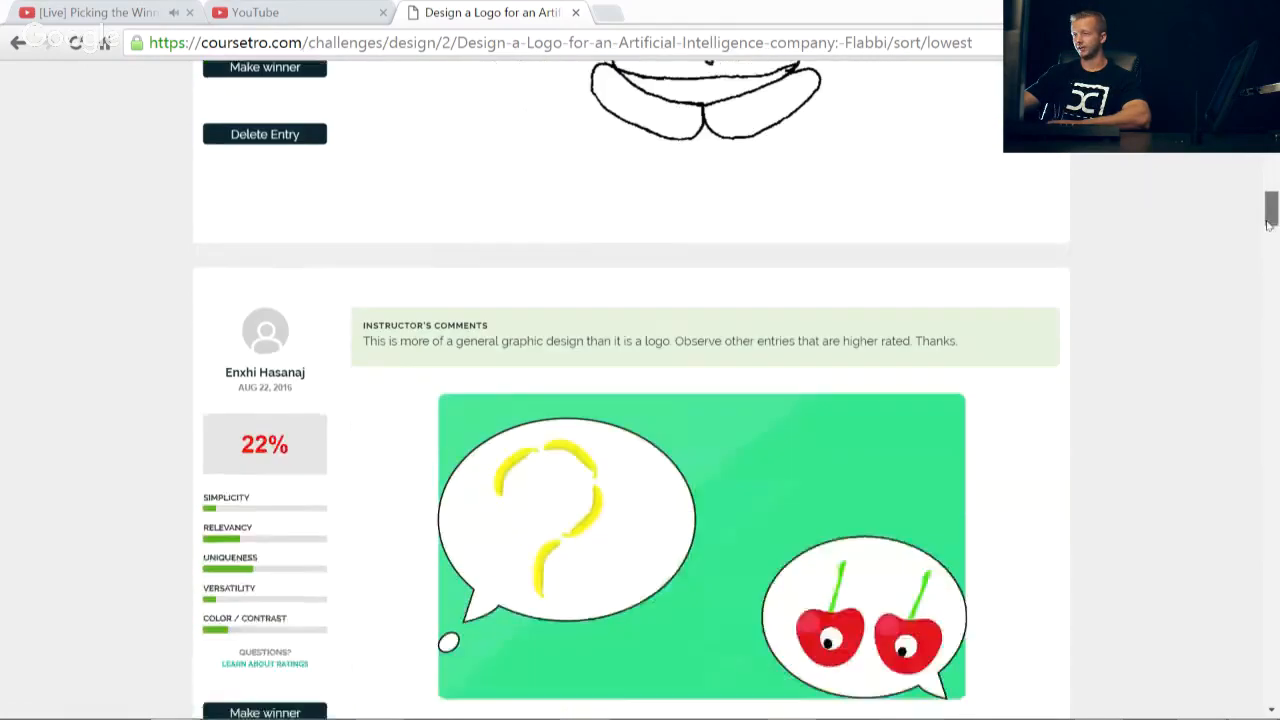
scroll(down, 3)
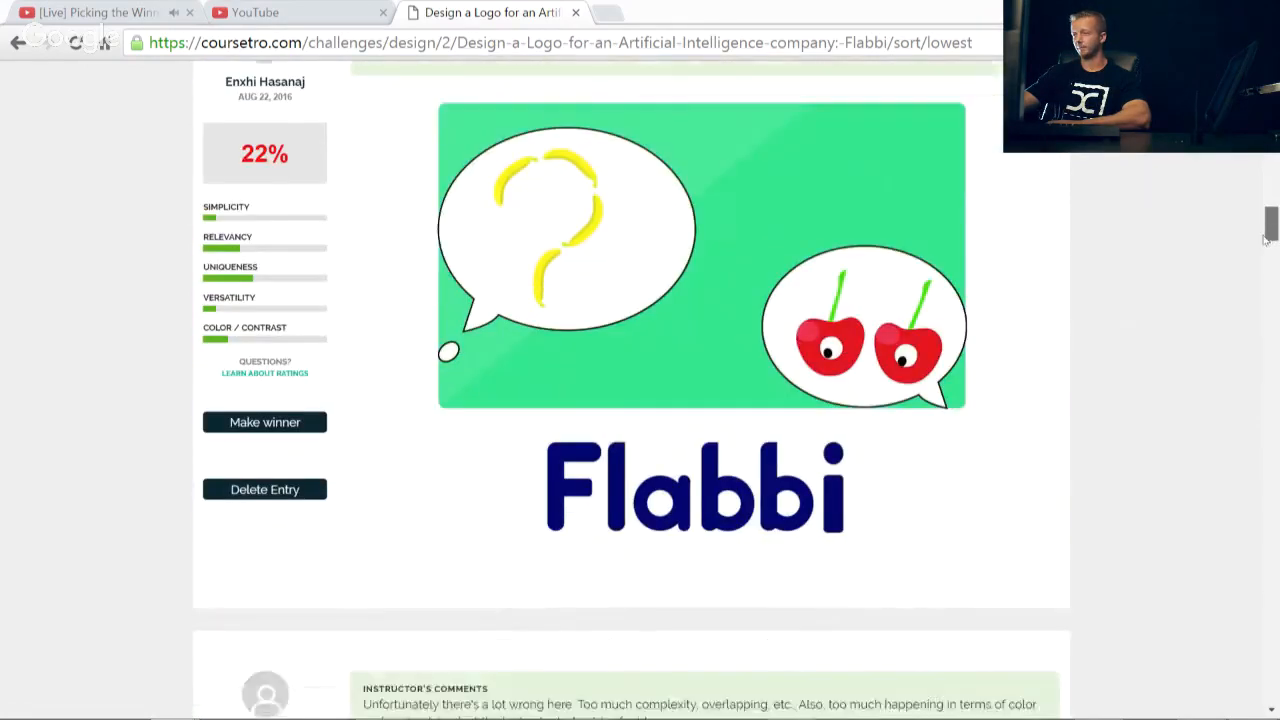
scroll(down, 3)
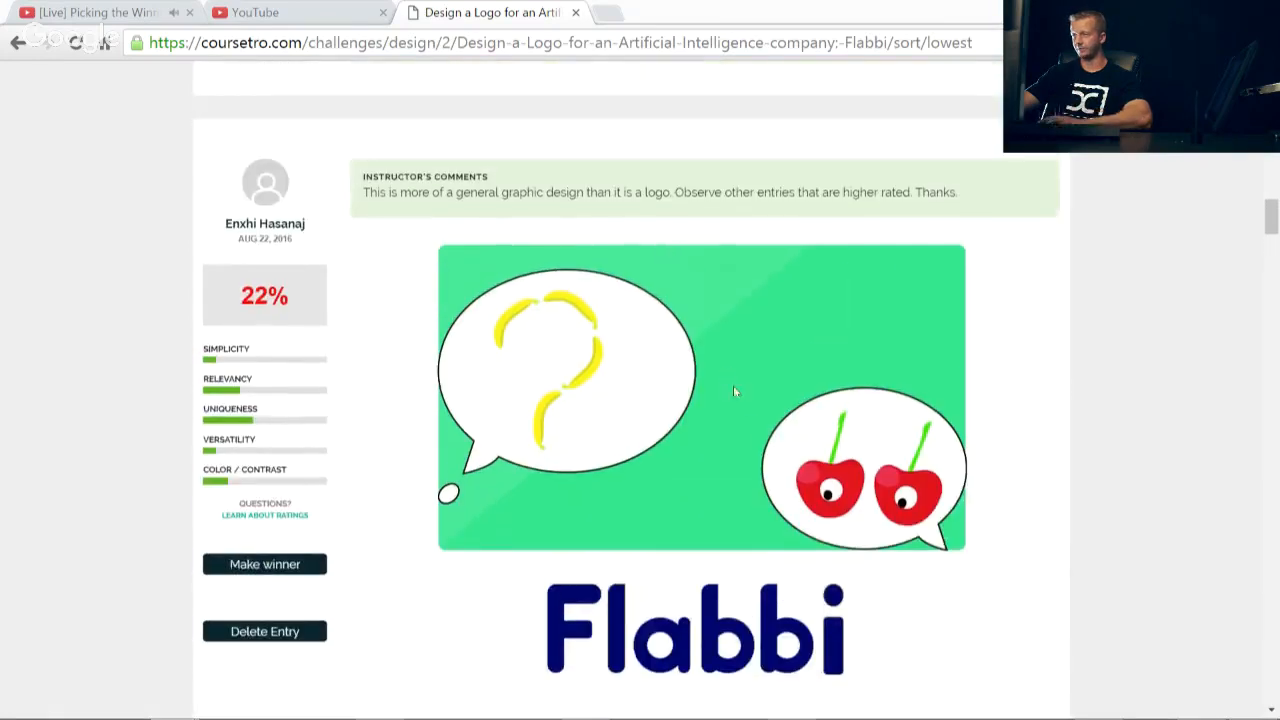
mouse_move(856, 482)
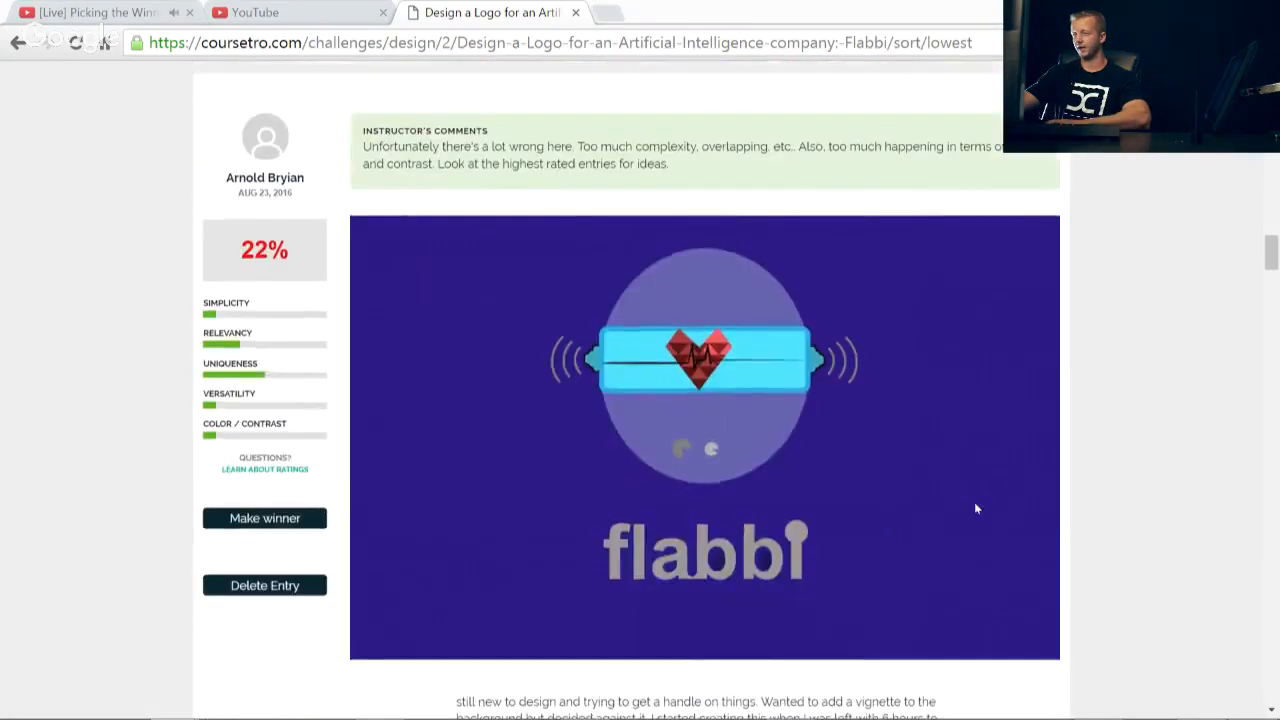
scroll(down, 3)
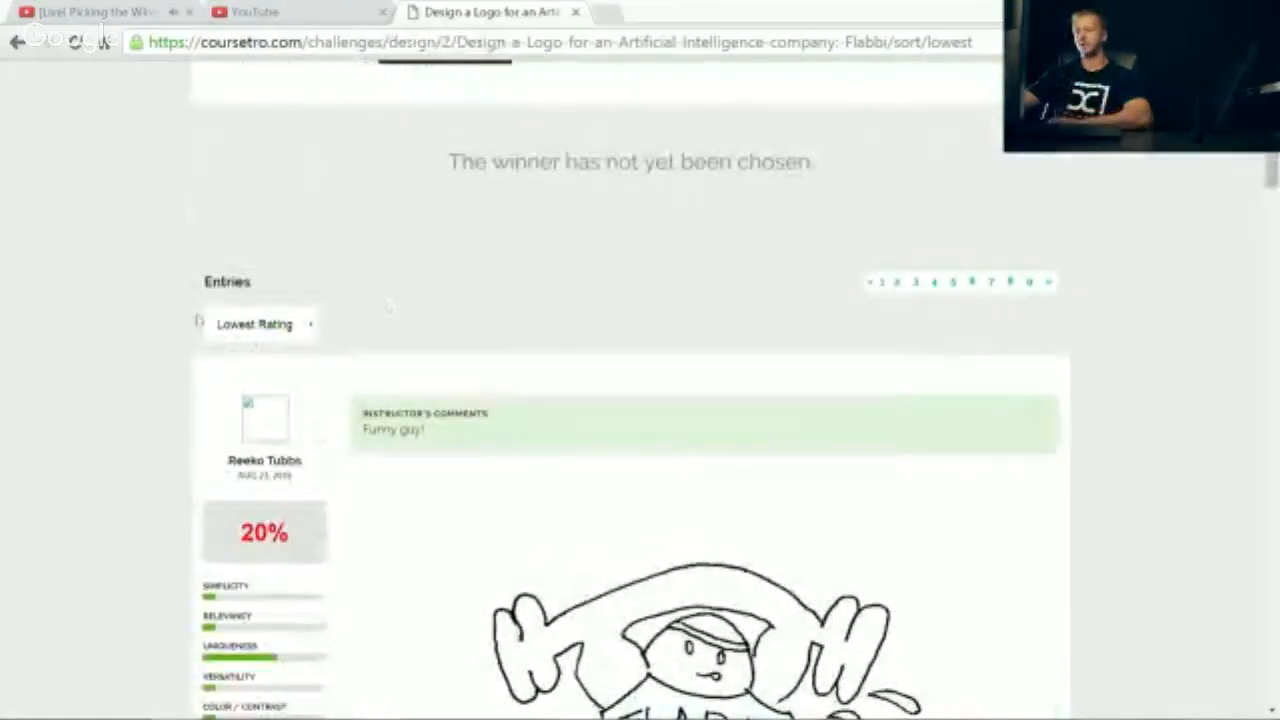
Step: Sort the Flabbi challenge entries by Highest Rating instead of lowest
click(260, 324)
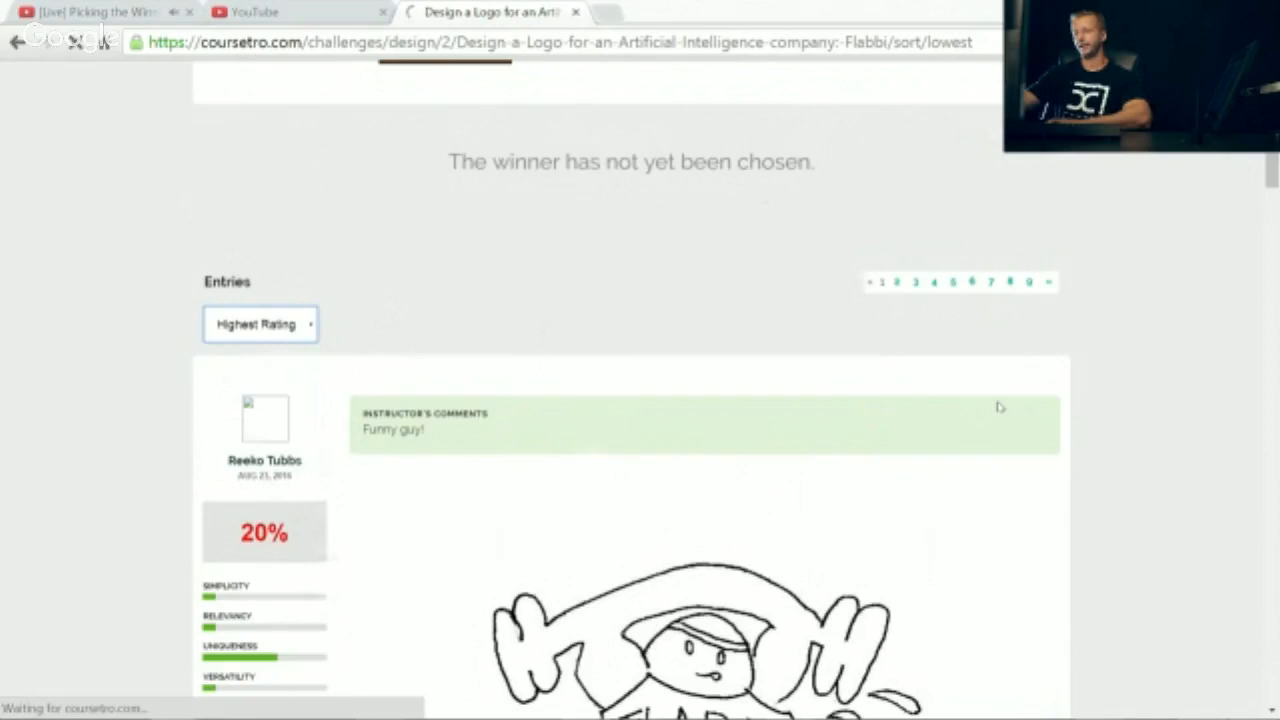
click(260, 324)
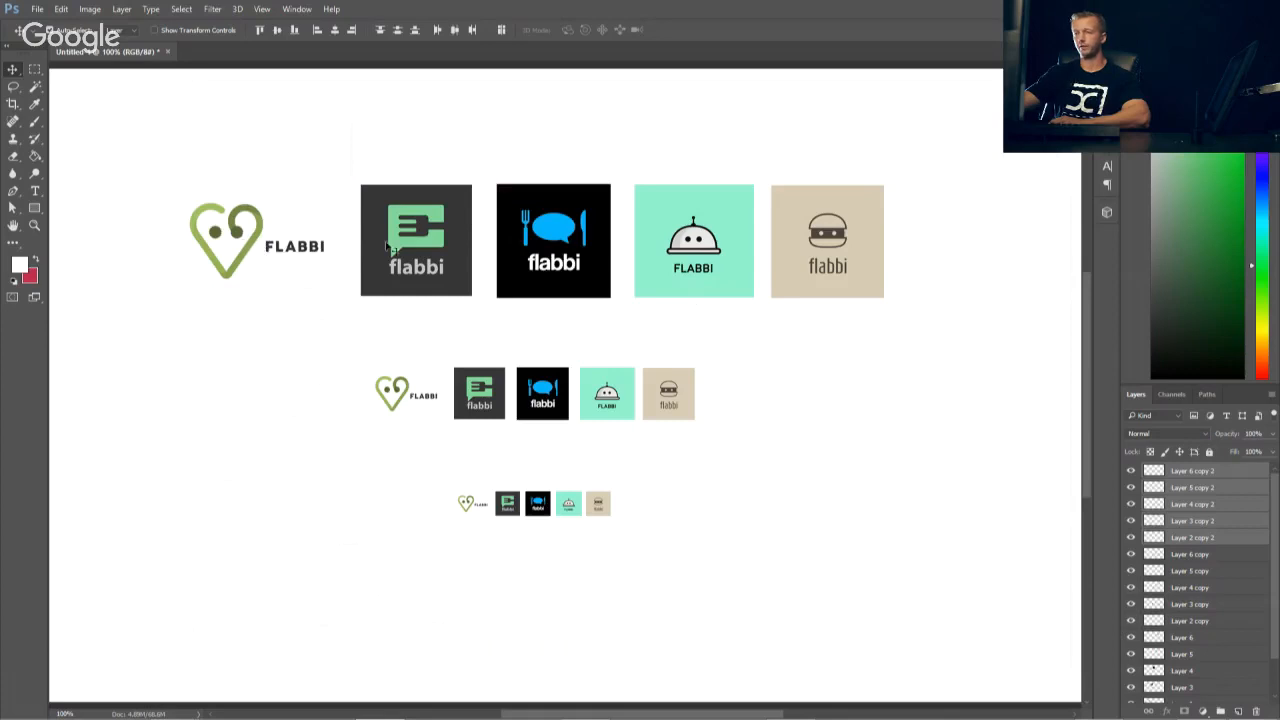
mouse_move(860, 278)
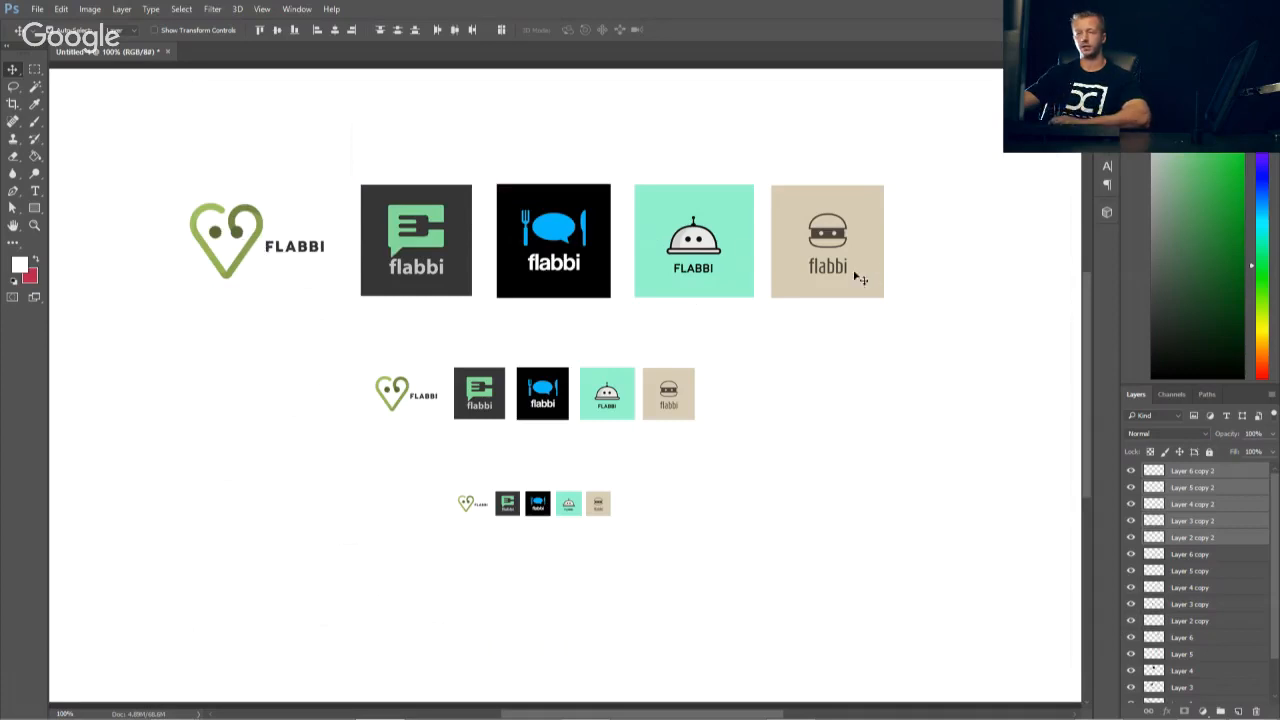
mouse_move(500, 396)
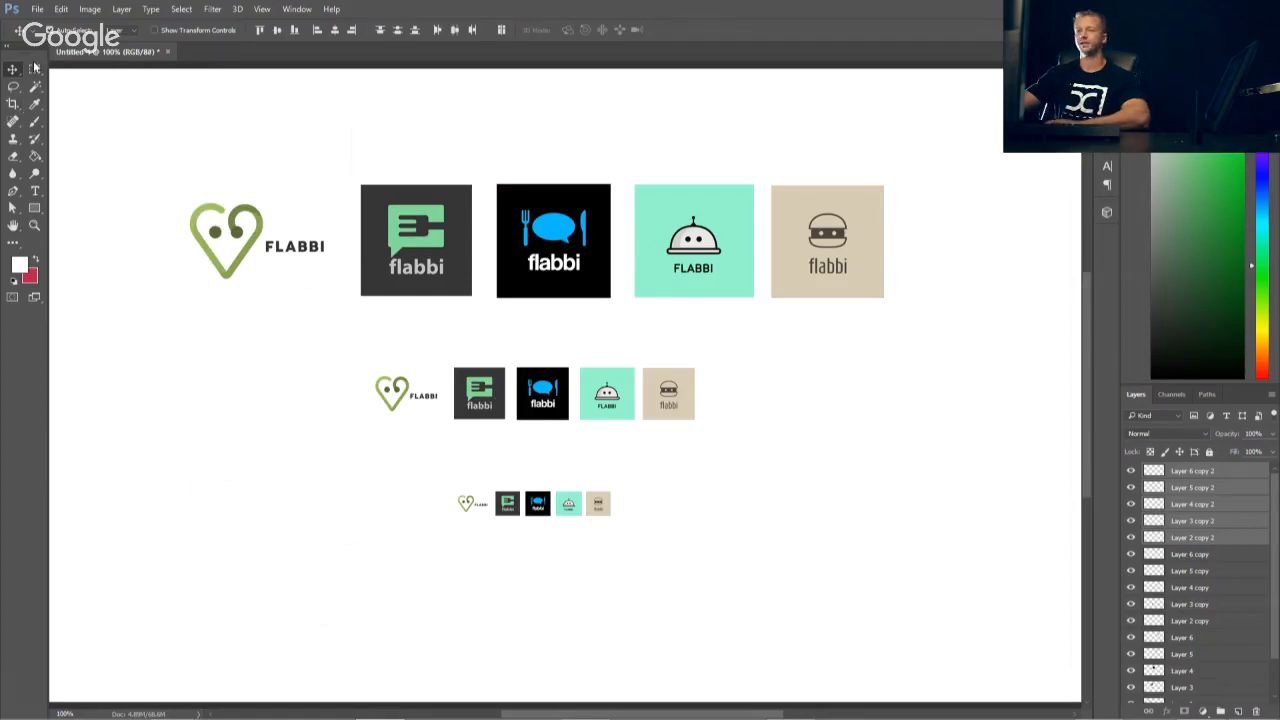
click(32, 68)
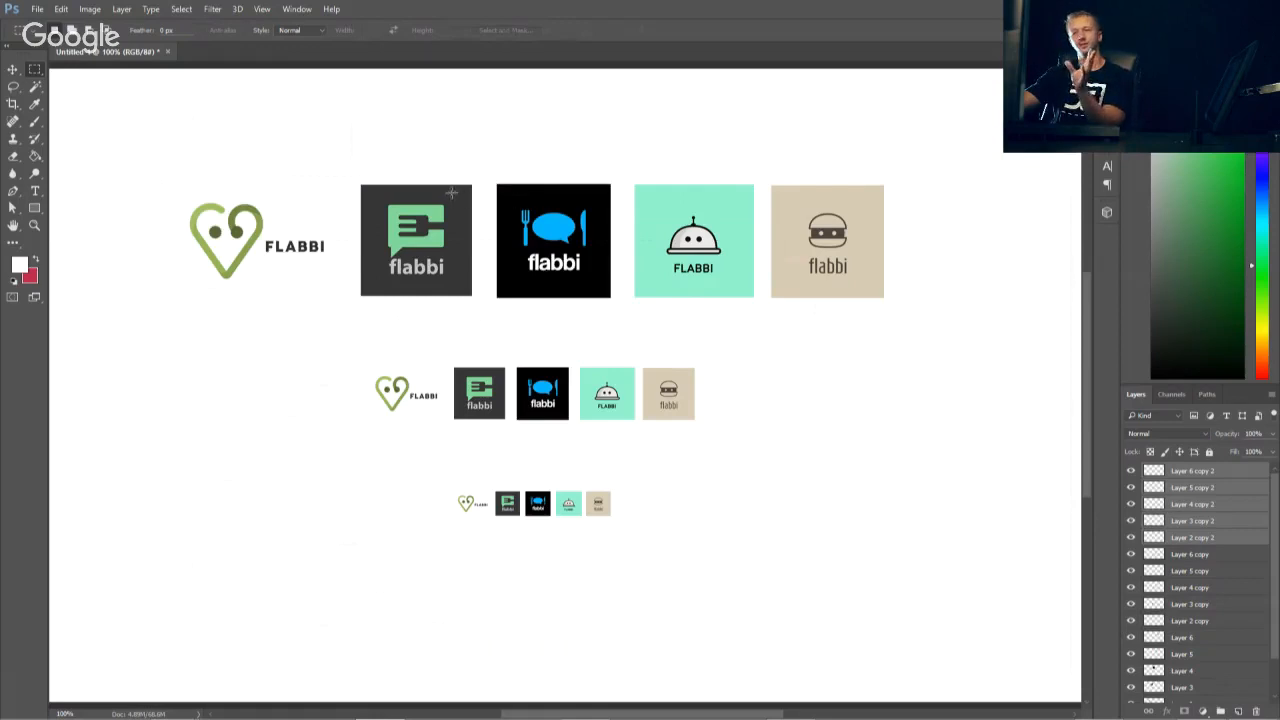
mouse_move(454, 190)
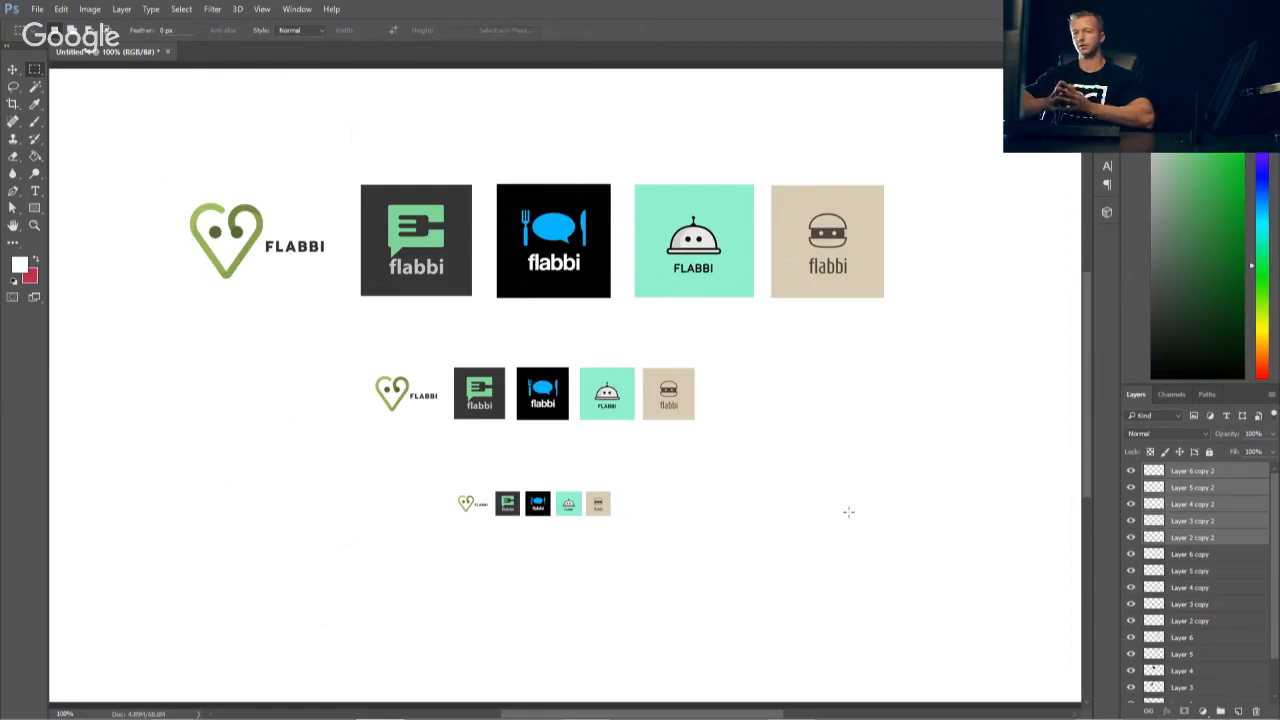
mouse_move(616, 340)
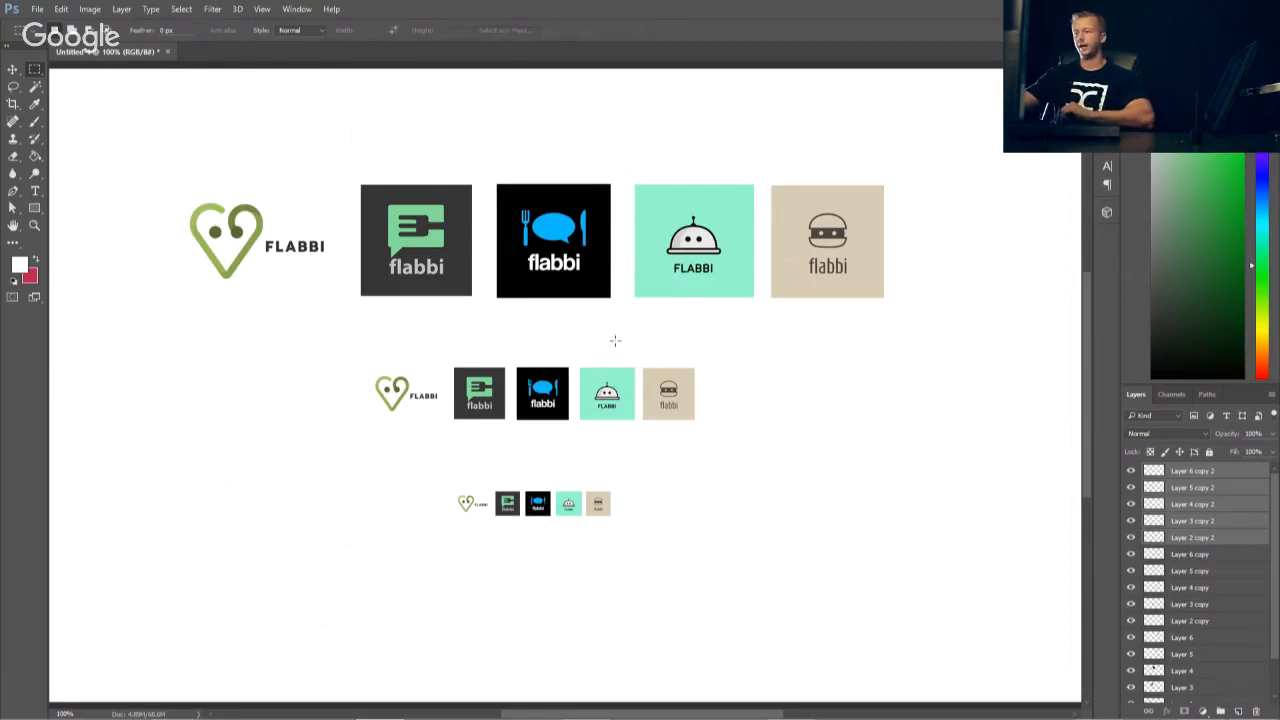
click(416, 240)
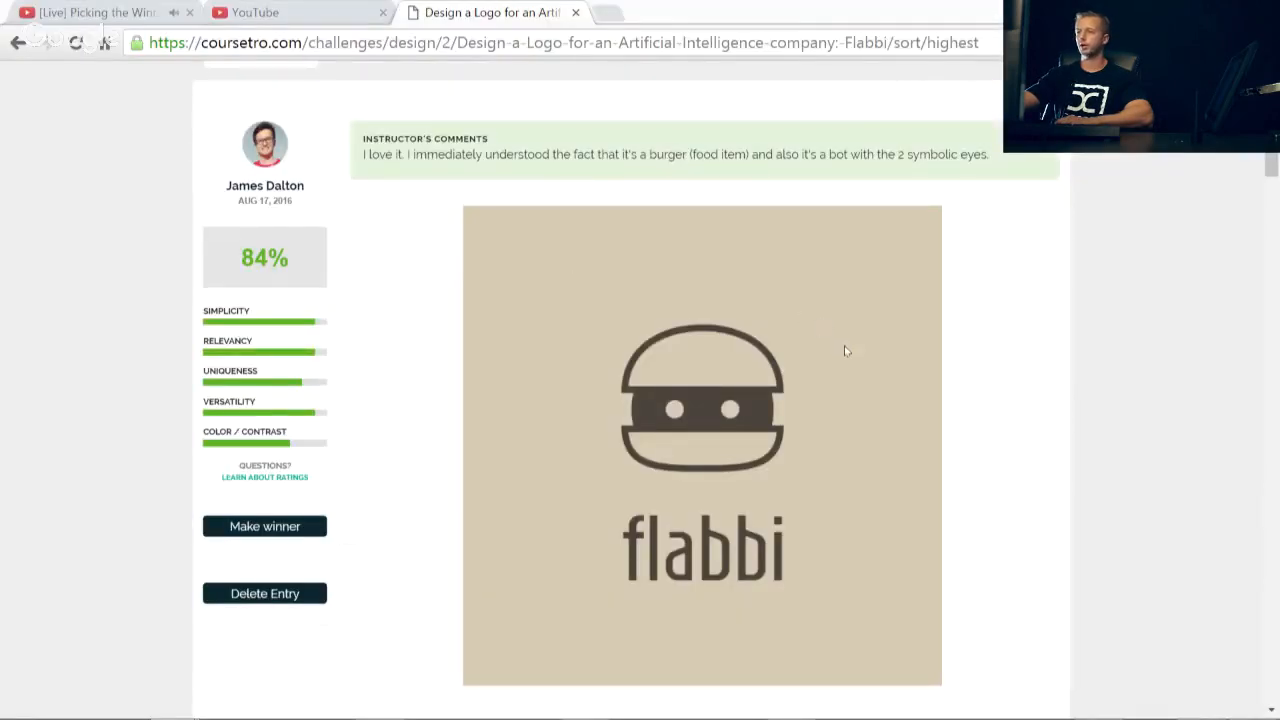
scroll(down, 3)
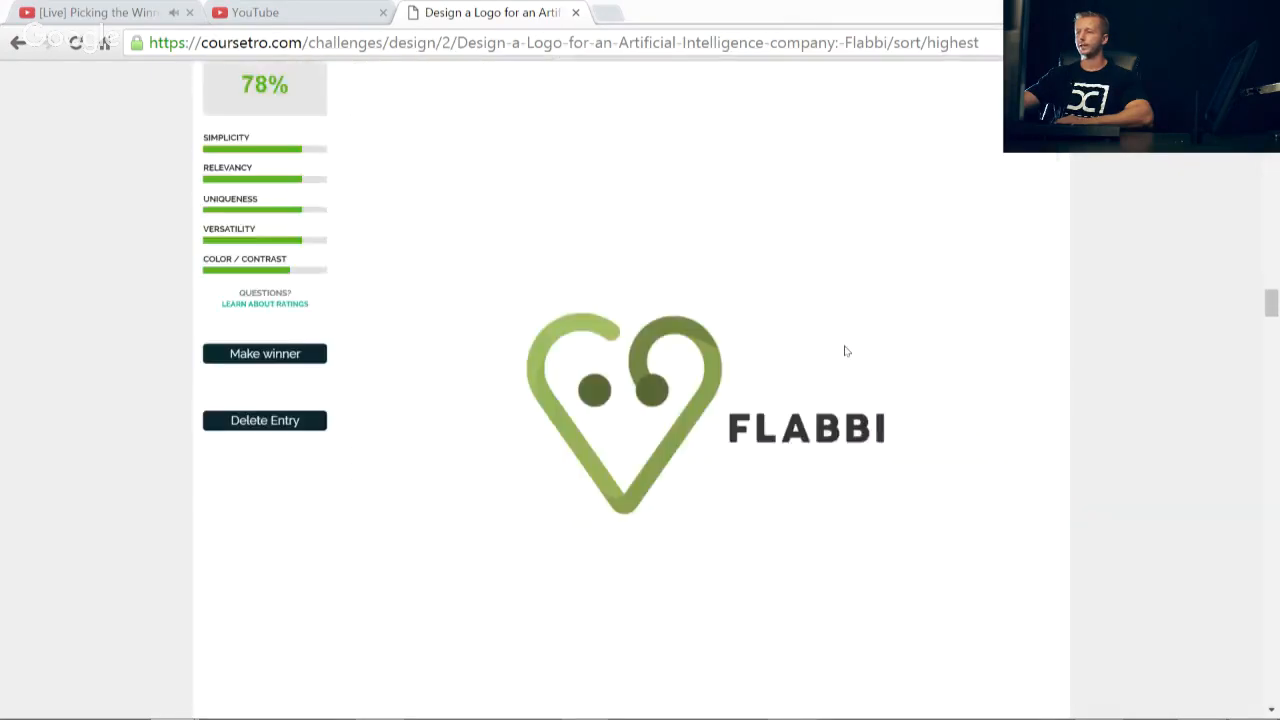
scroll(down, 3)
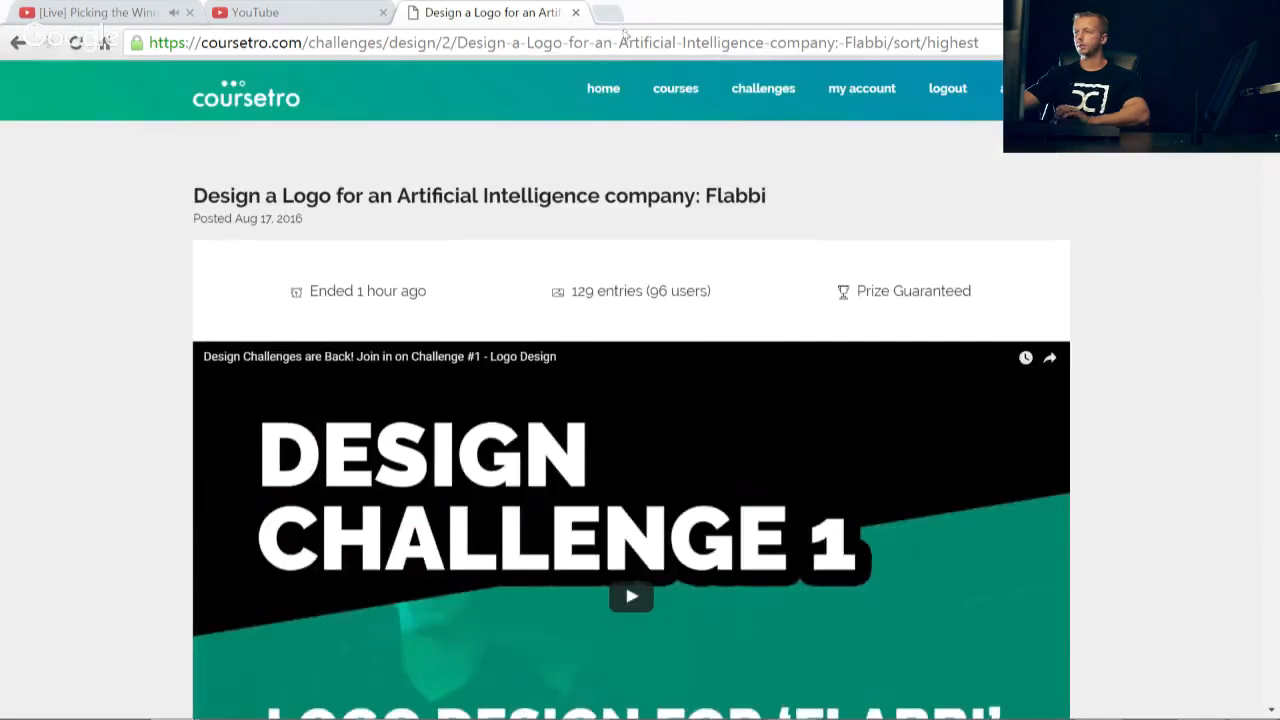
click(550, 42)
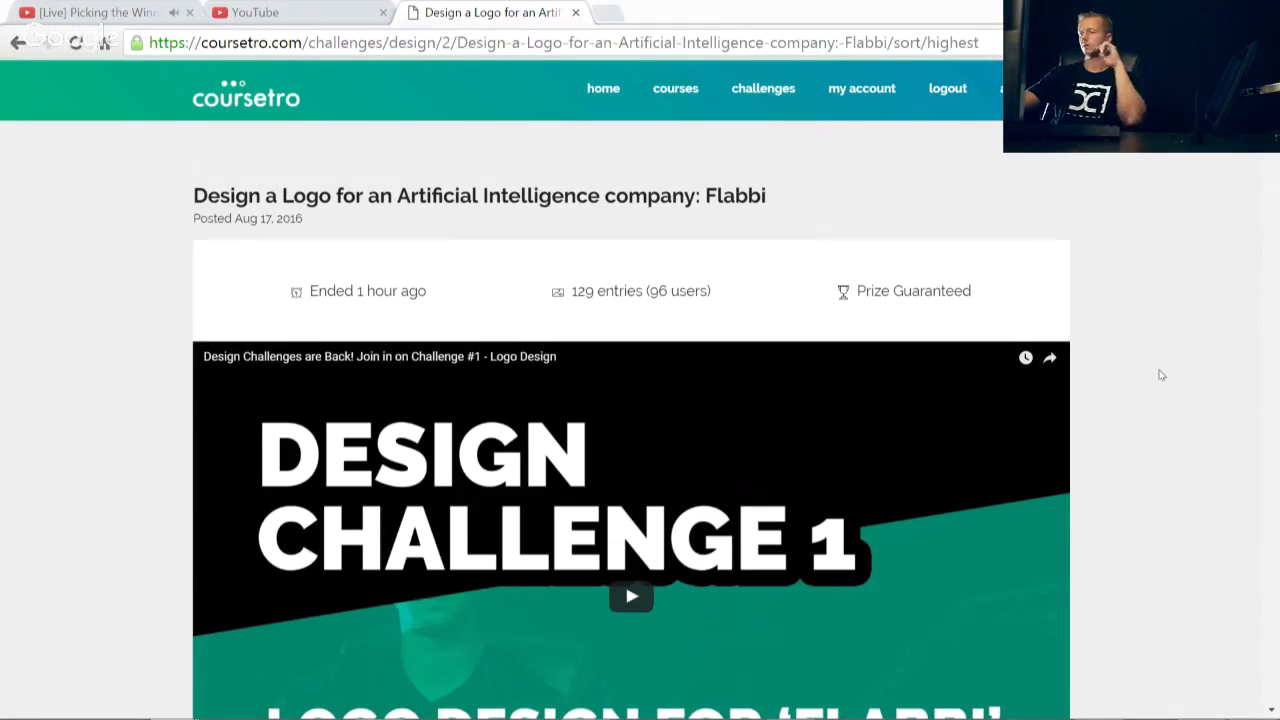
scroll(down, 3)
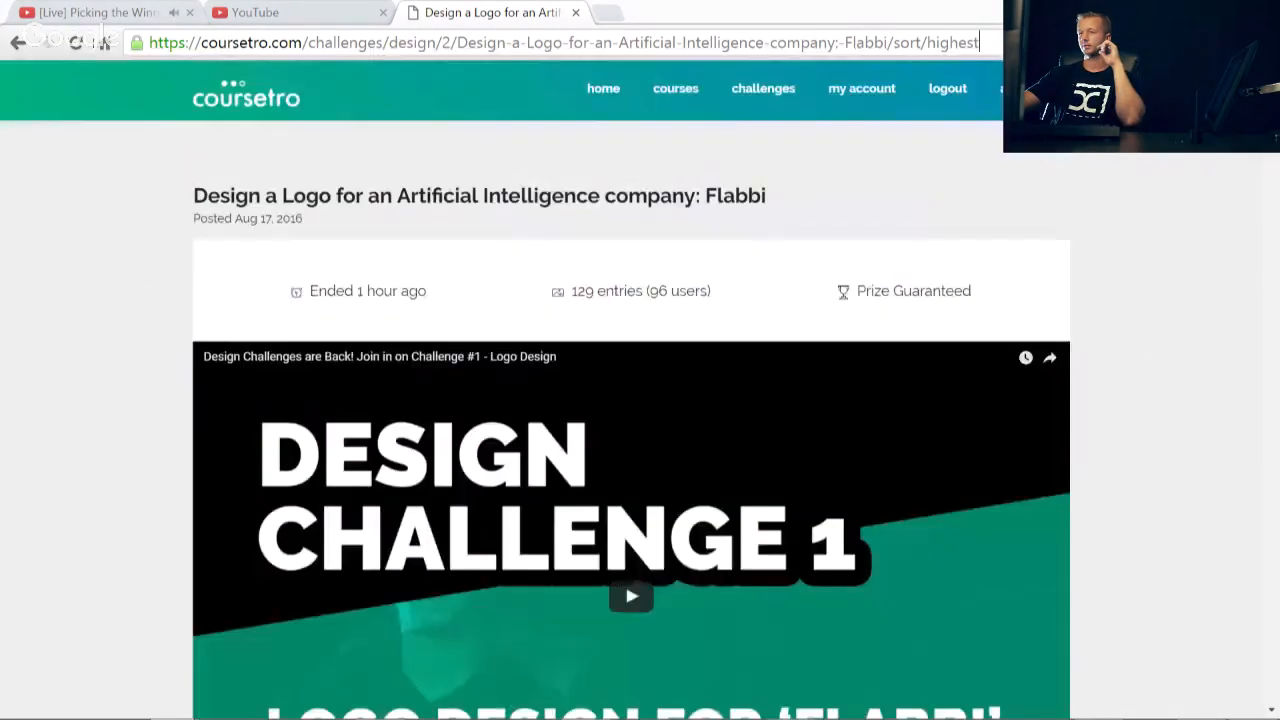
Step: Scroll down to the winner panel featuring the green heart-bot FLABBI logo above Entries
scroll(down, 3)
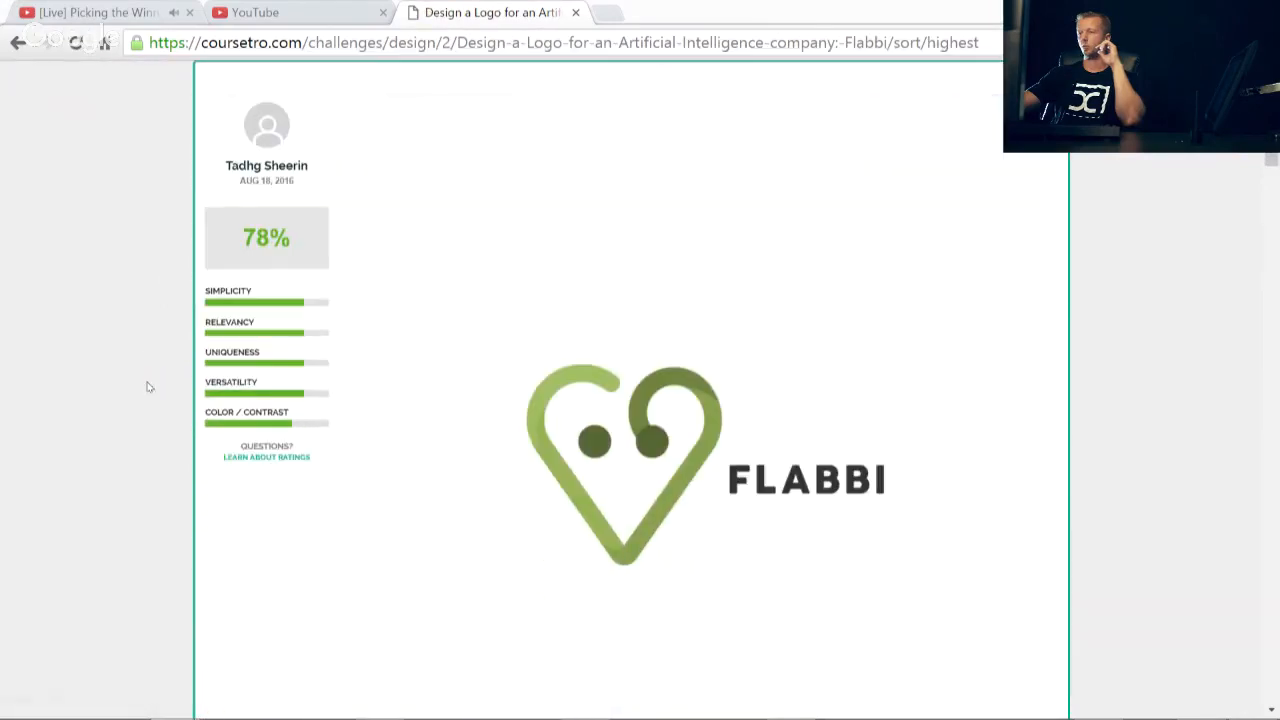
scroll(down, 3)
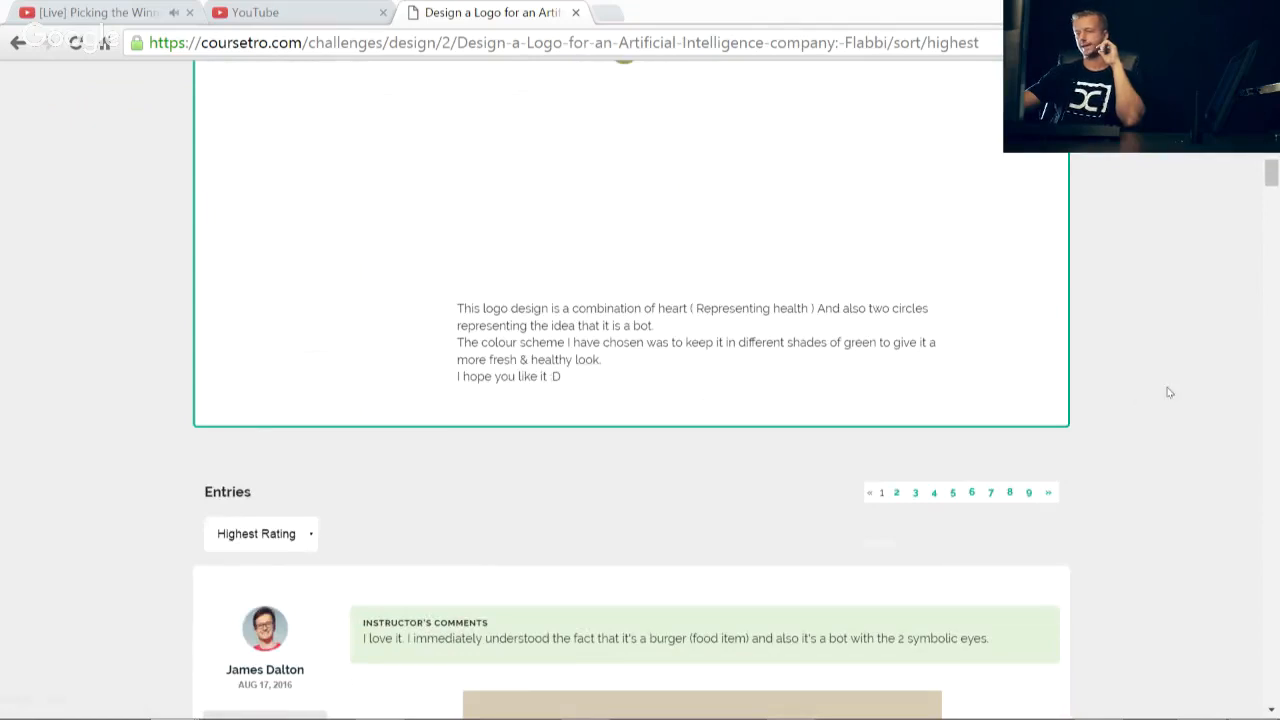
mouse_move(1164, 404)
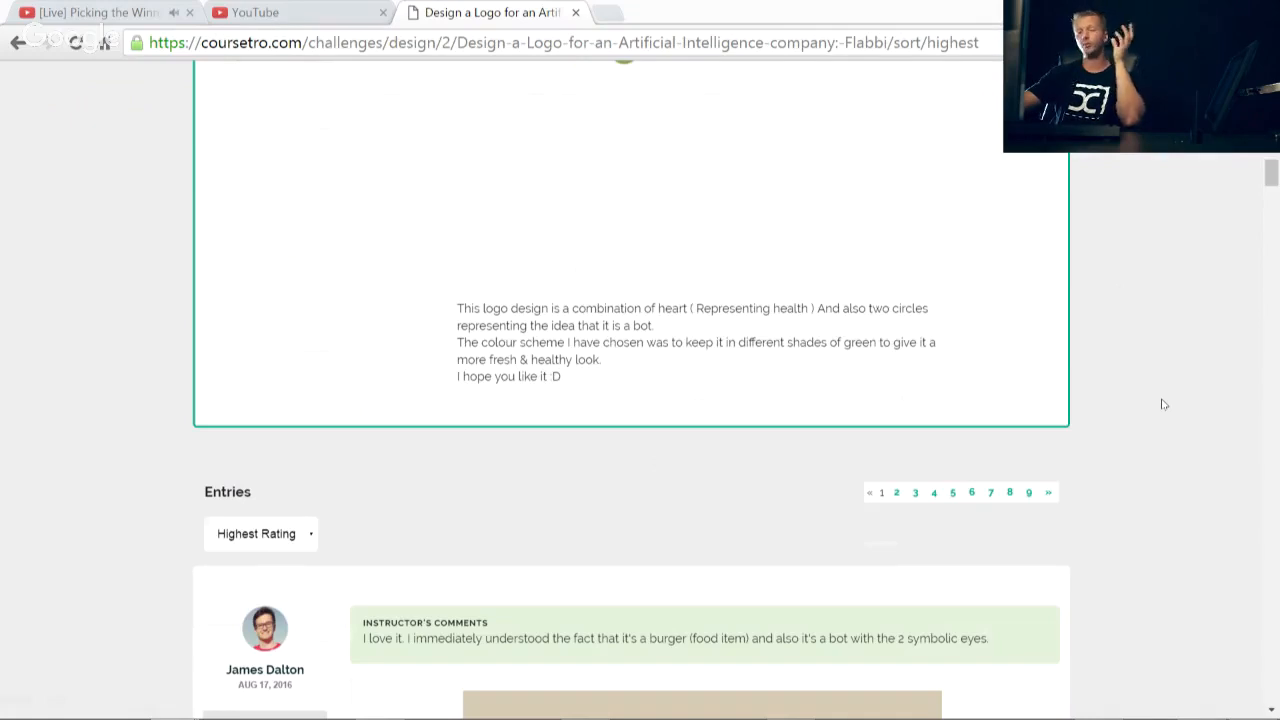
mouse_move(1132, 392)
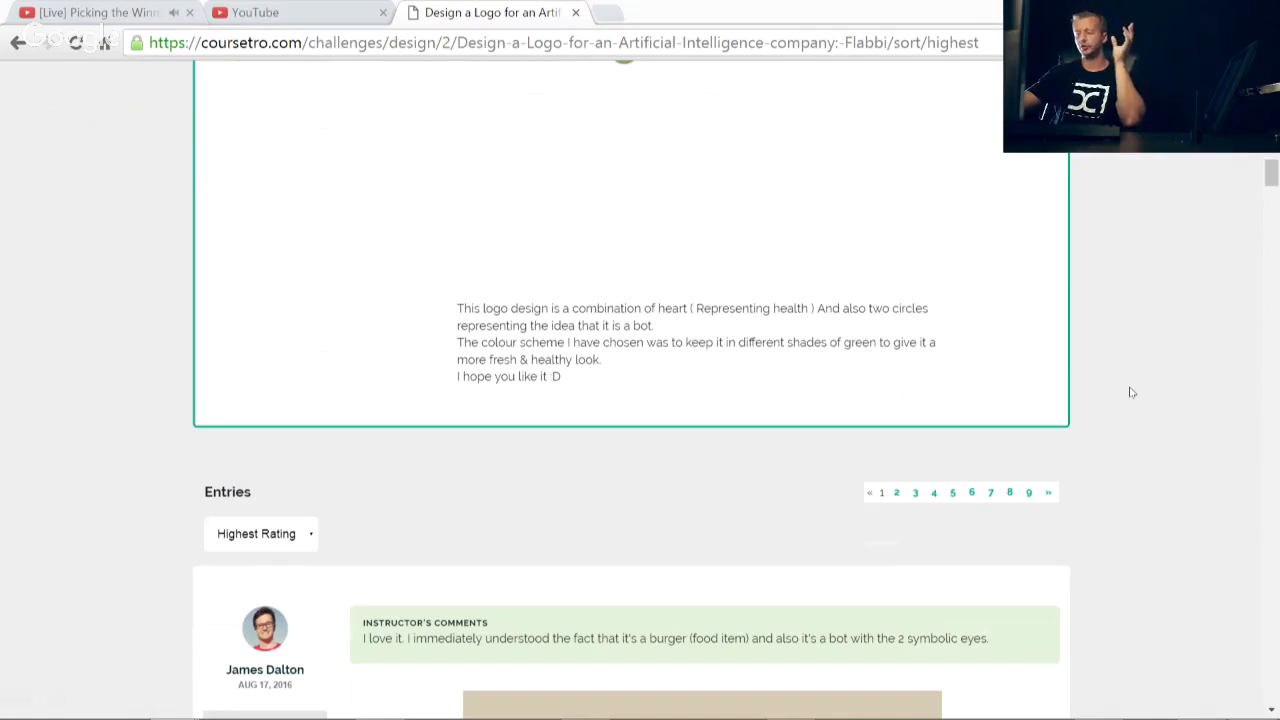